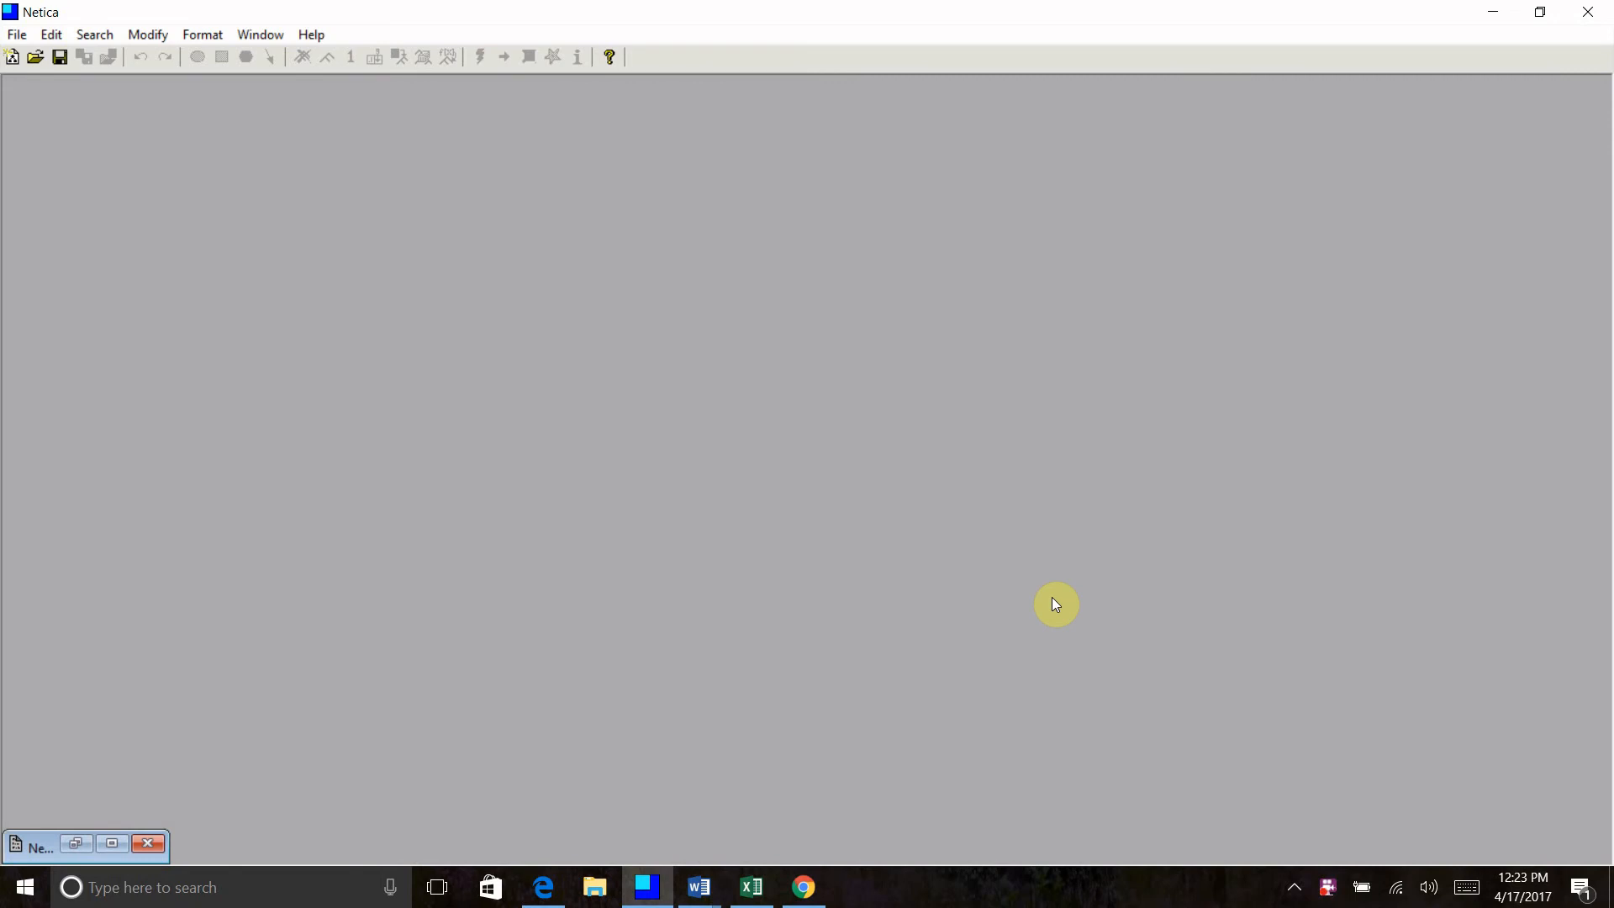
pyautogui.moveTo(1066, 602)
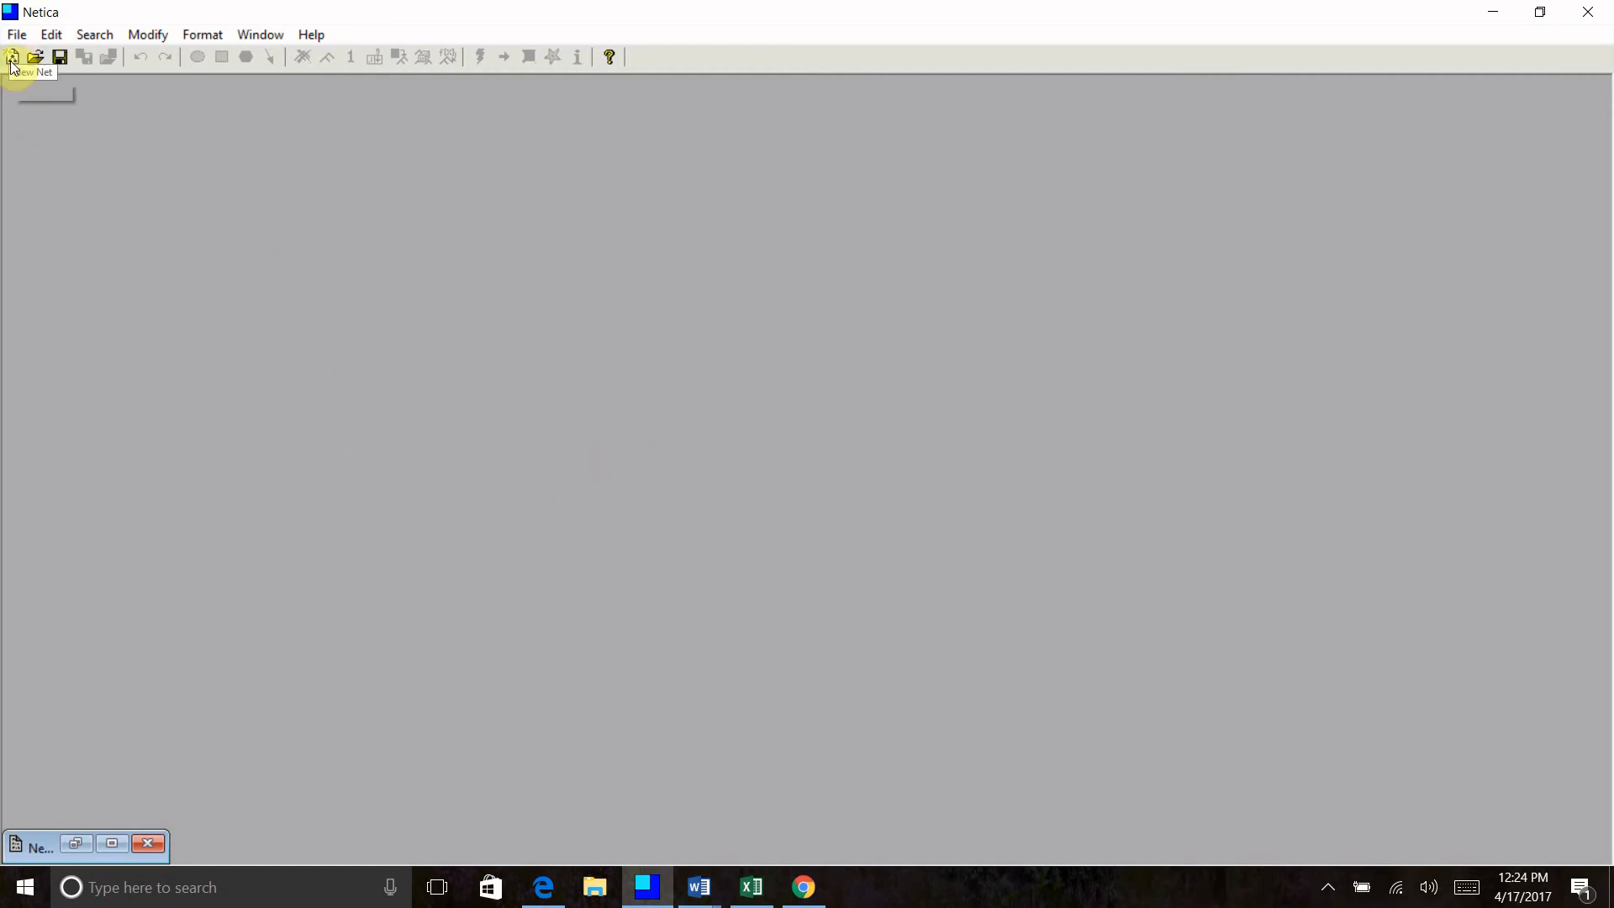
# Start a new empty network and place nature nodes A, B and C on the canvas.
pyautogui.click(12, 58)
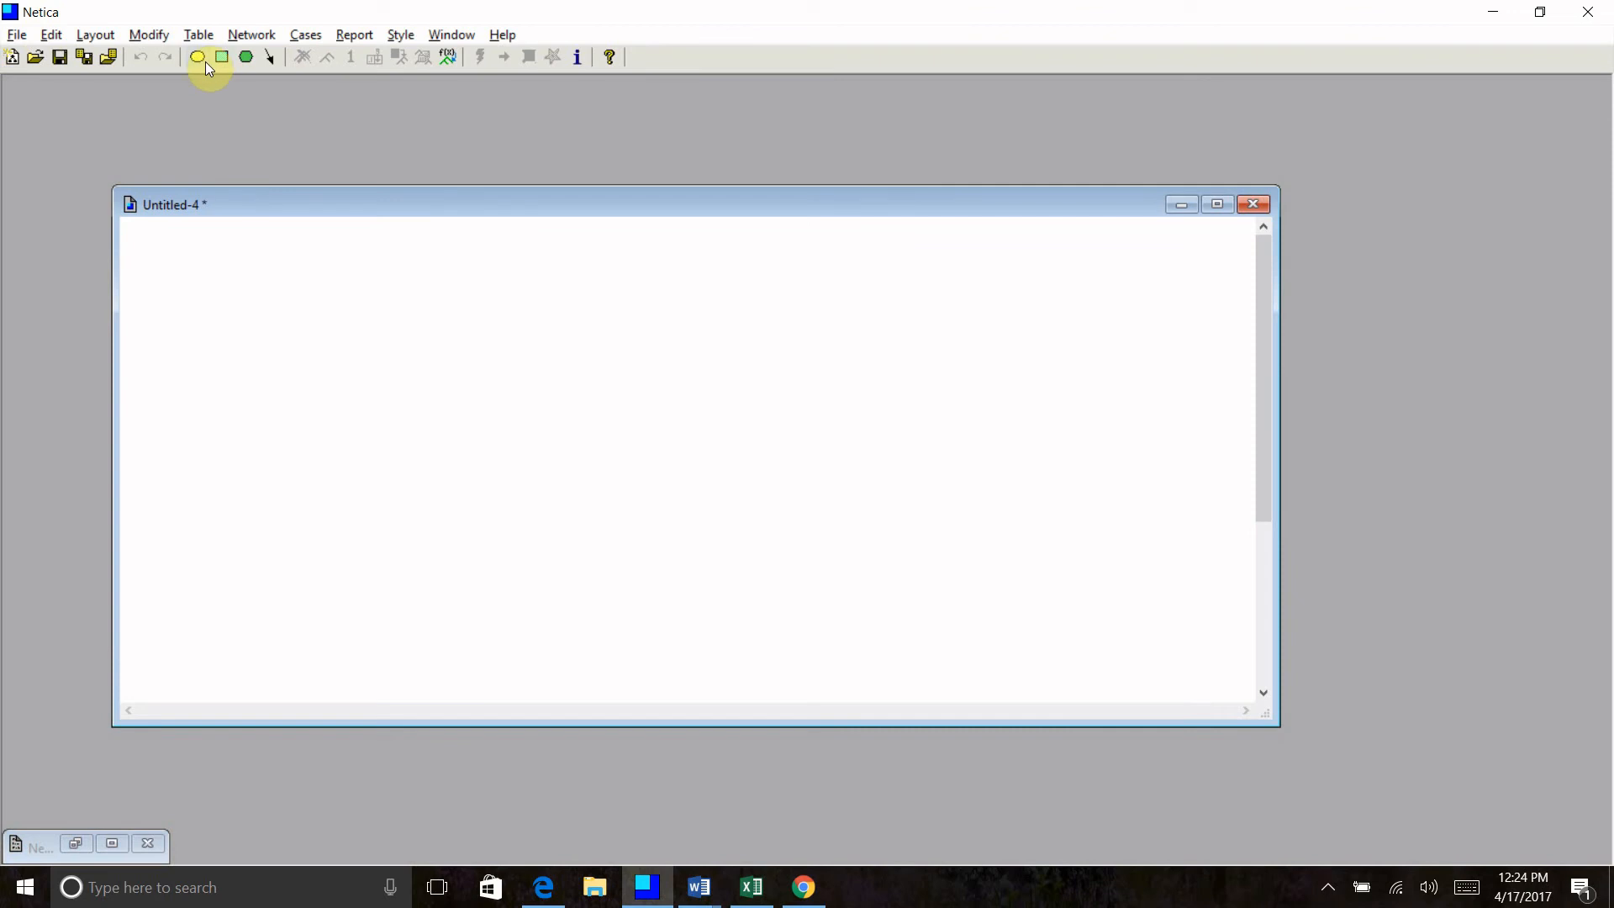
pyautogui.moveTo(197, 58)
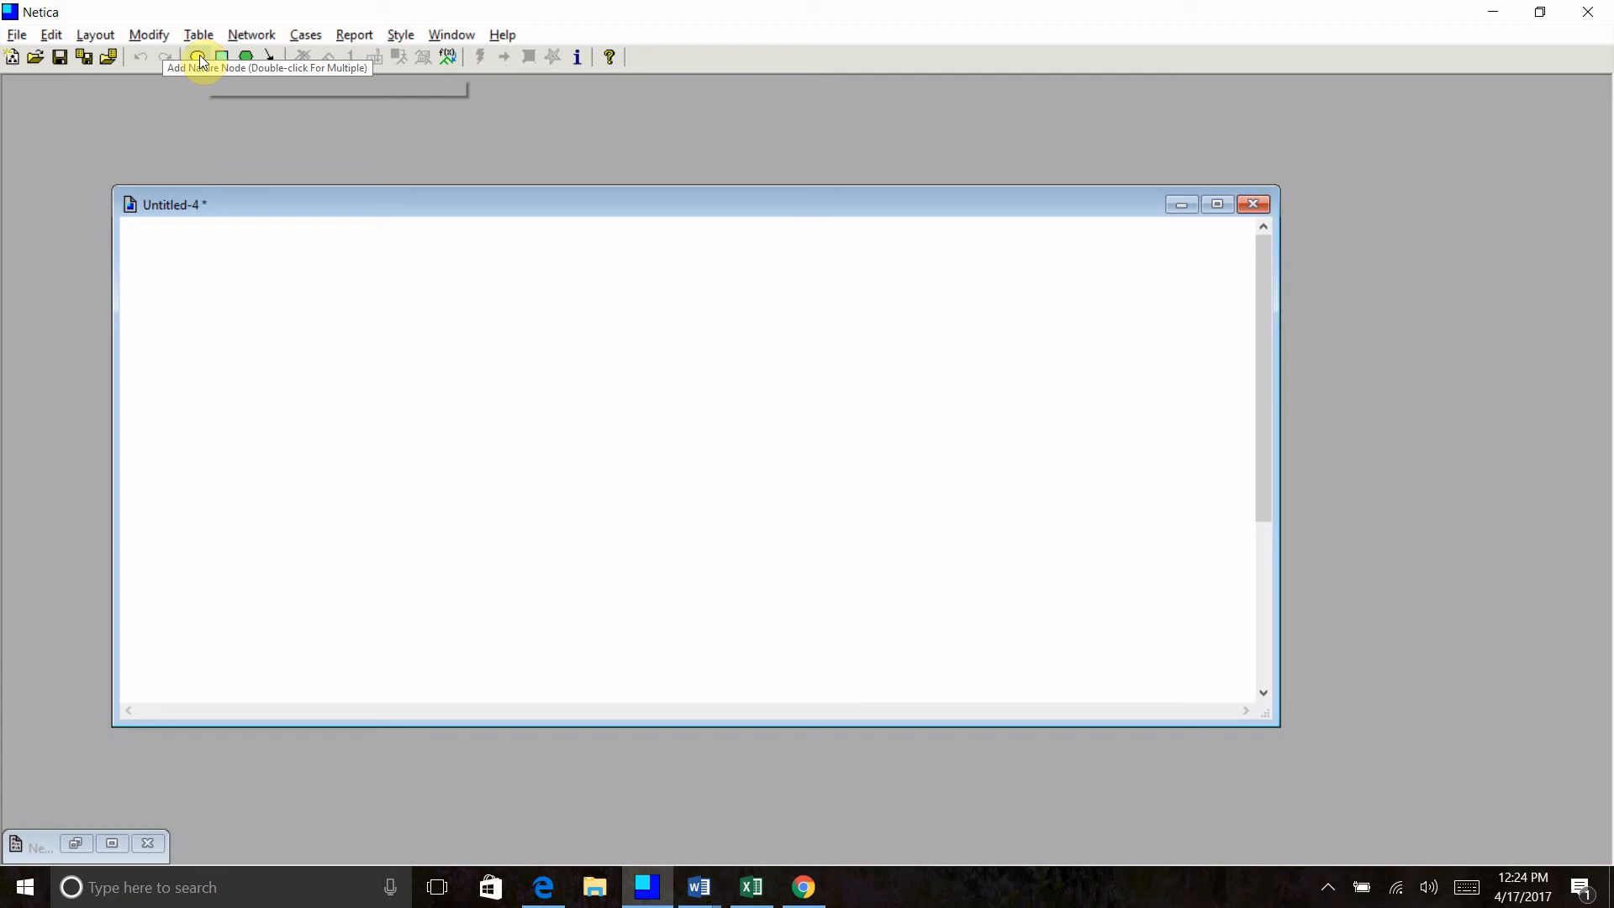
pyautogui.moveTo(199, 58)
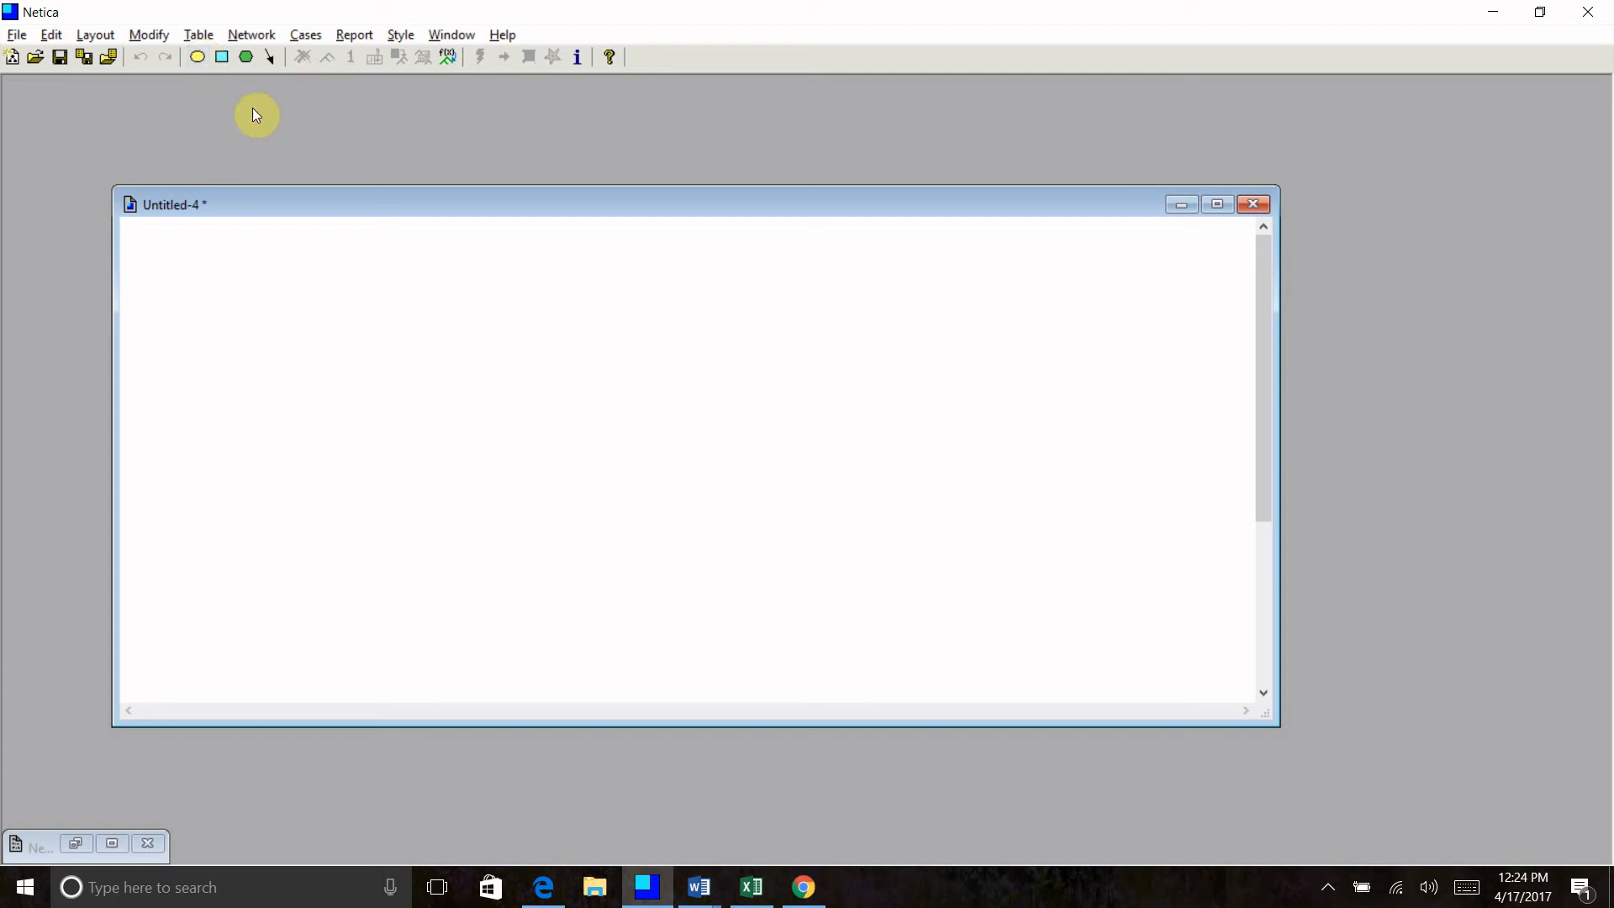
pyautogui.moveTo(209, 118)
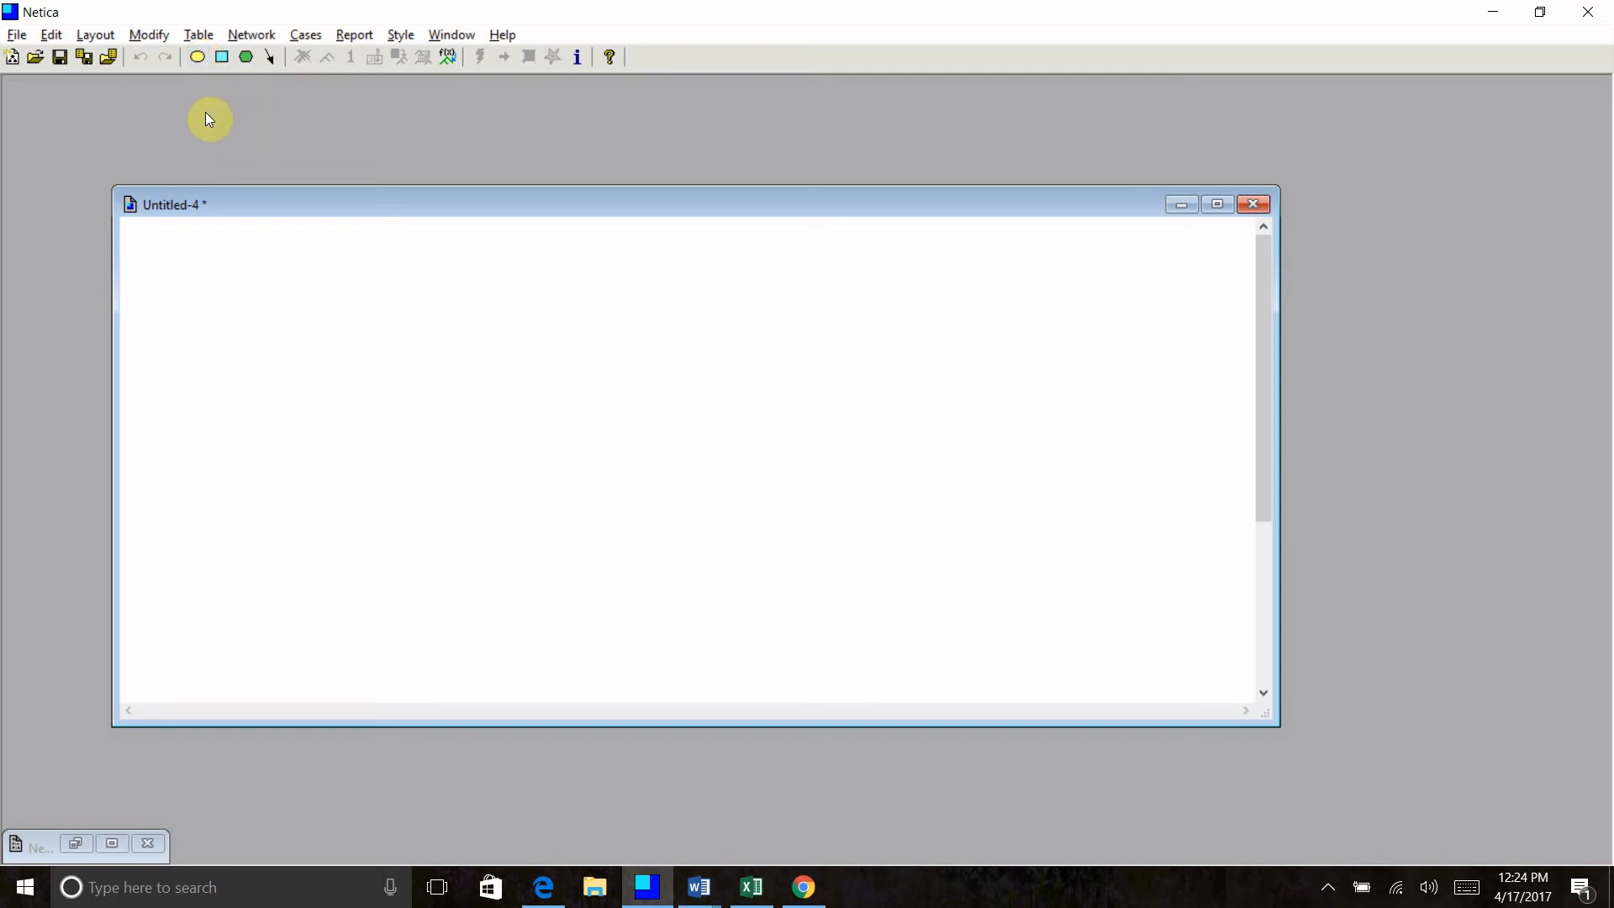
pyautogui.moveTo(217, 137)
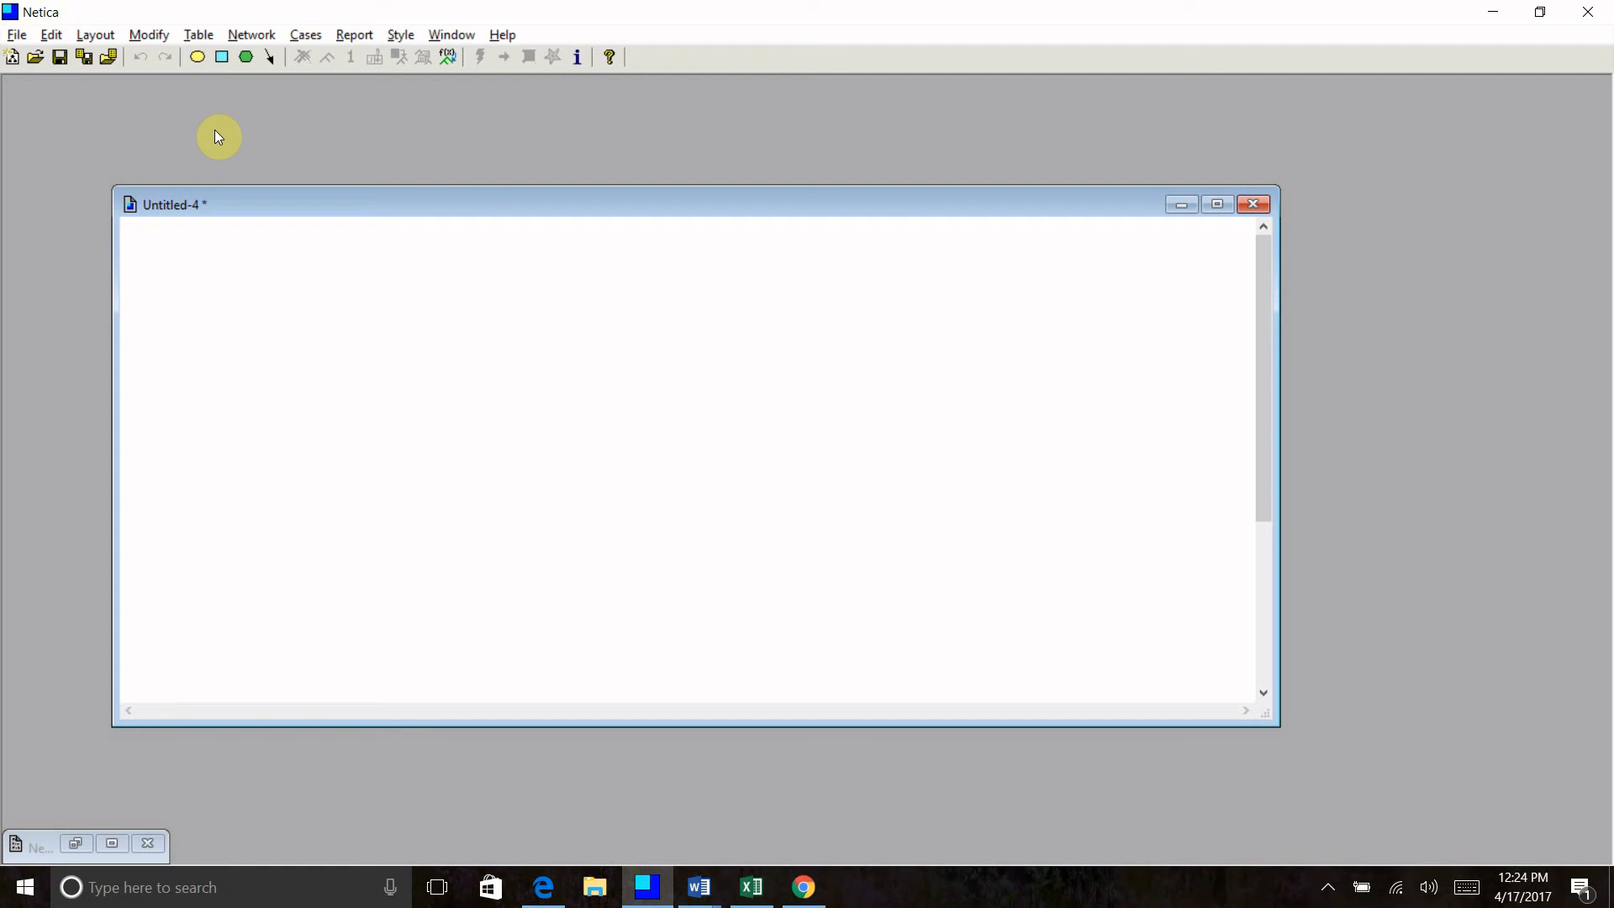
pyautogui.moveTo(229, 130)
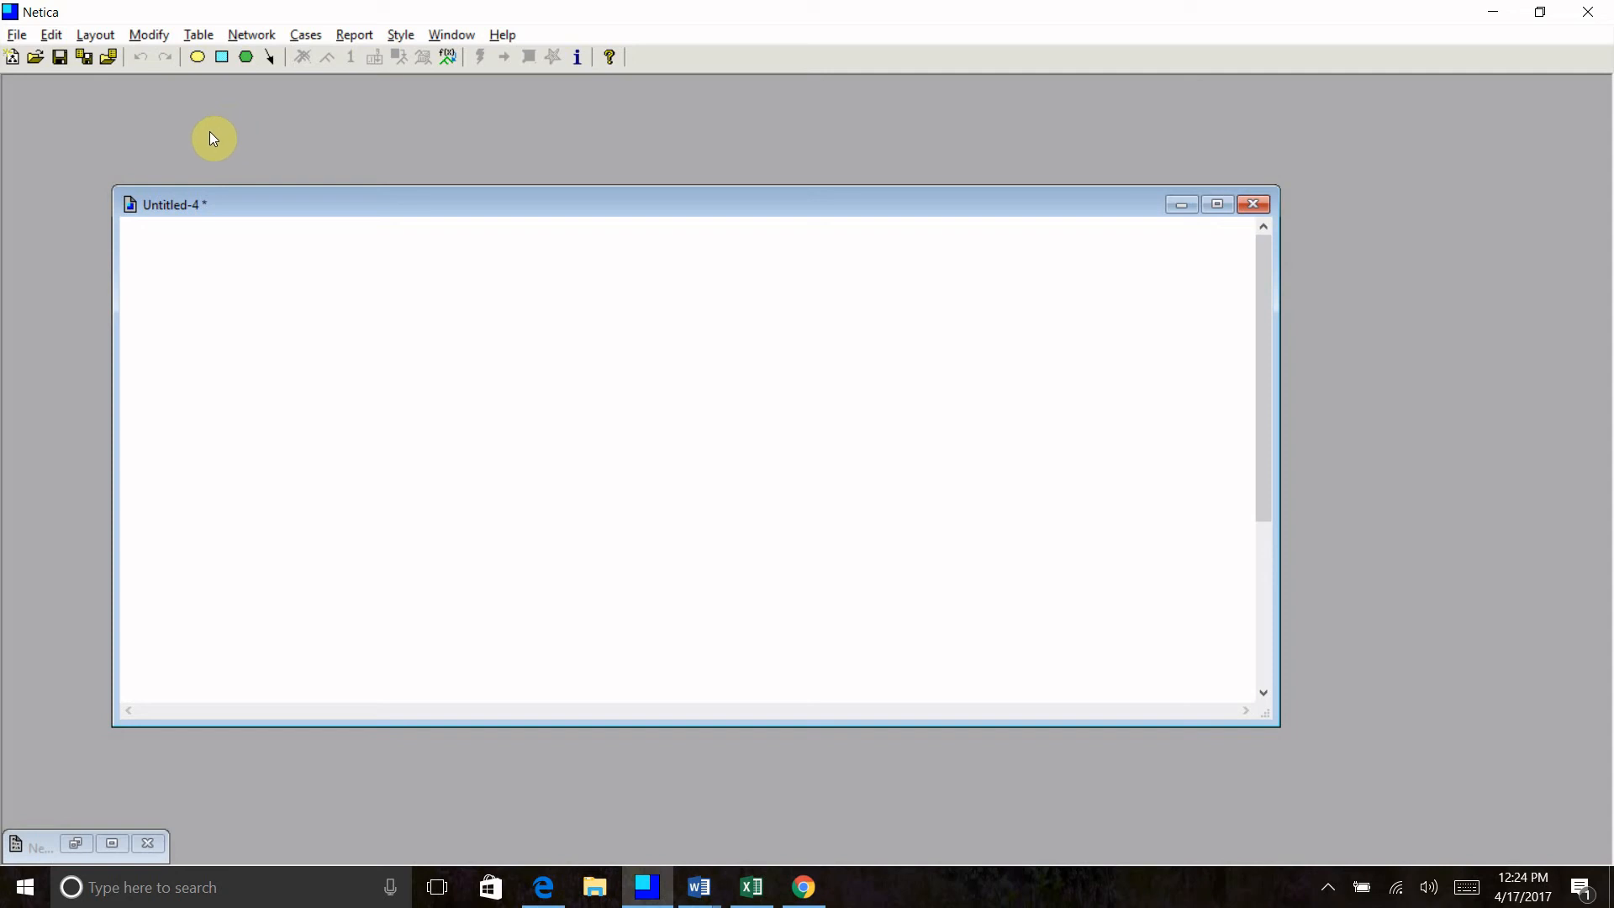
pyautogui.click(333, 282)
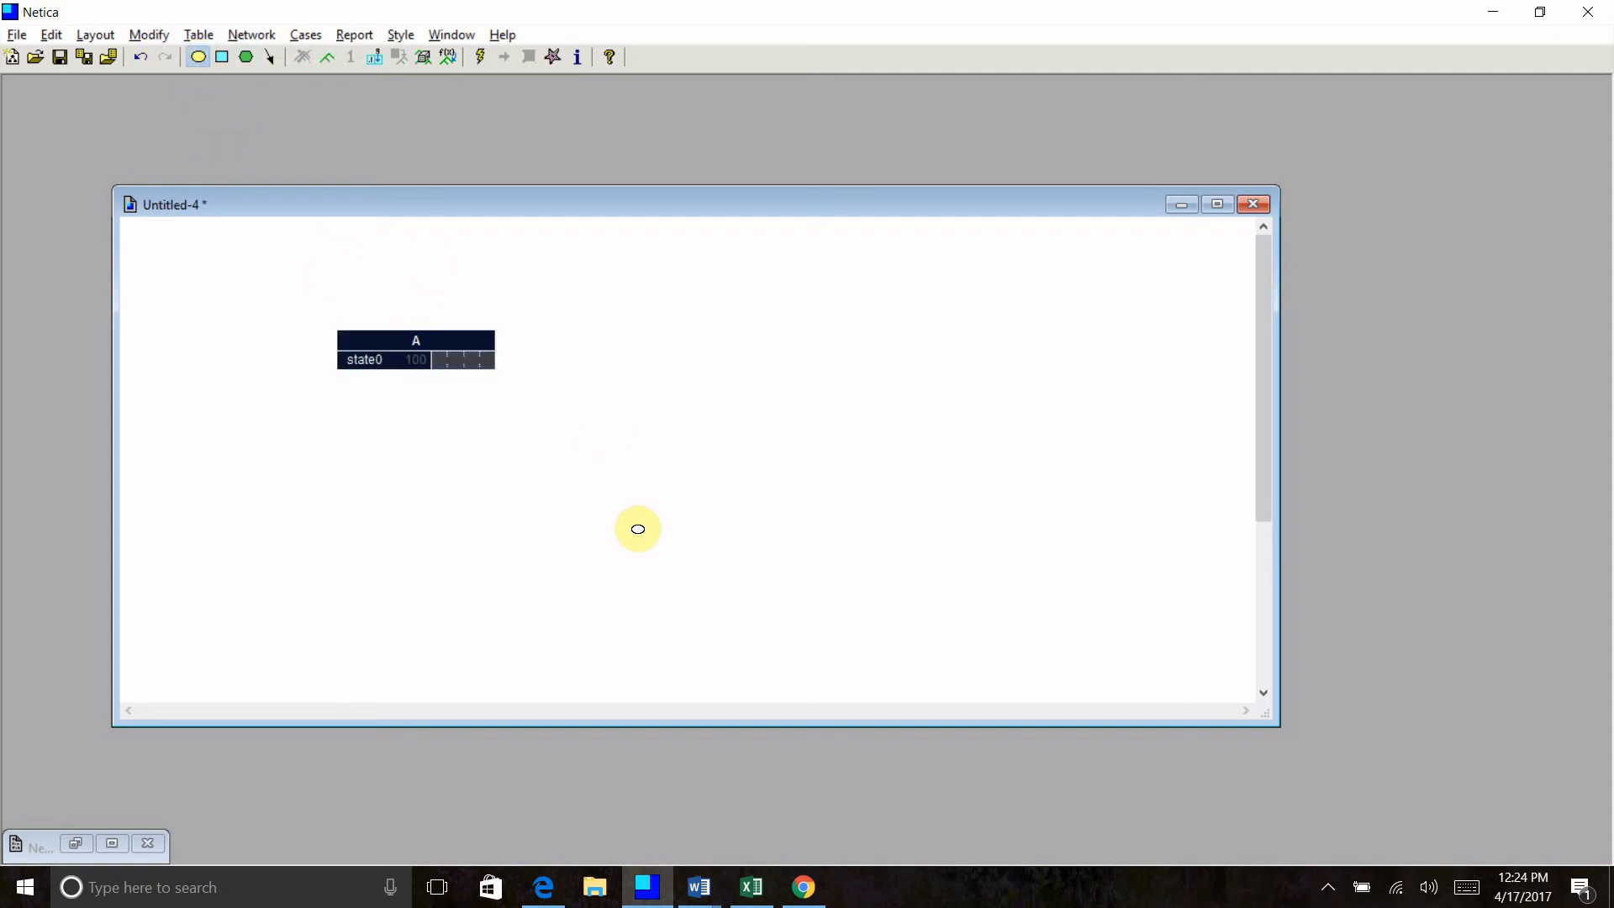
pyautogui.click(617, 556)
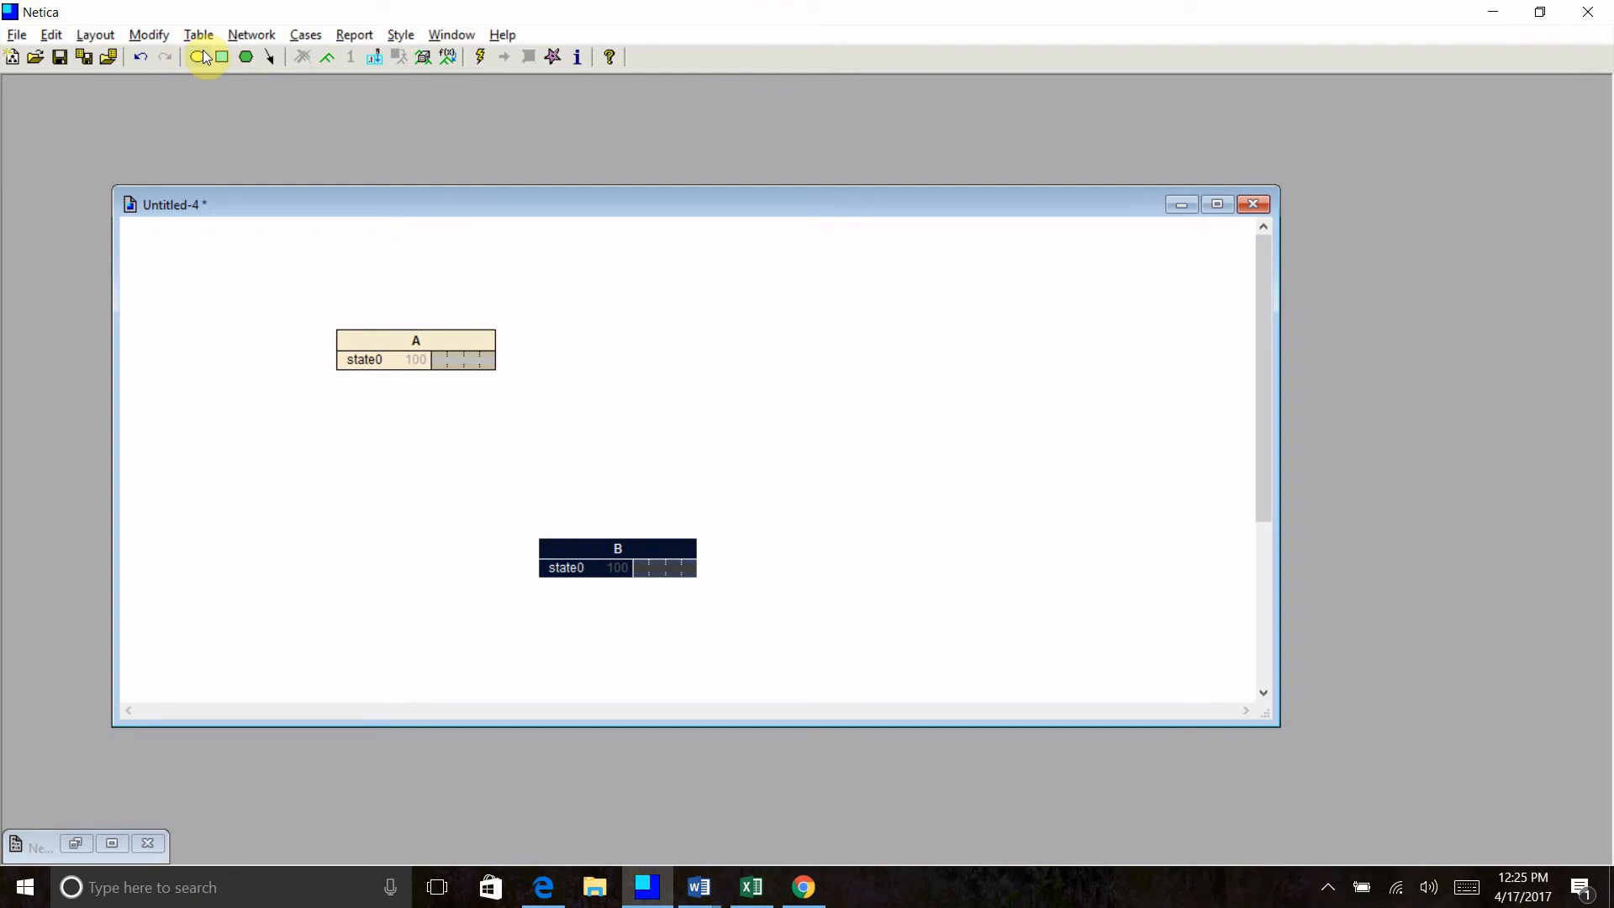
pyautogui.click(197, 57)
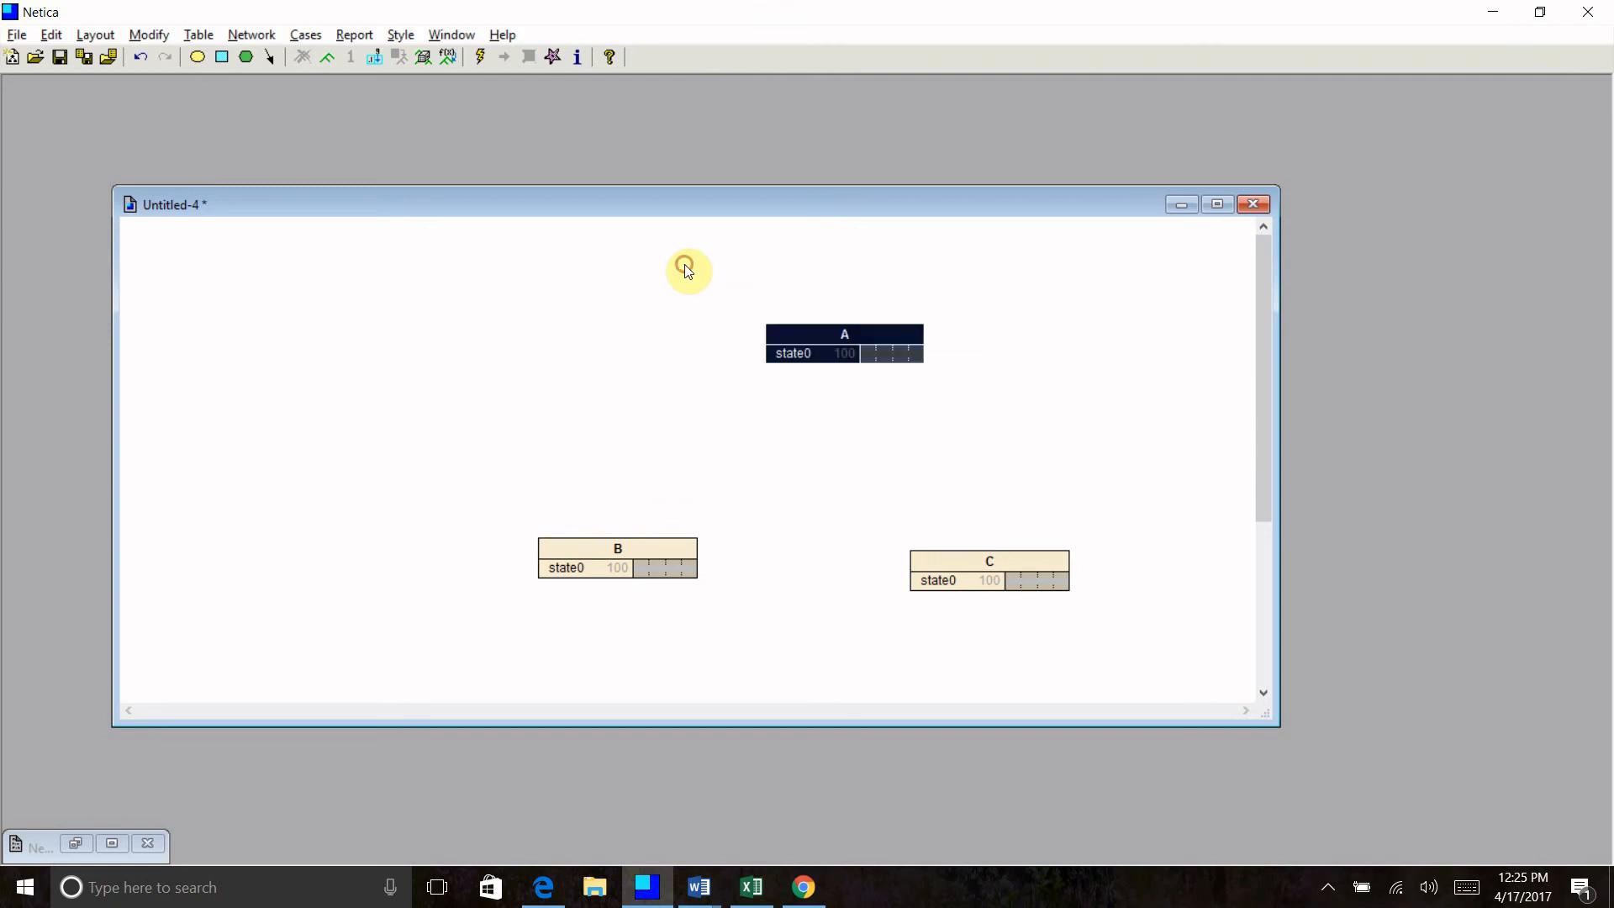
pyautogui.moveTo(782, 398)
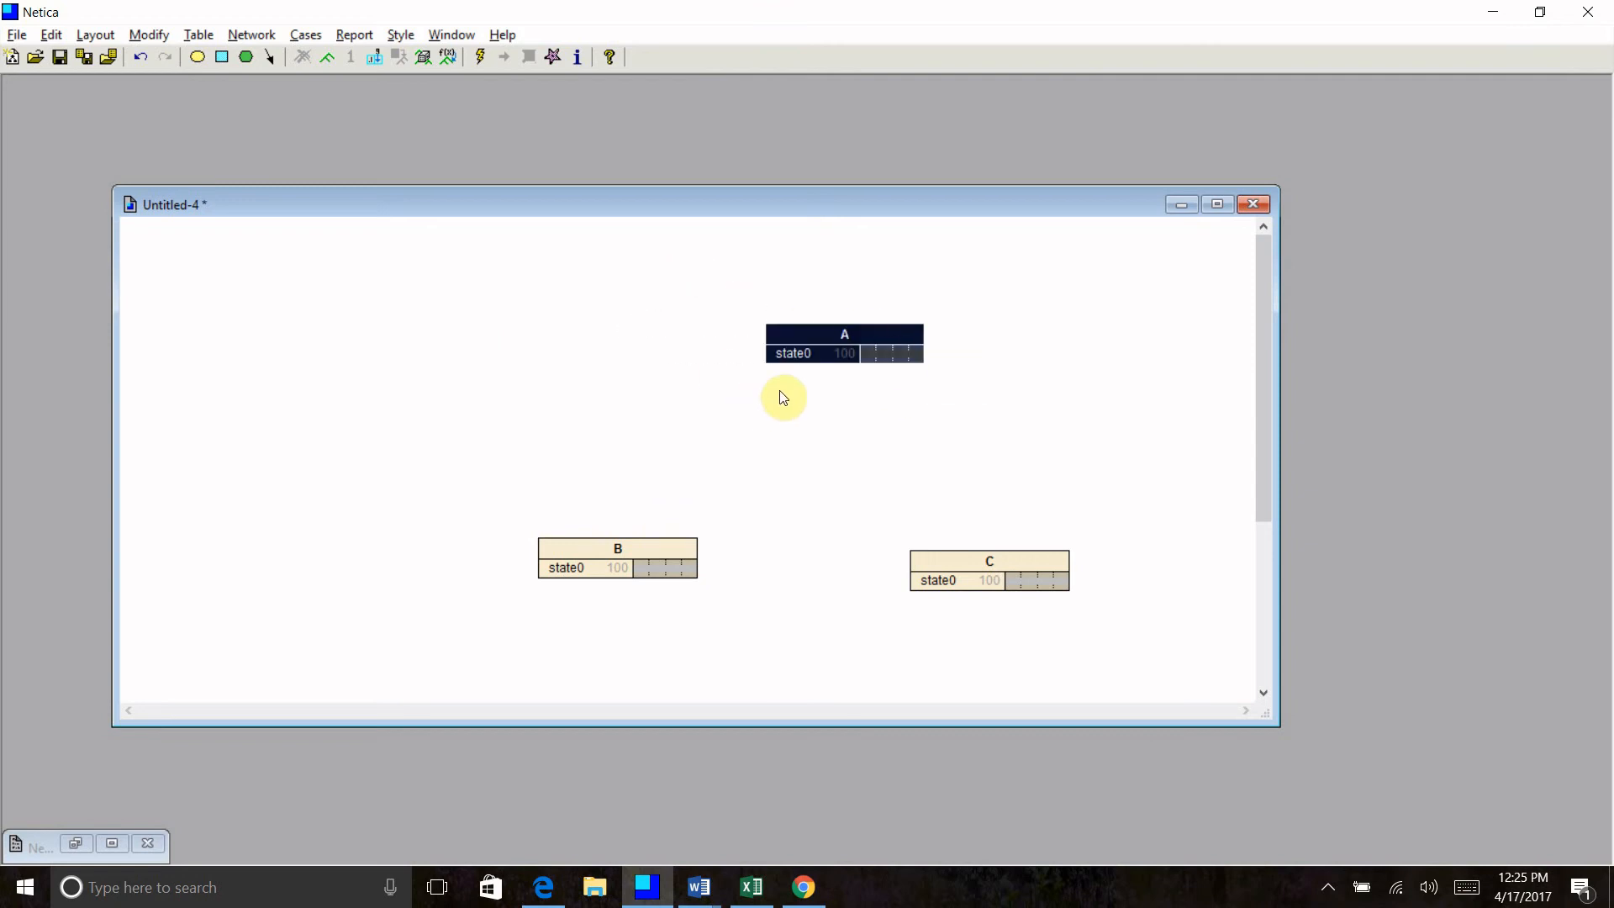
# Rename node A to Fire and give it the states true and false.
pyautogui.doubleClick(842, 333)
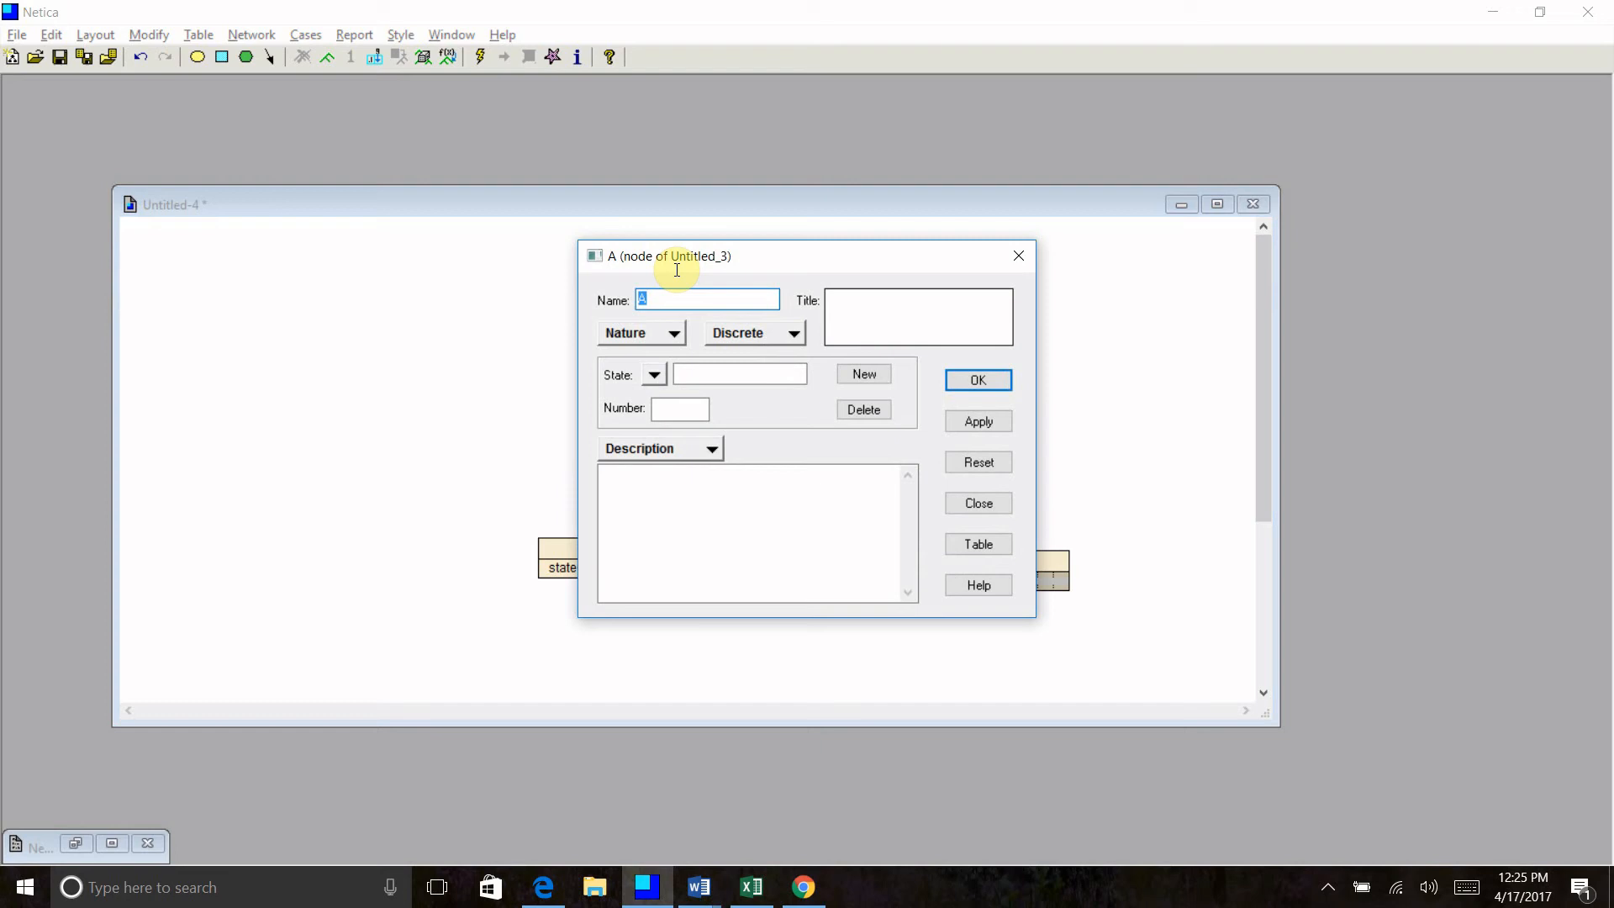
pyautogui.write('Fi')
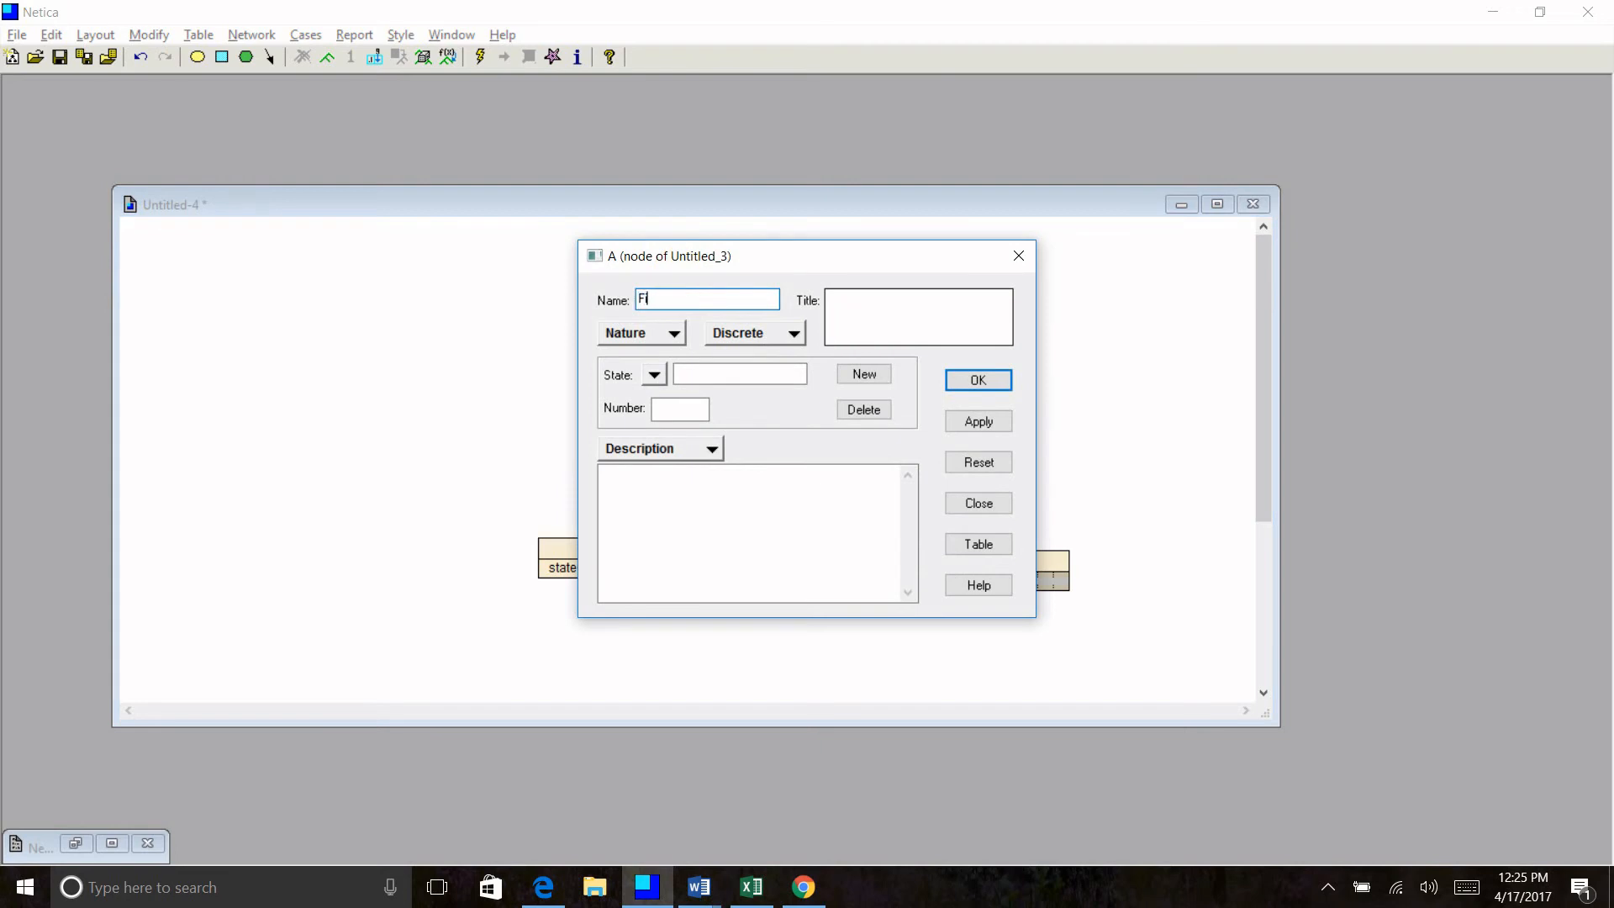
pyautogui.click(740, 373)
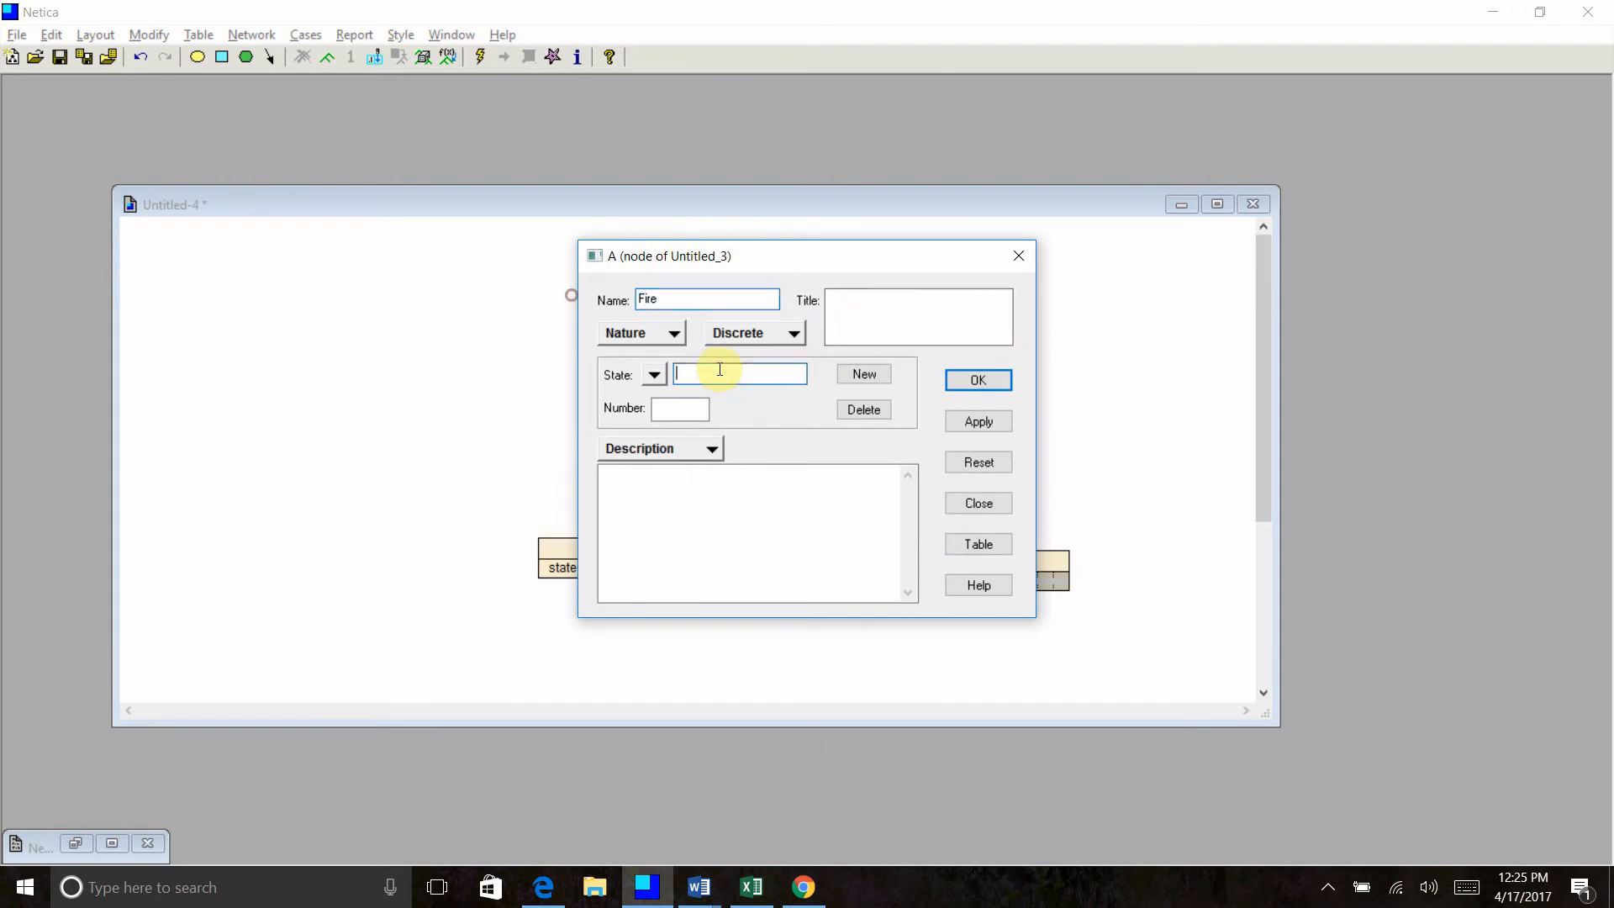
pyautogui.write('true')
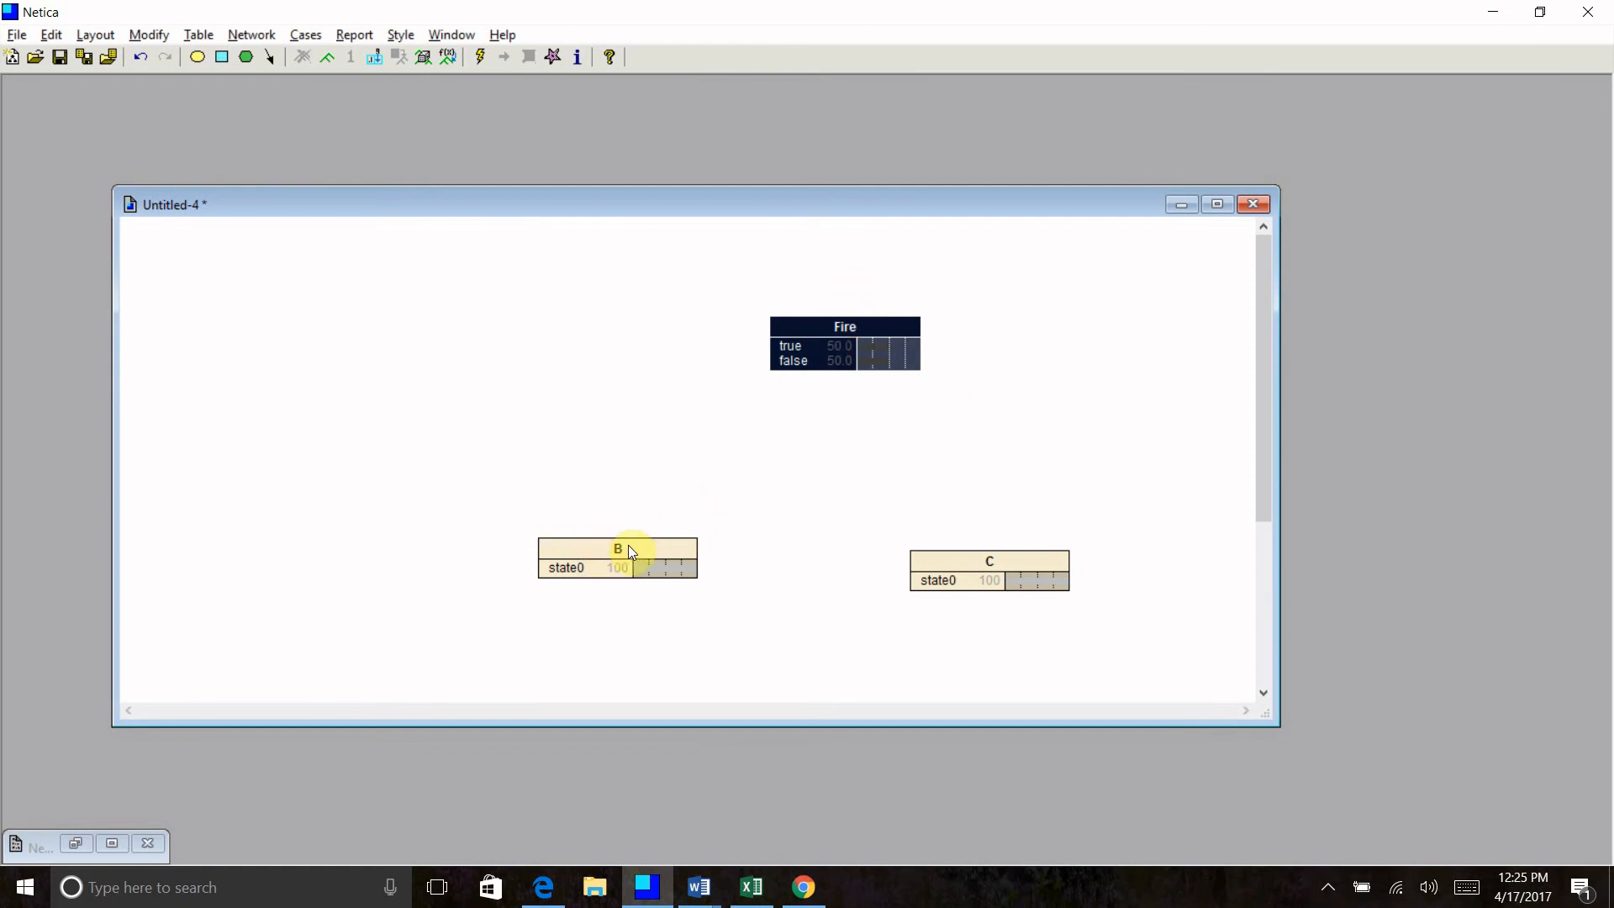
# Rename node B to Smoke and add the states true and false (second one mistyped).
pyautogui.doubleClick(617, 557)
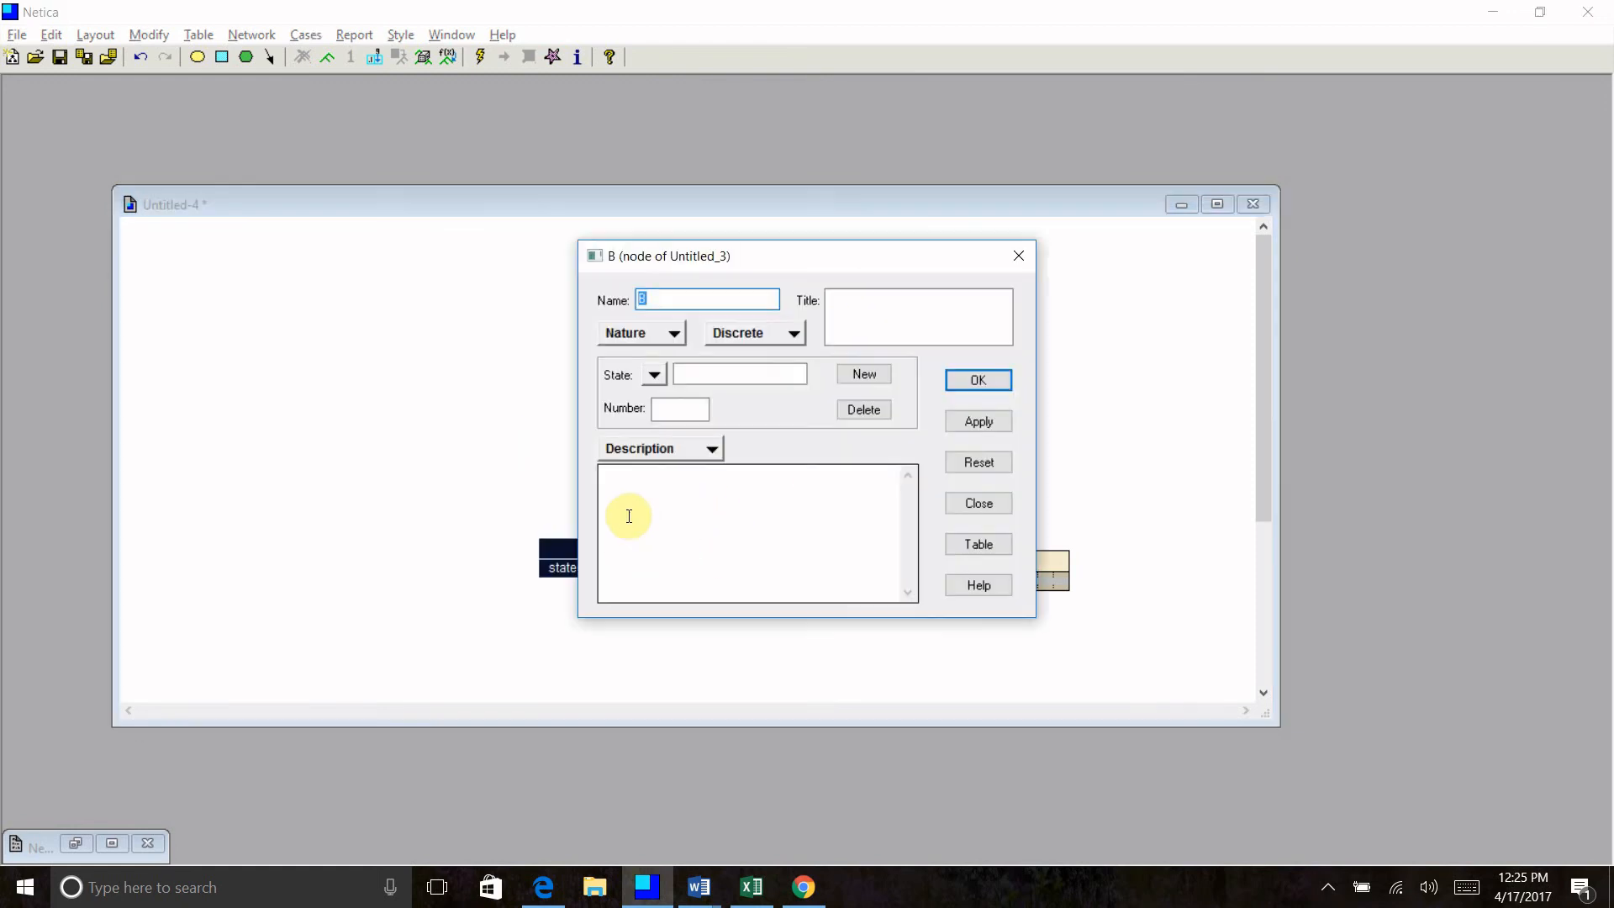
pyautogui.write('Smoke')
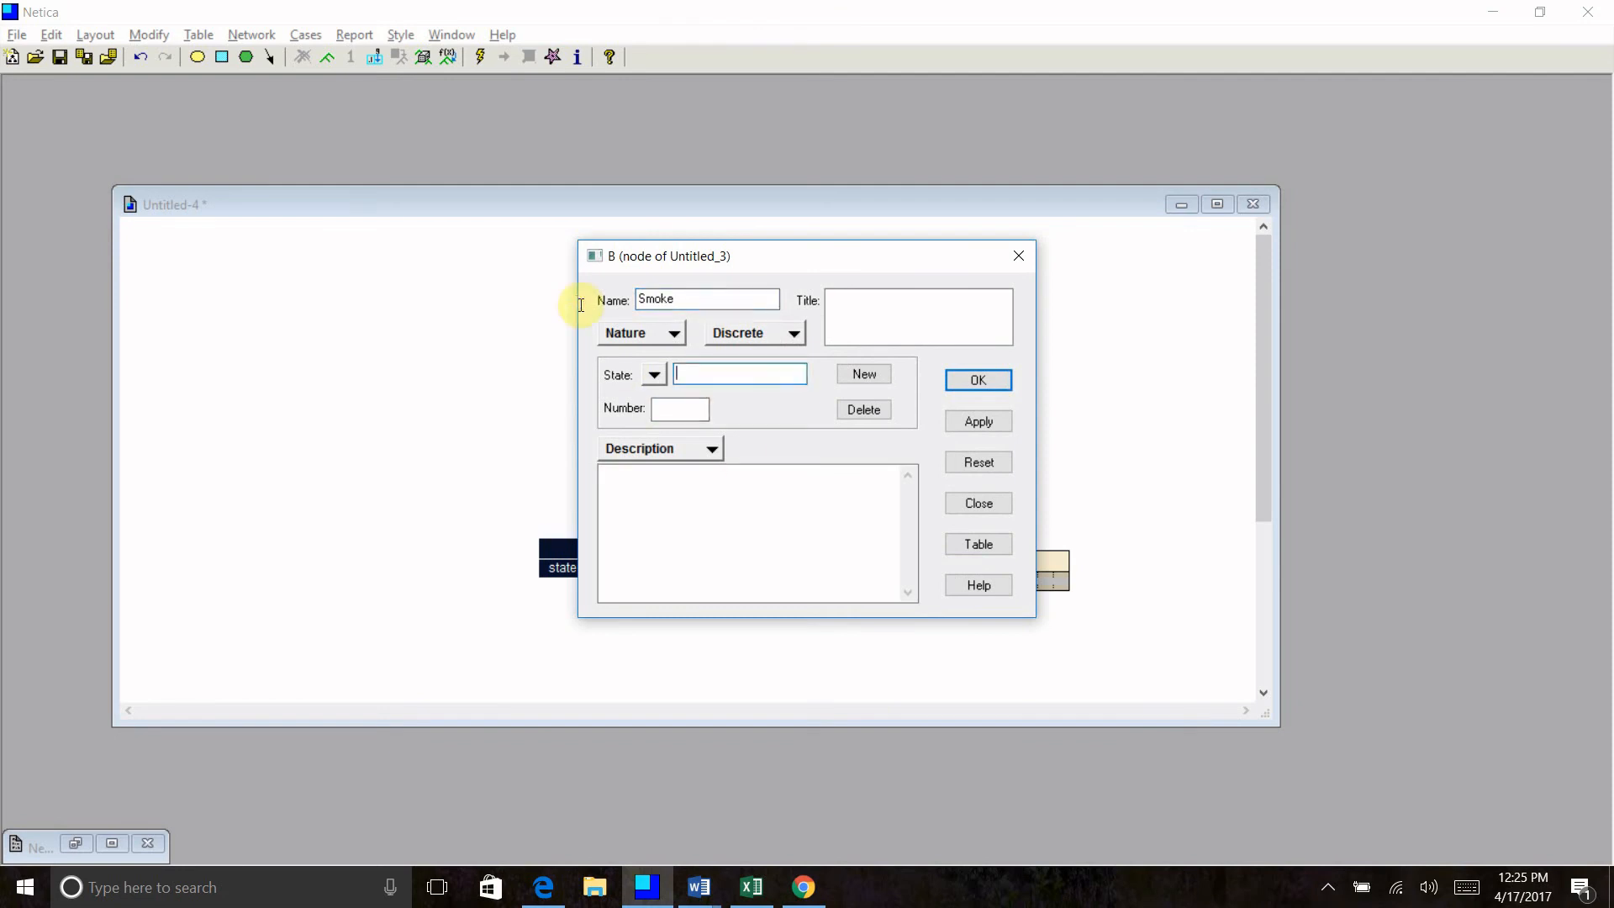
pyautogui.write('true')
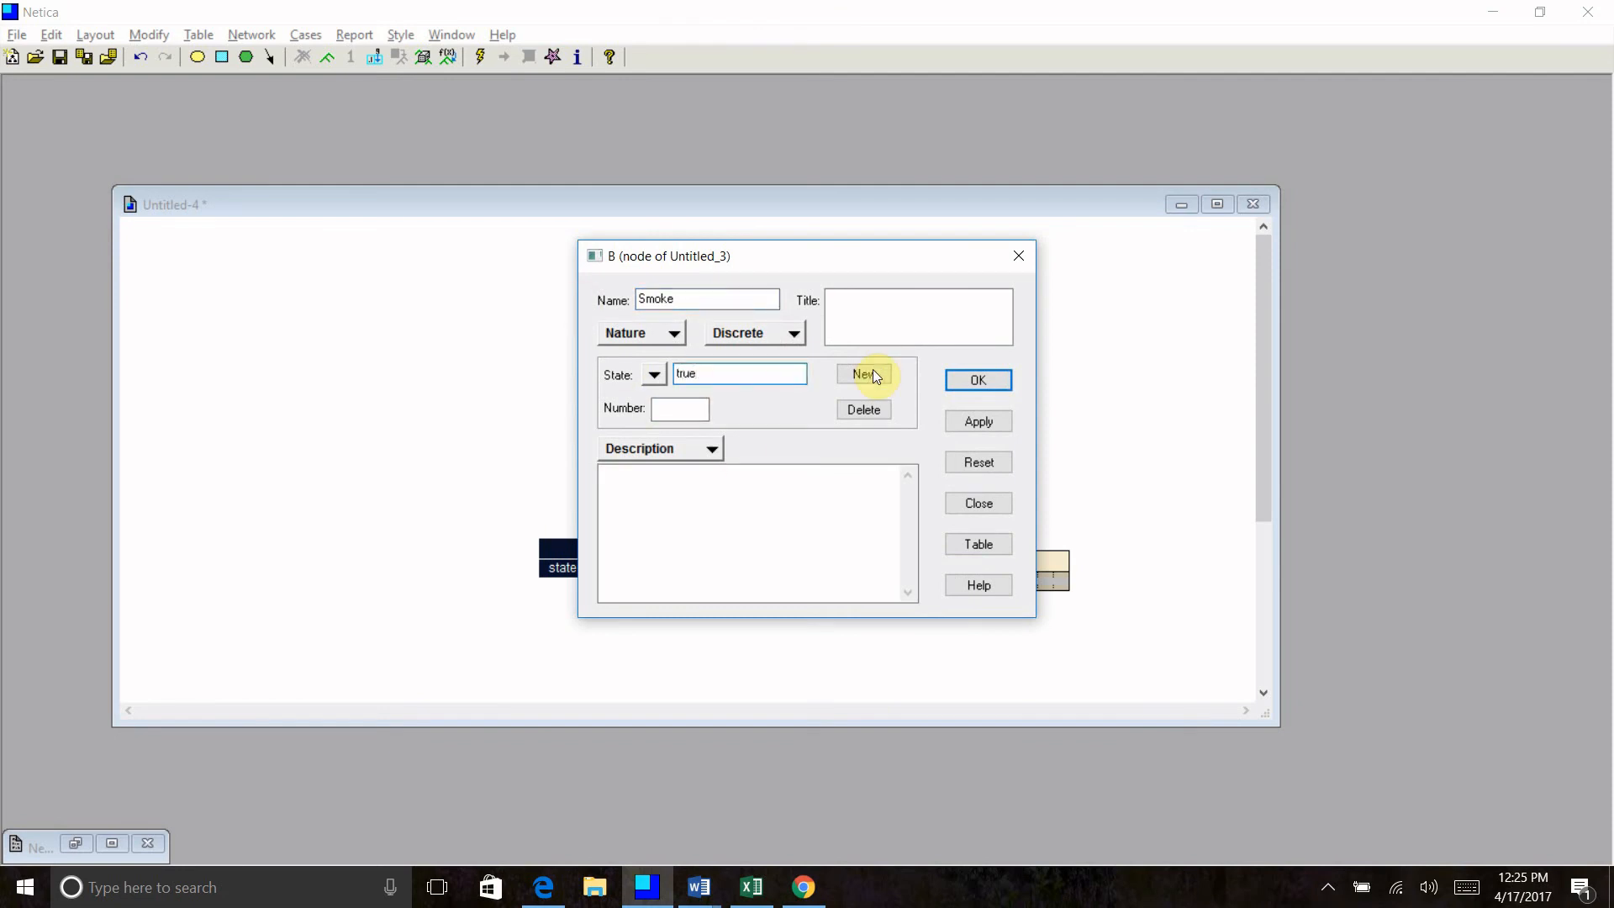
pyautogui.click(863, 374)
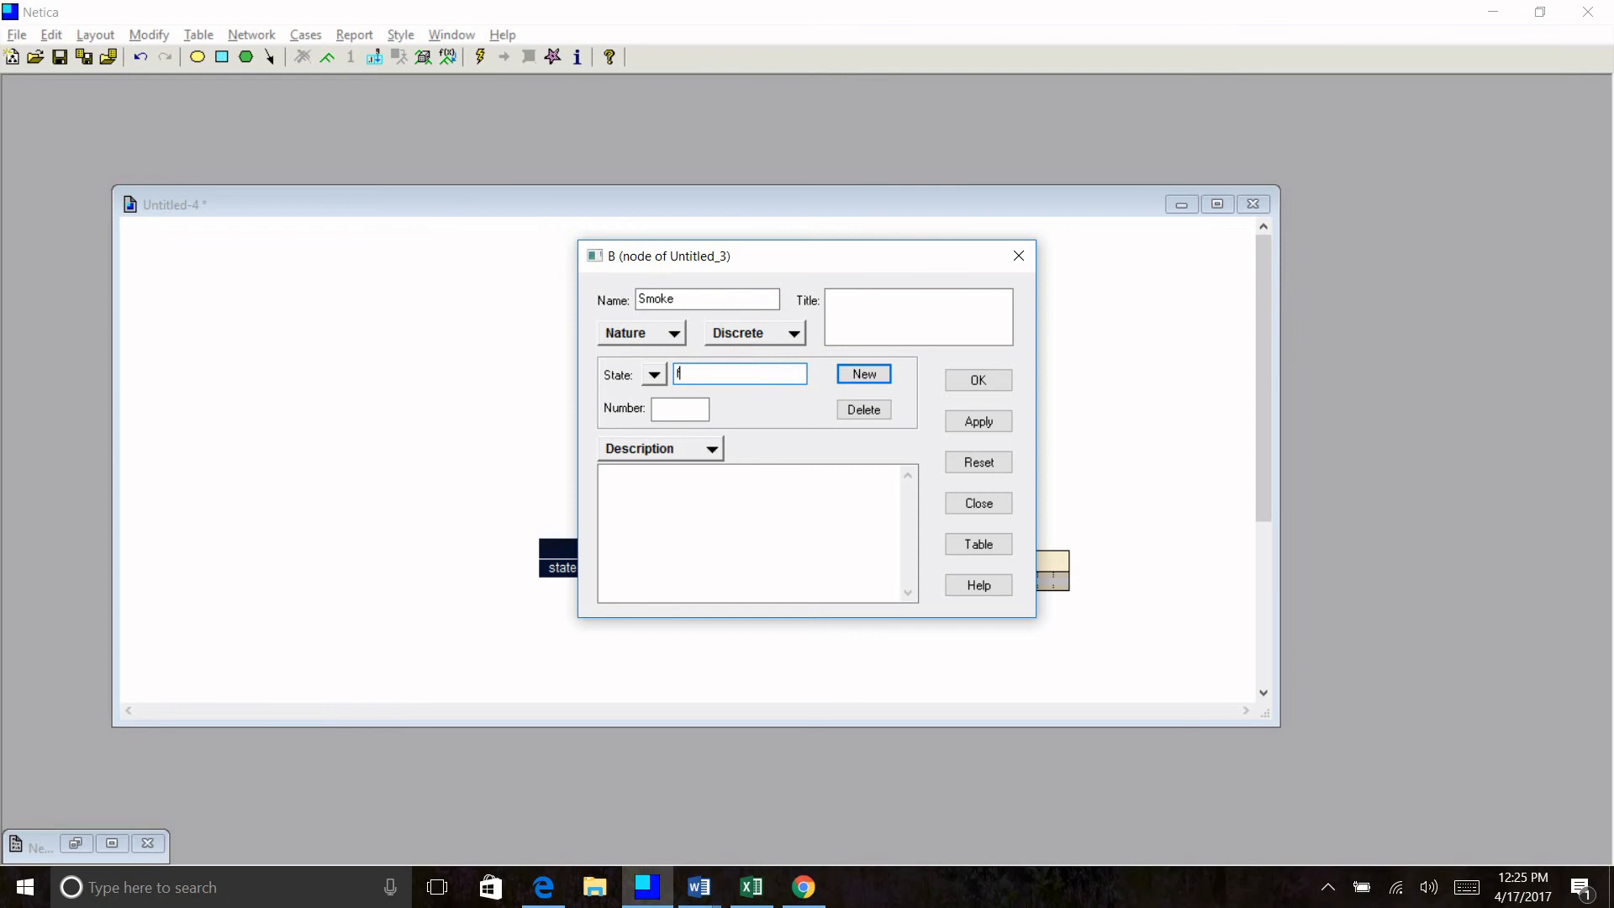
pyautogui.write('lase')
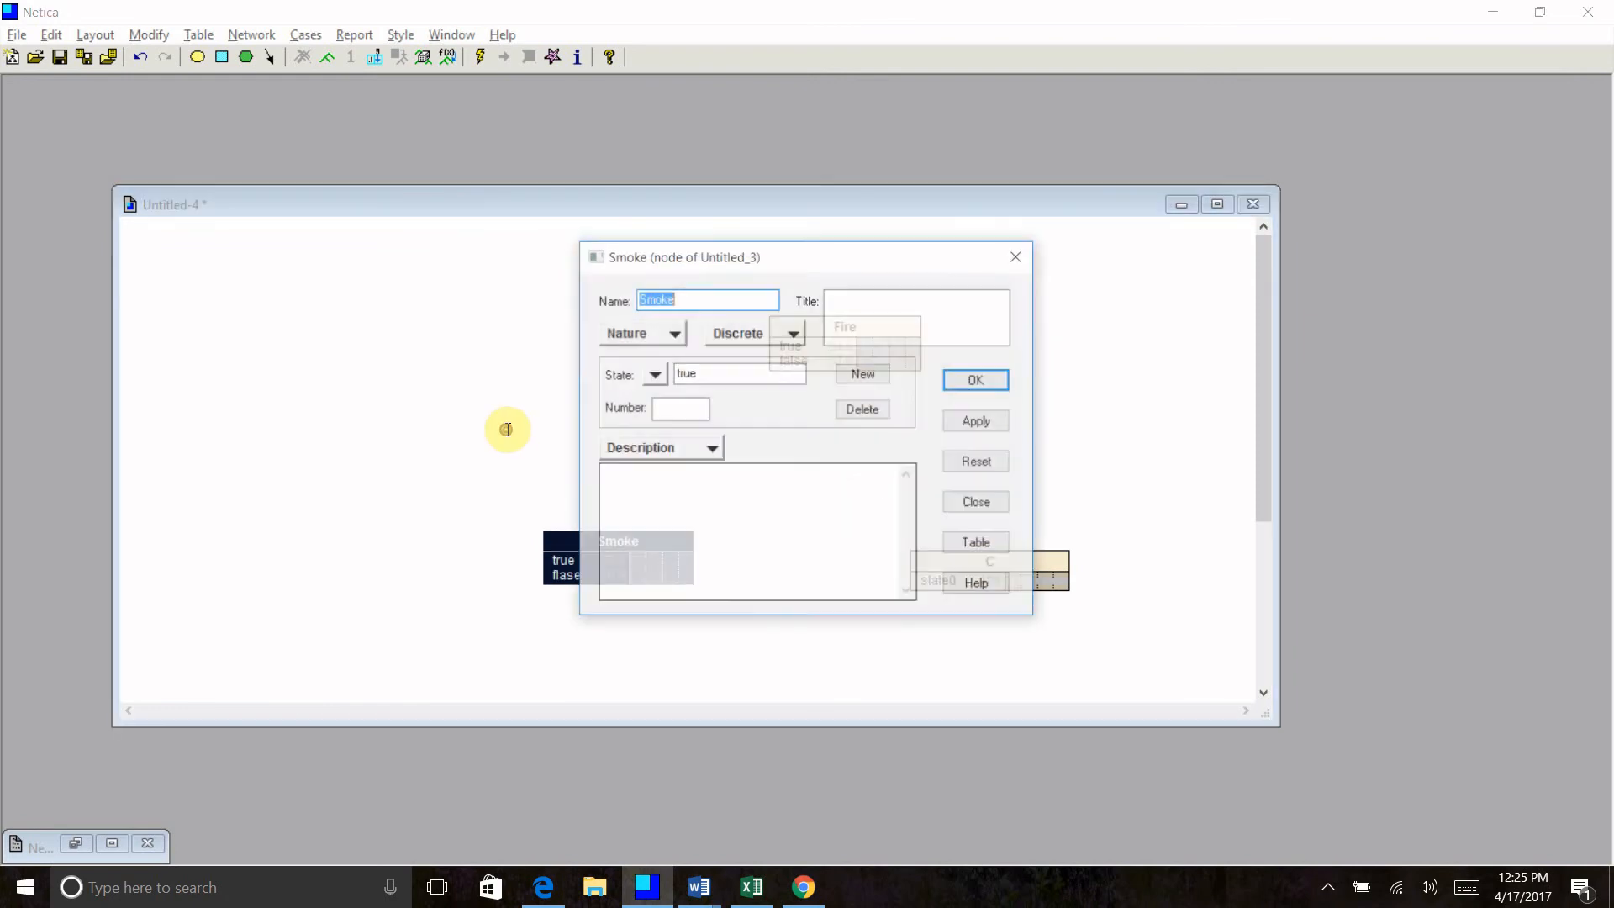
# Correct the misspelled second state to false and confirm the Smoke node.
pyautogui.click(654, 374)
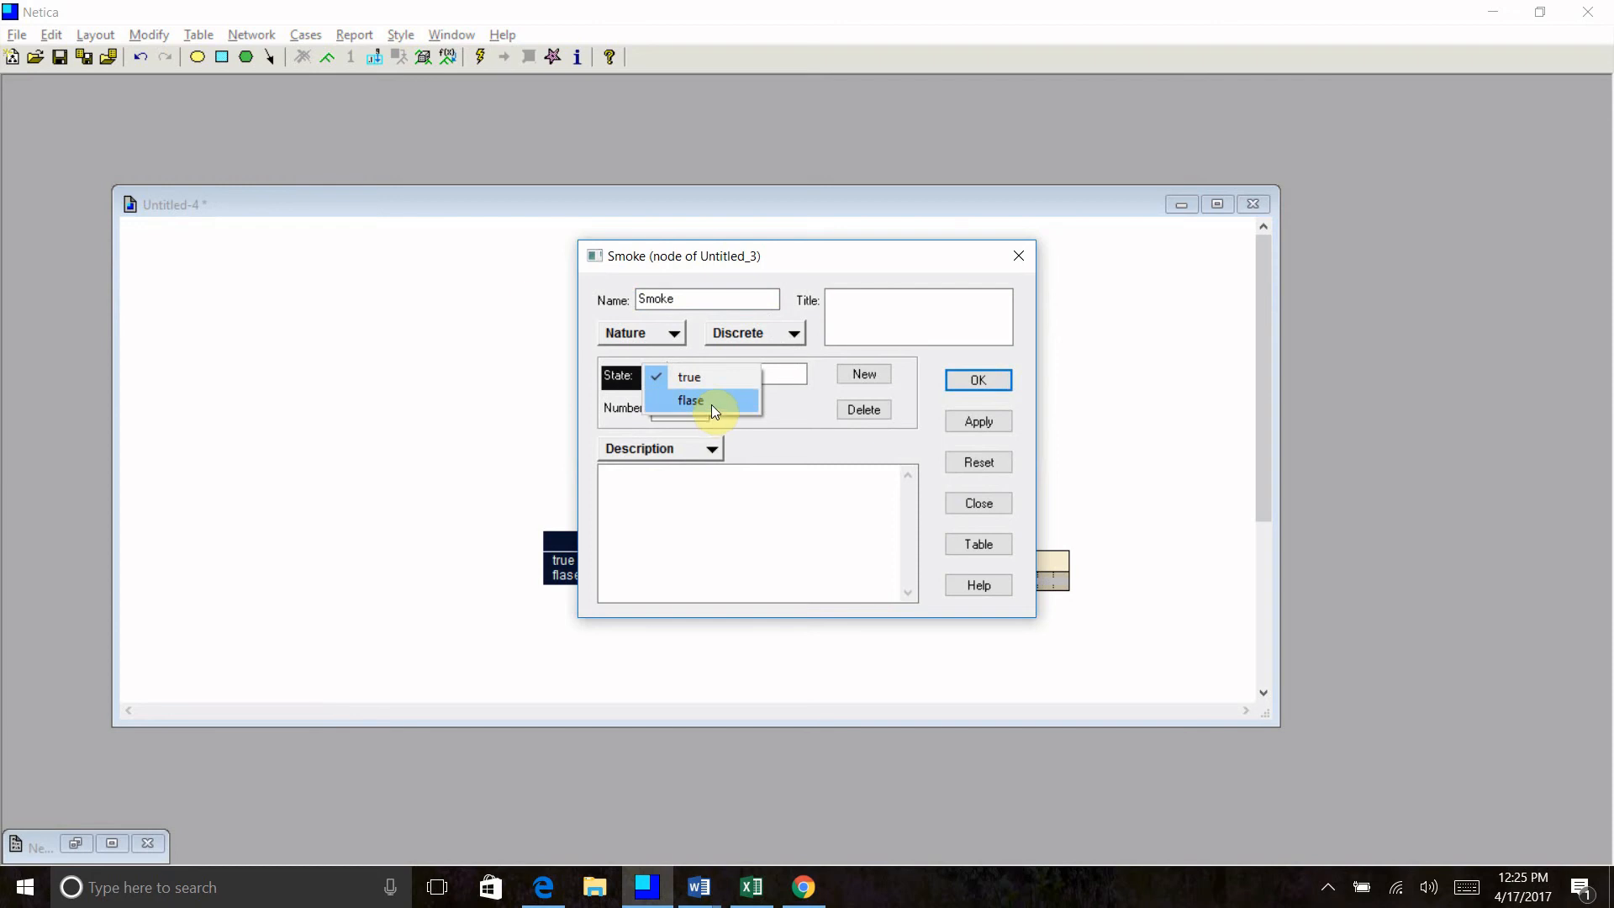
pyautogui.click(691, 400)
pyautogui.write('false')
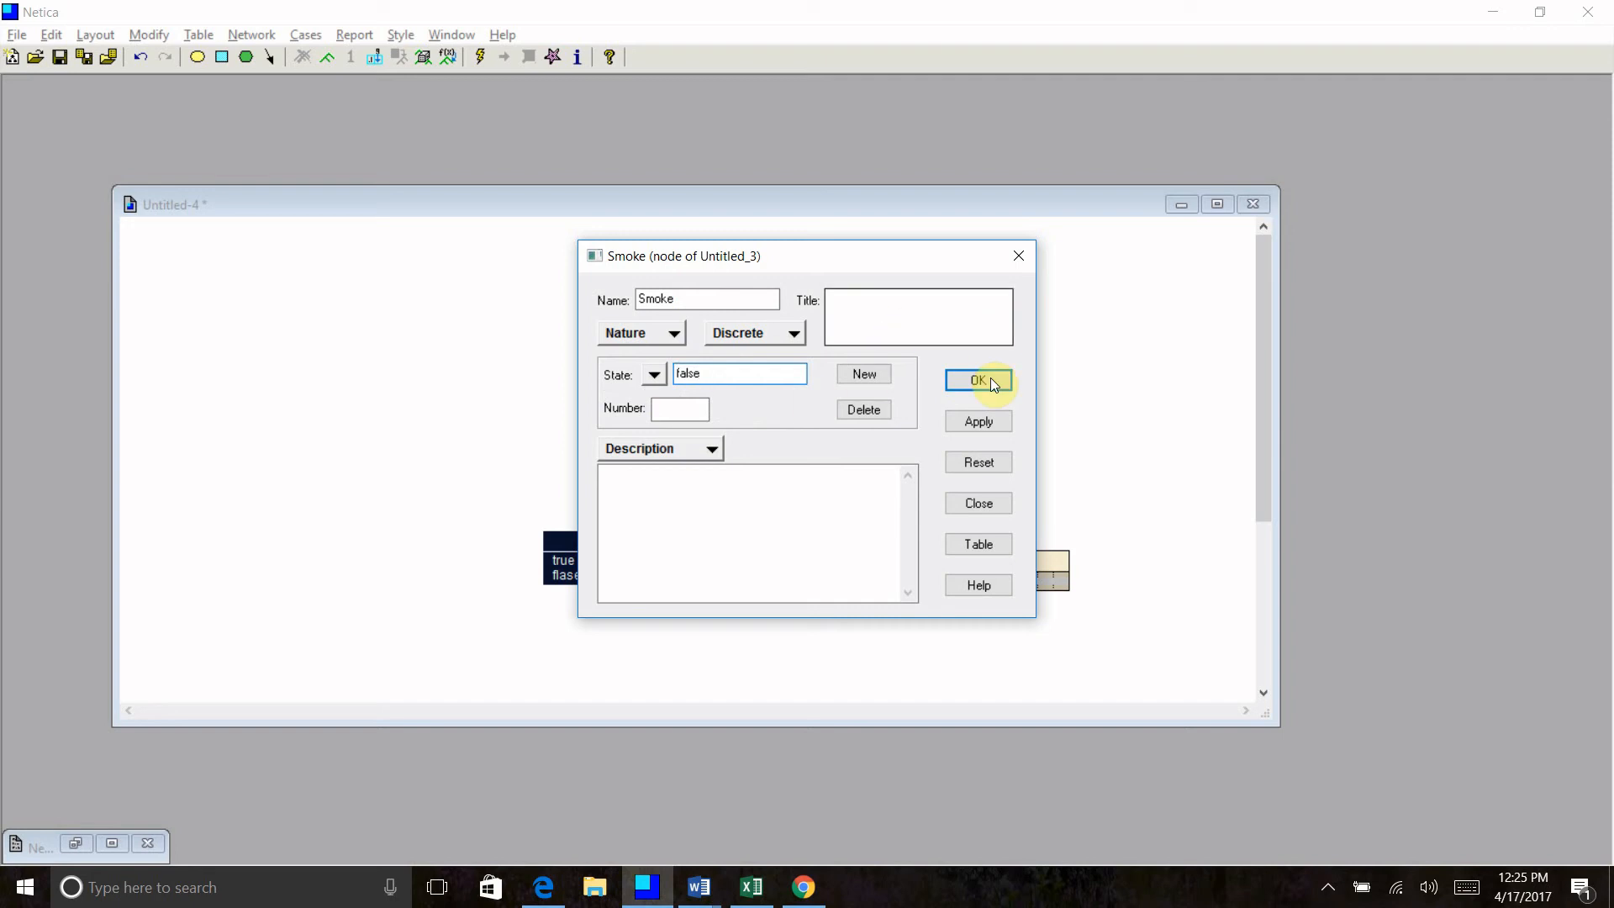
pyautogui.click(977, 380)
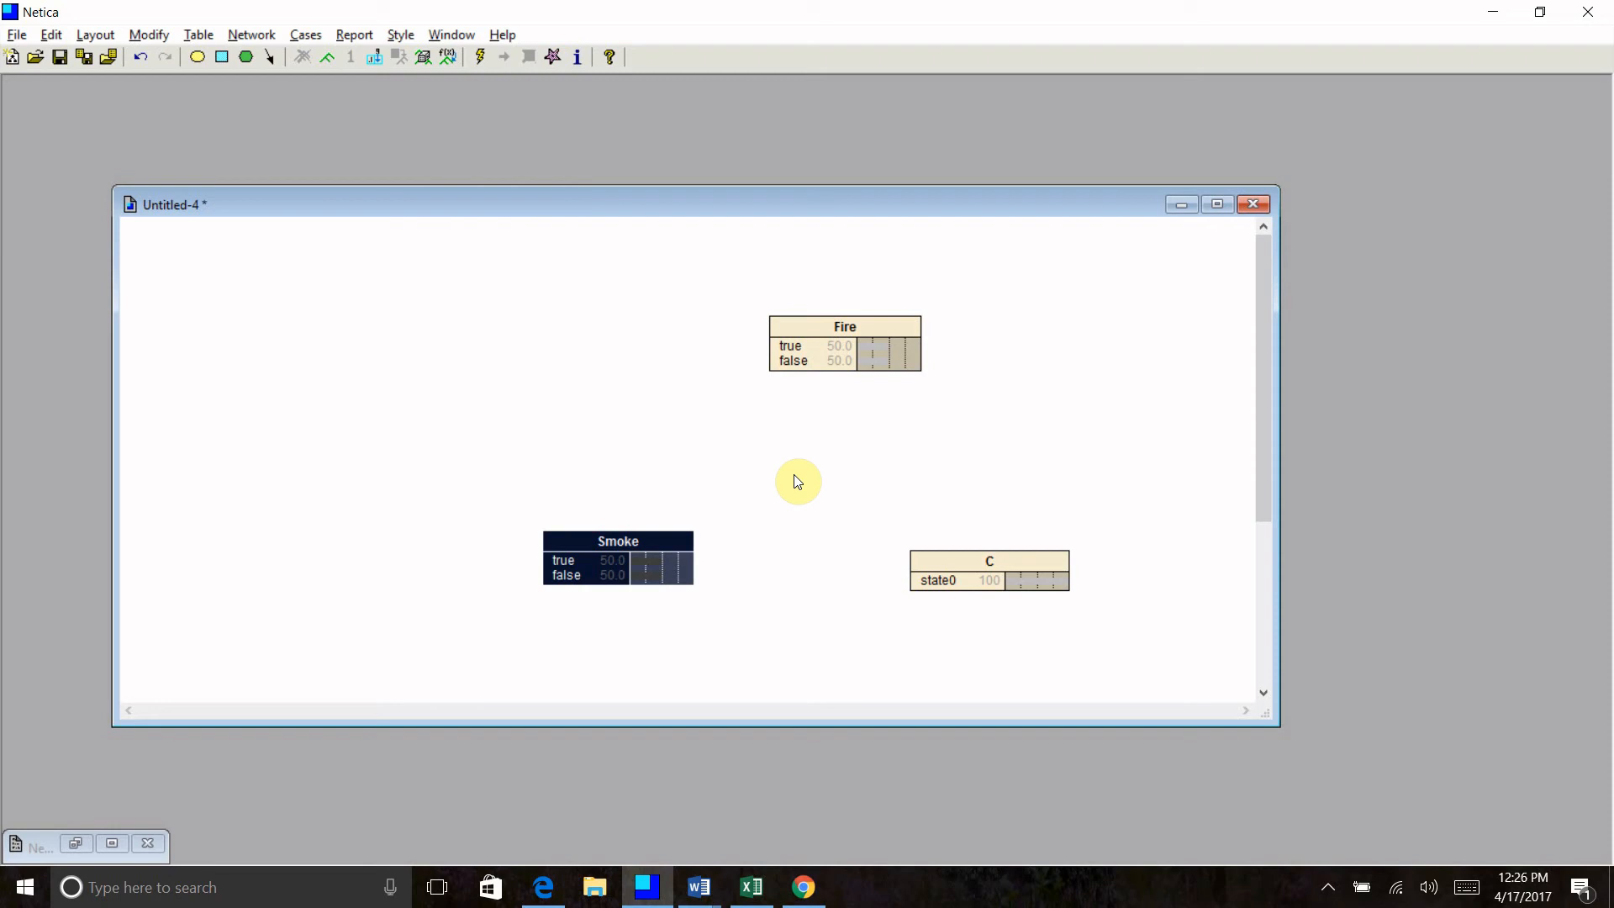
pyautogui.moveTo(944, 272)
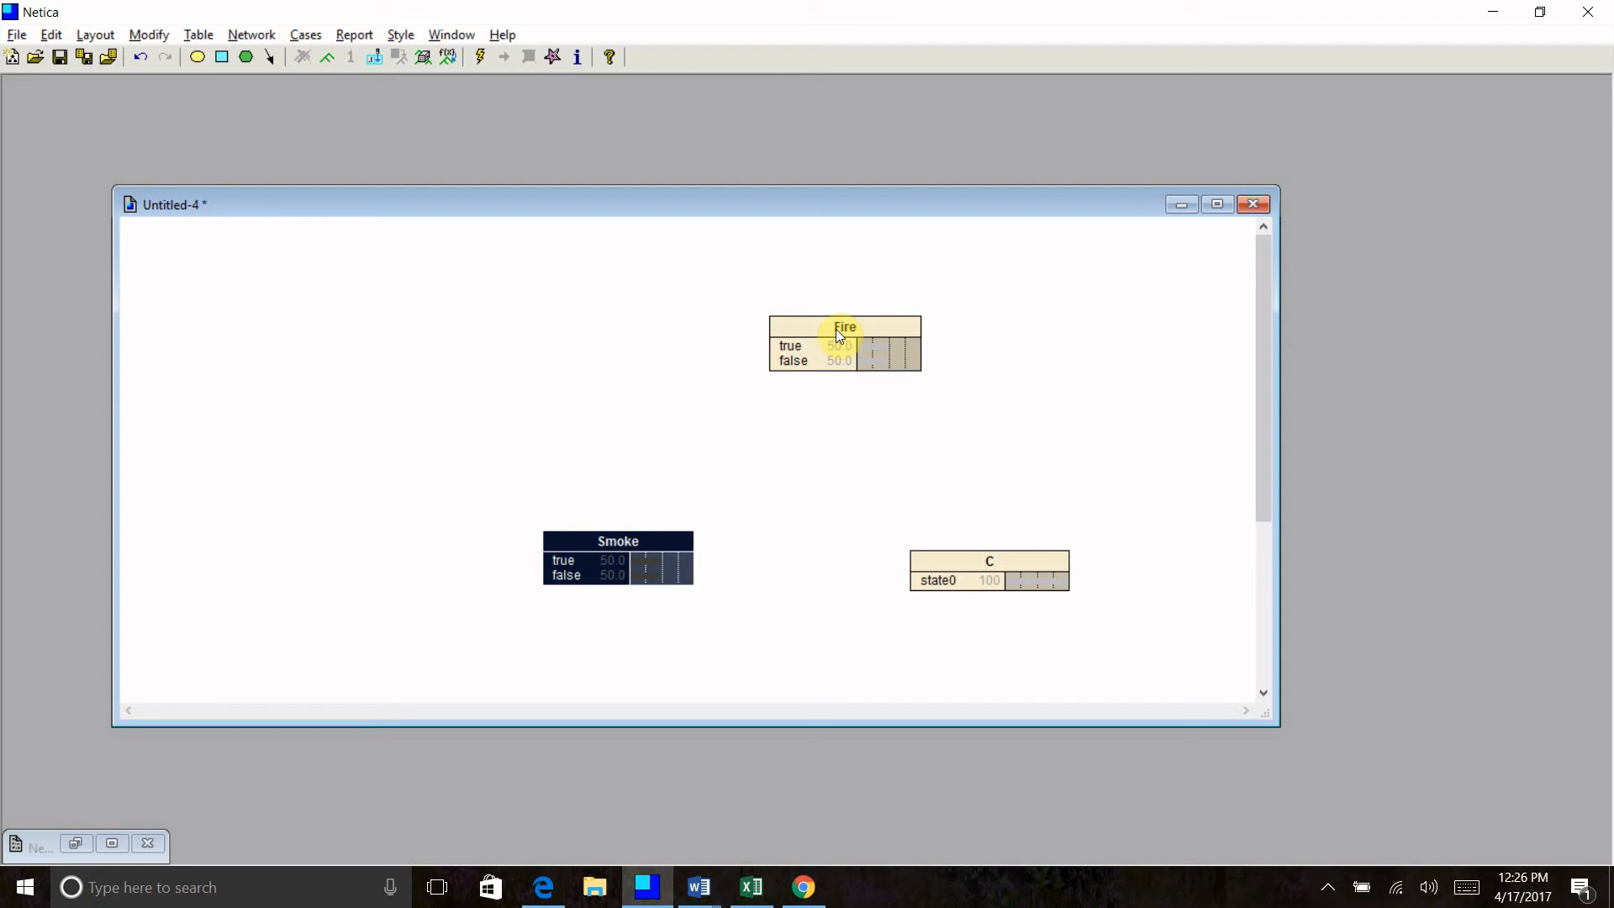
# Set Fire's probability table to 10 for true and 90 for false.
pyautogui.doubleClick(844, 328)
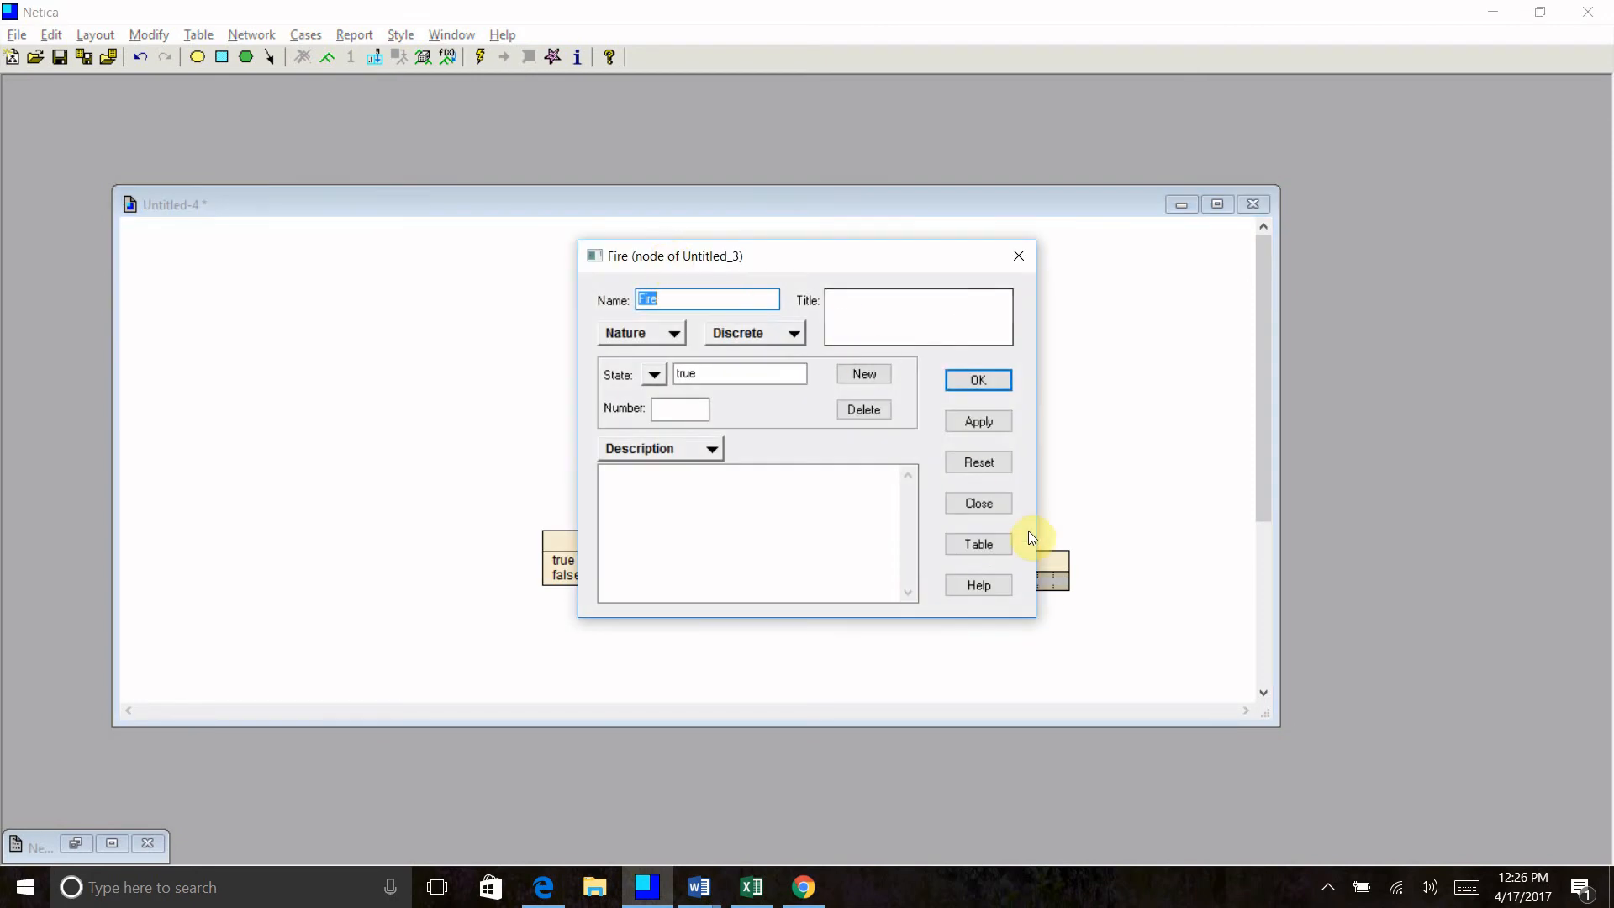
pyautogui.click(977, 543)
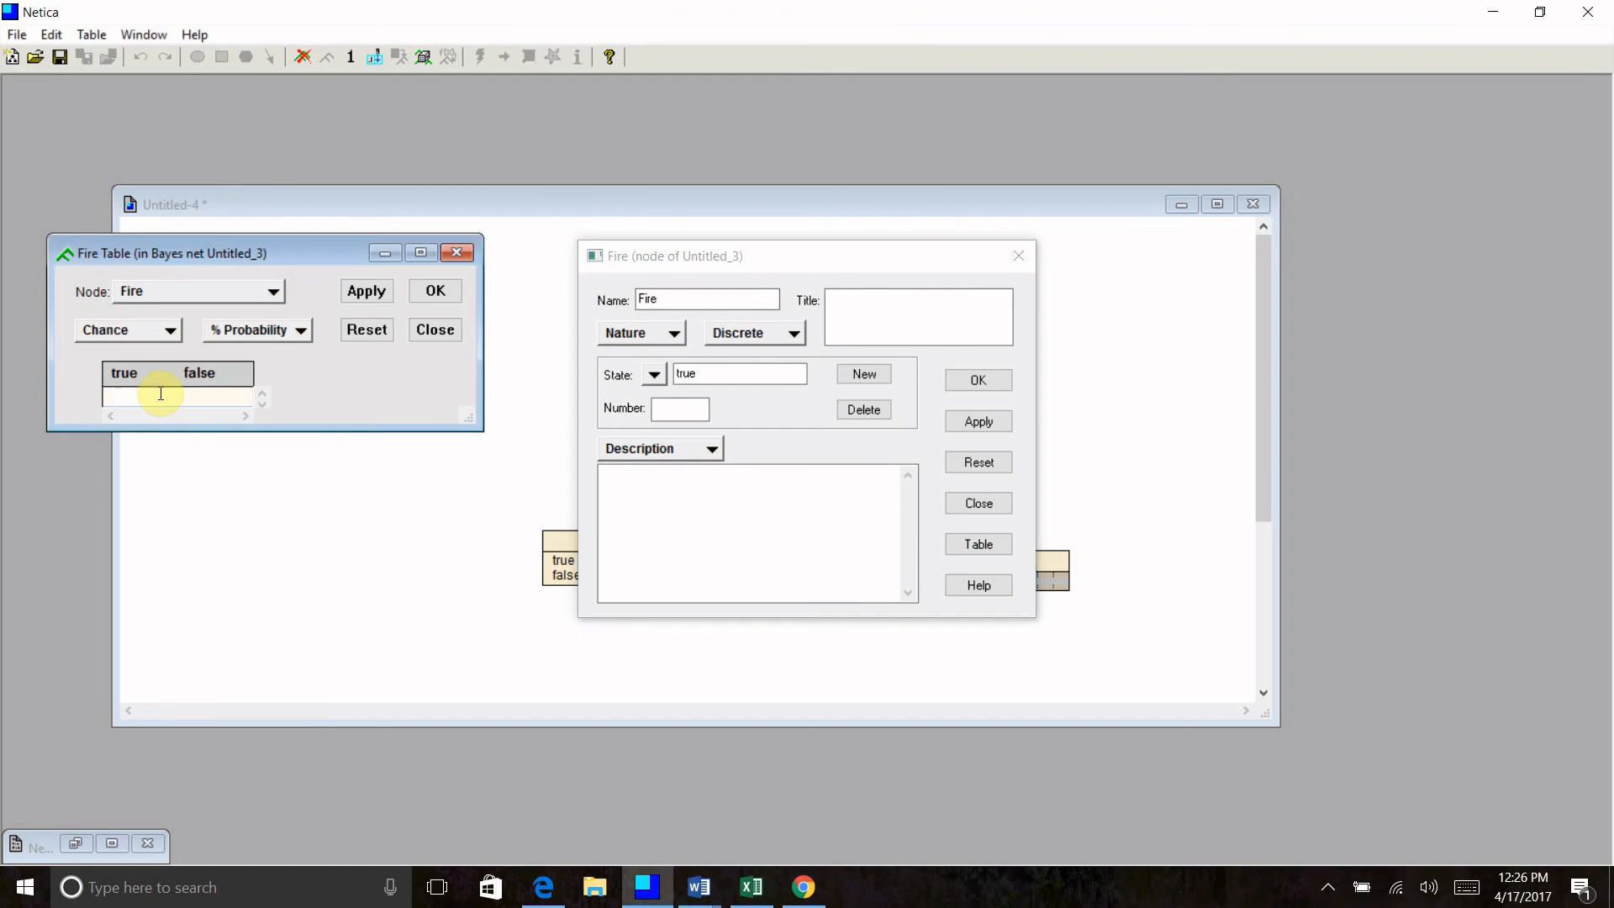
pyautogui.write('10')
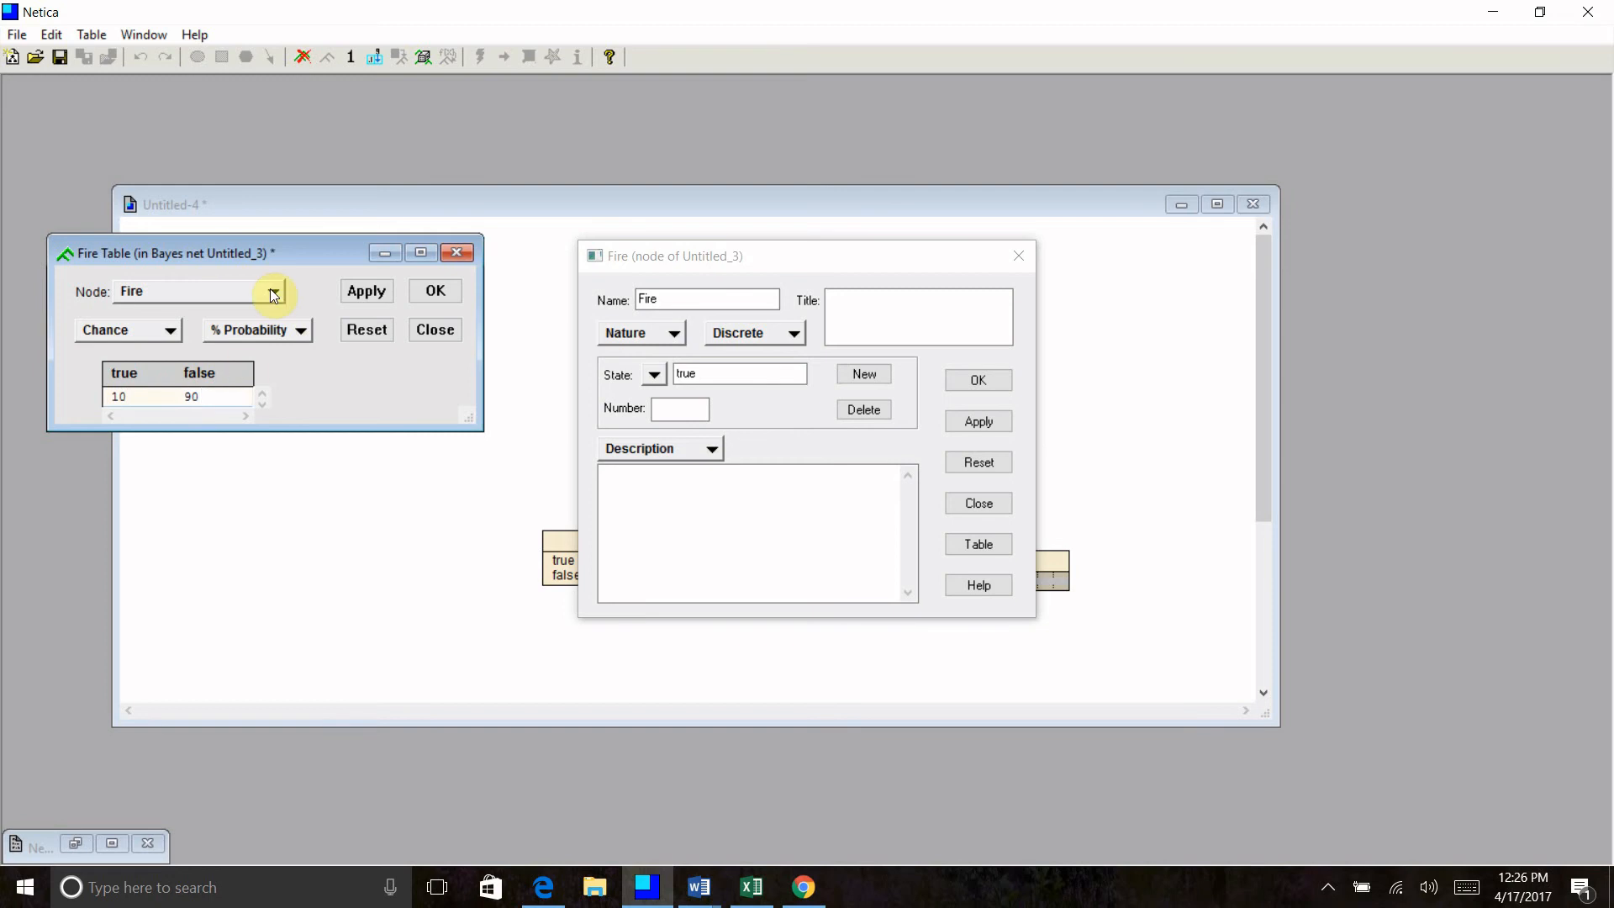
pyautogui.click(190, 397)
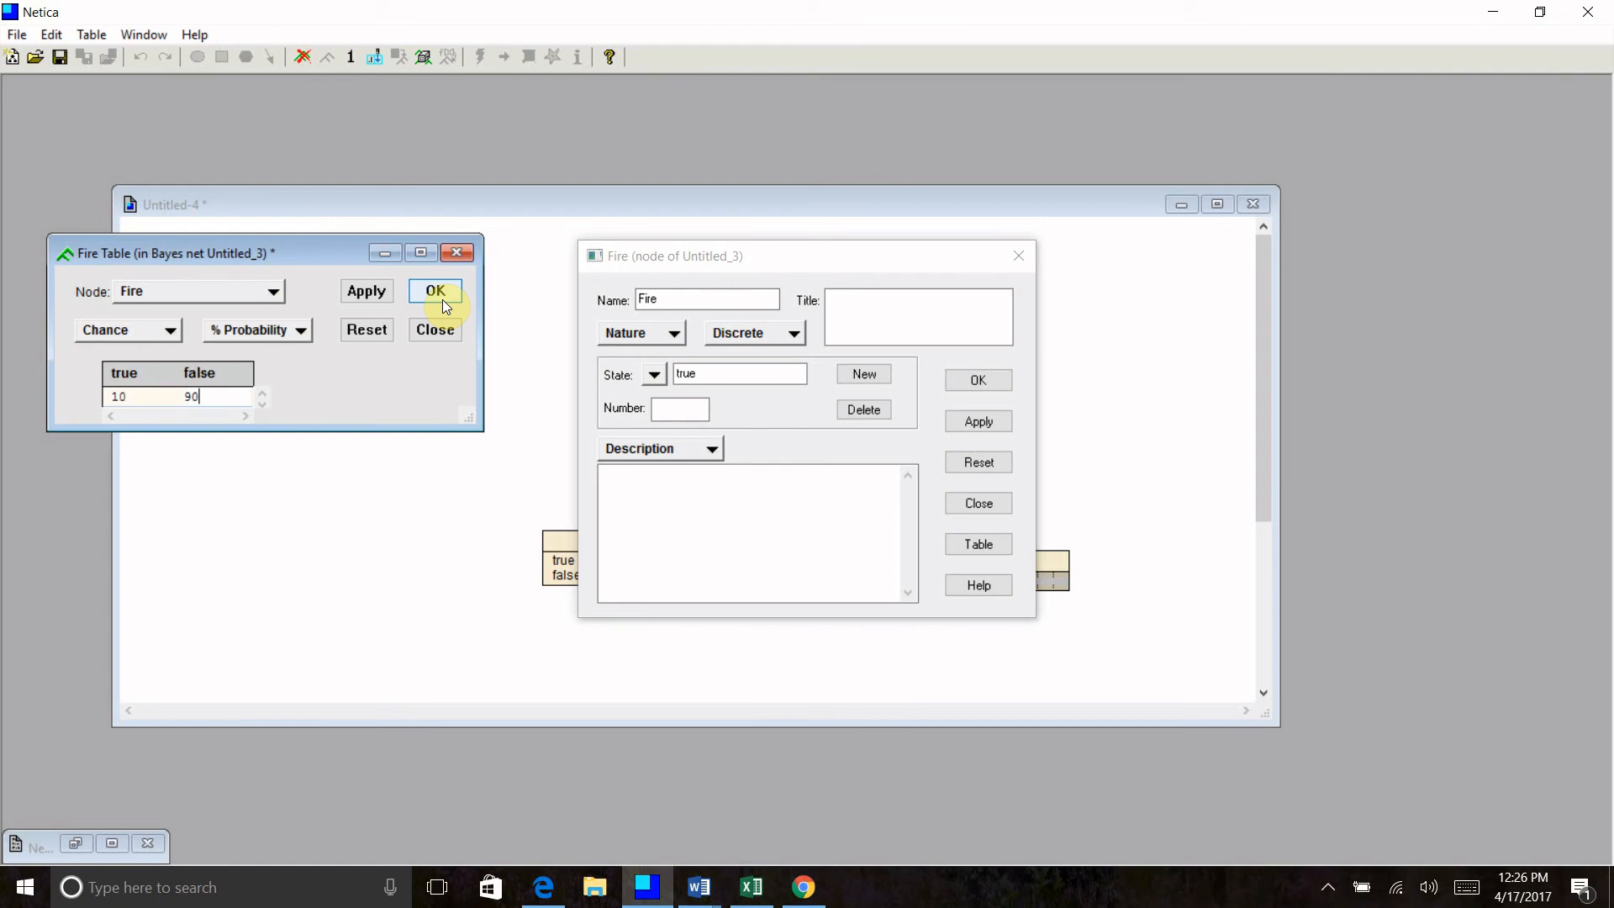
pyautogui.click(434, 291)
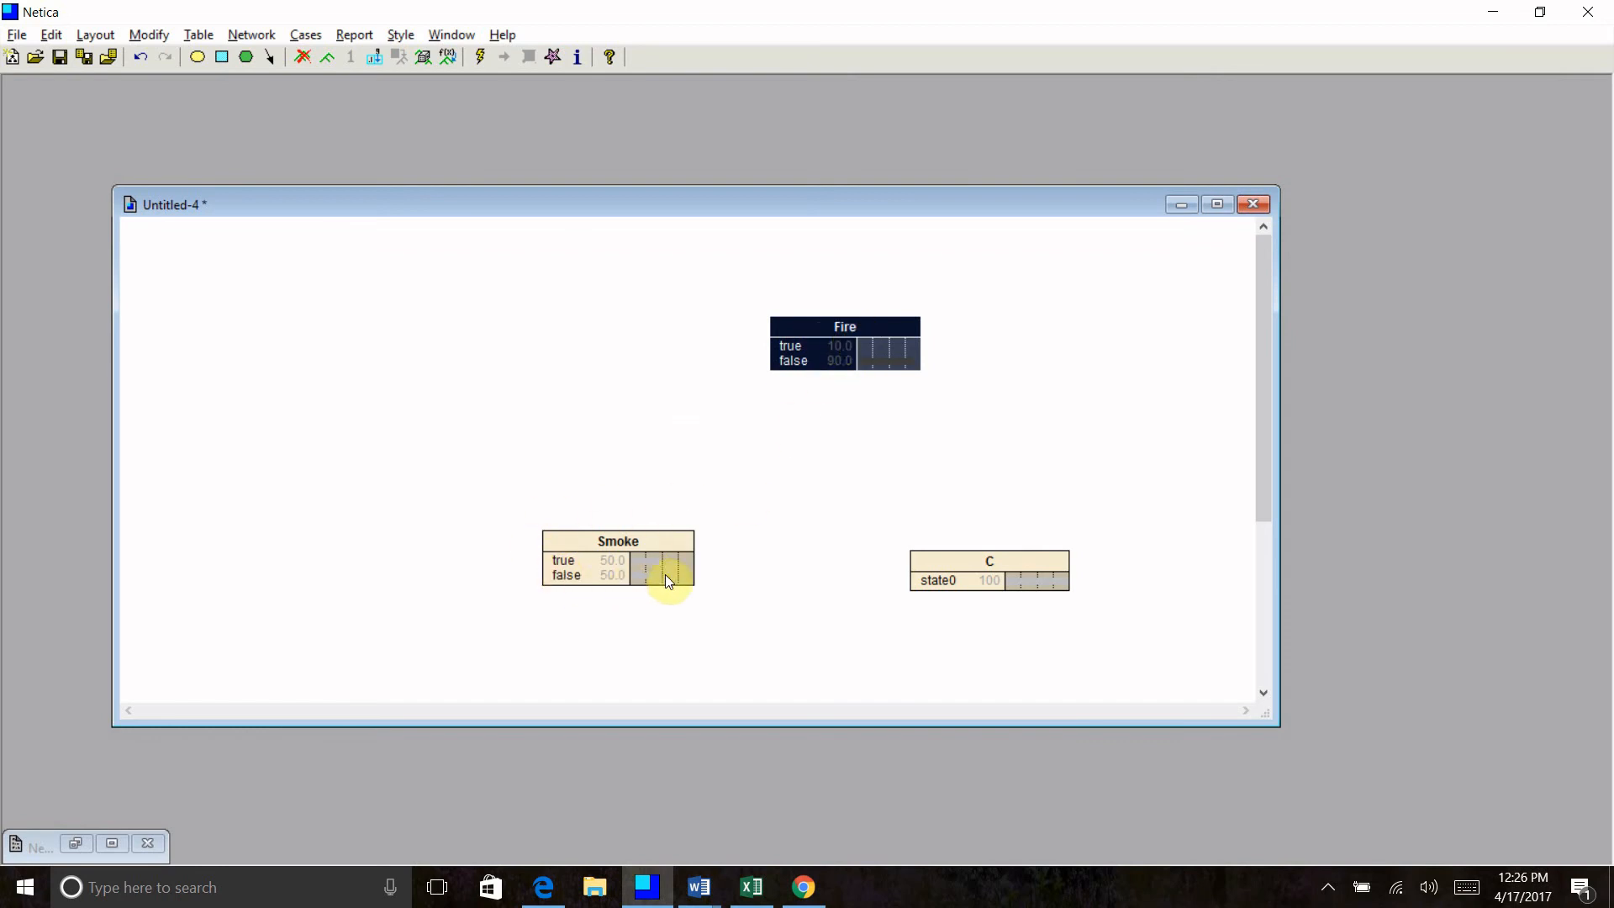
pyautogui.moveTo(669, 545)
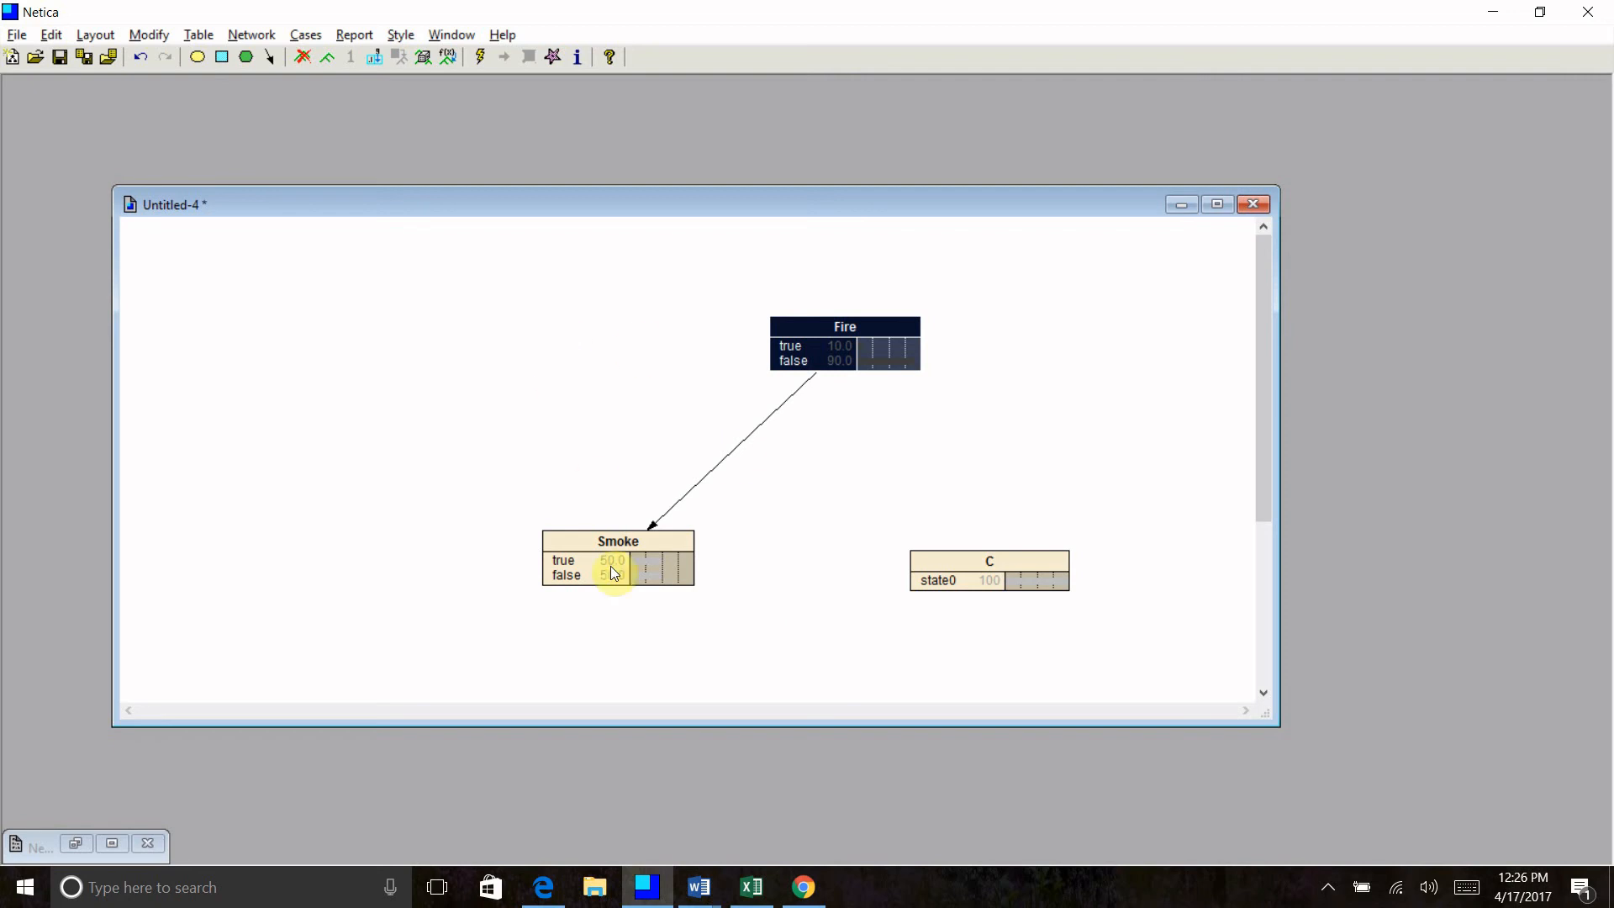
# Fill Smoke's table: 90/10 when Fire is true, 2/98 when Fire is false.
pyautogui.doubleClick(617, 540)
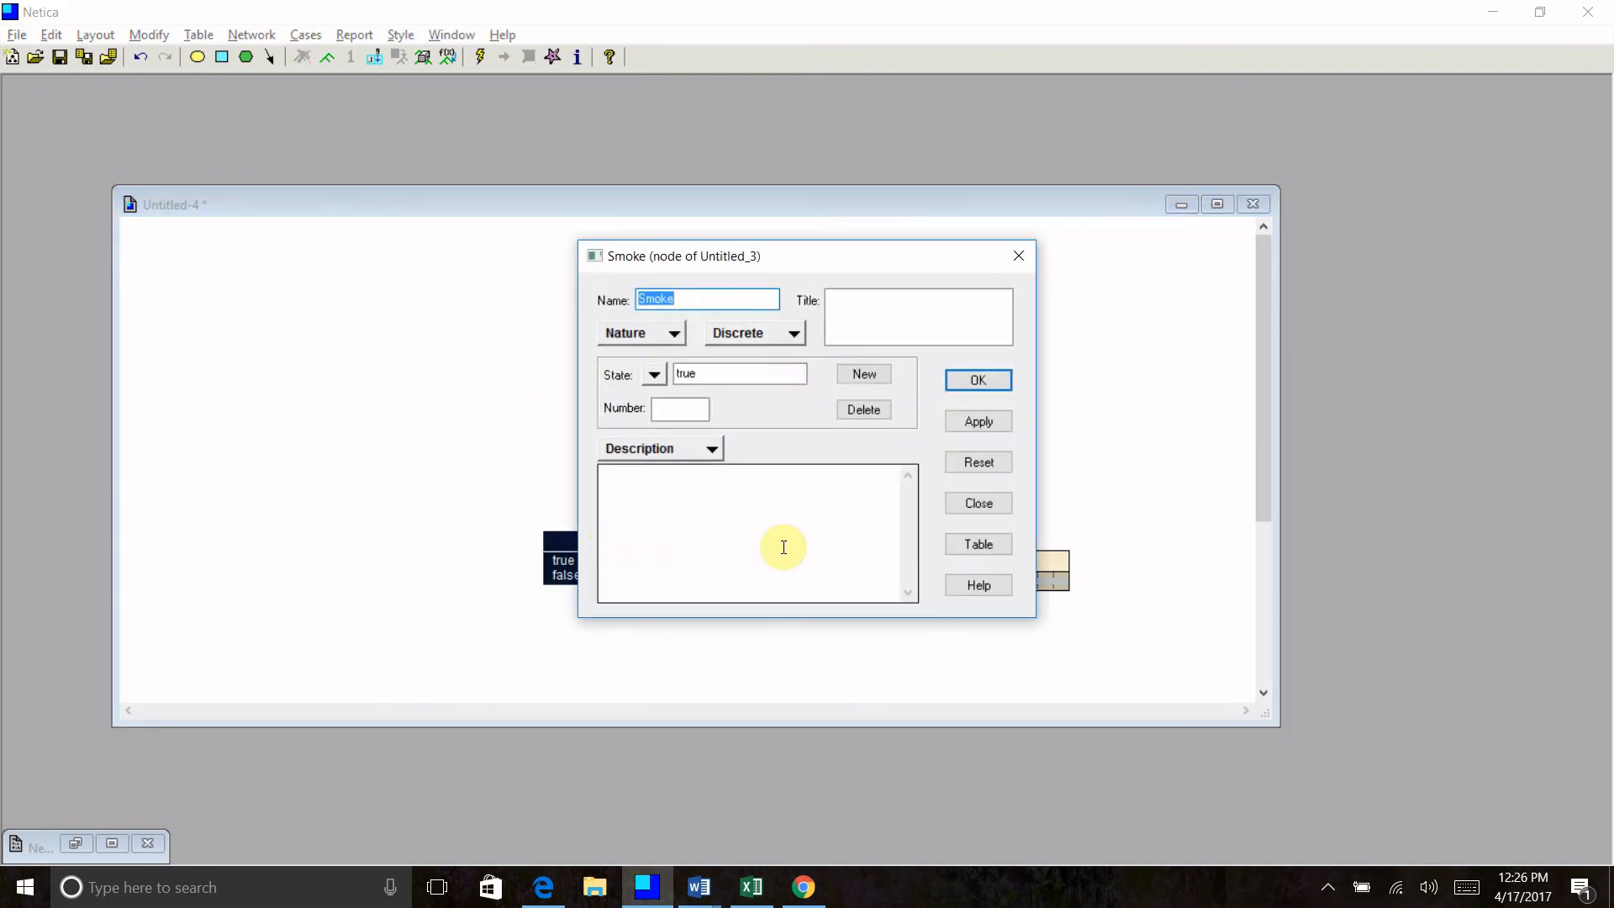
pyautogui.click(977, 543)
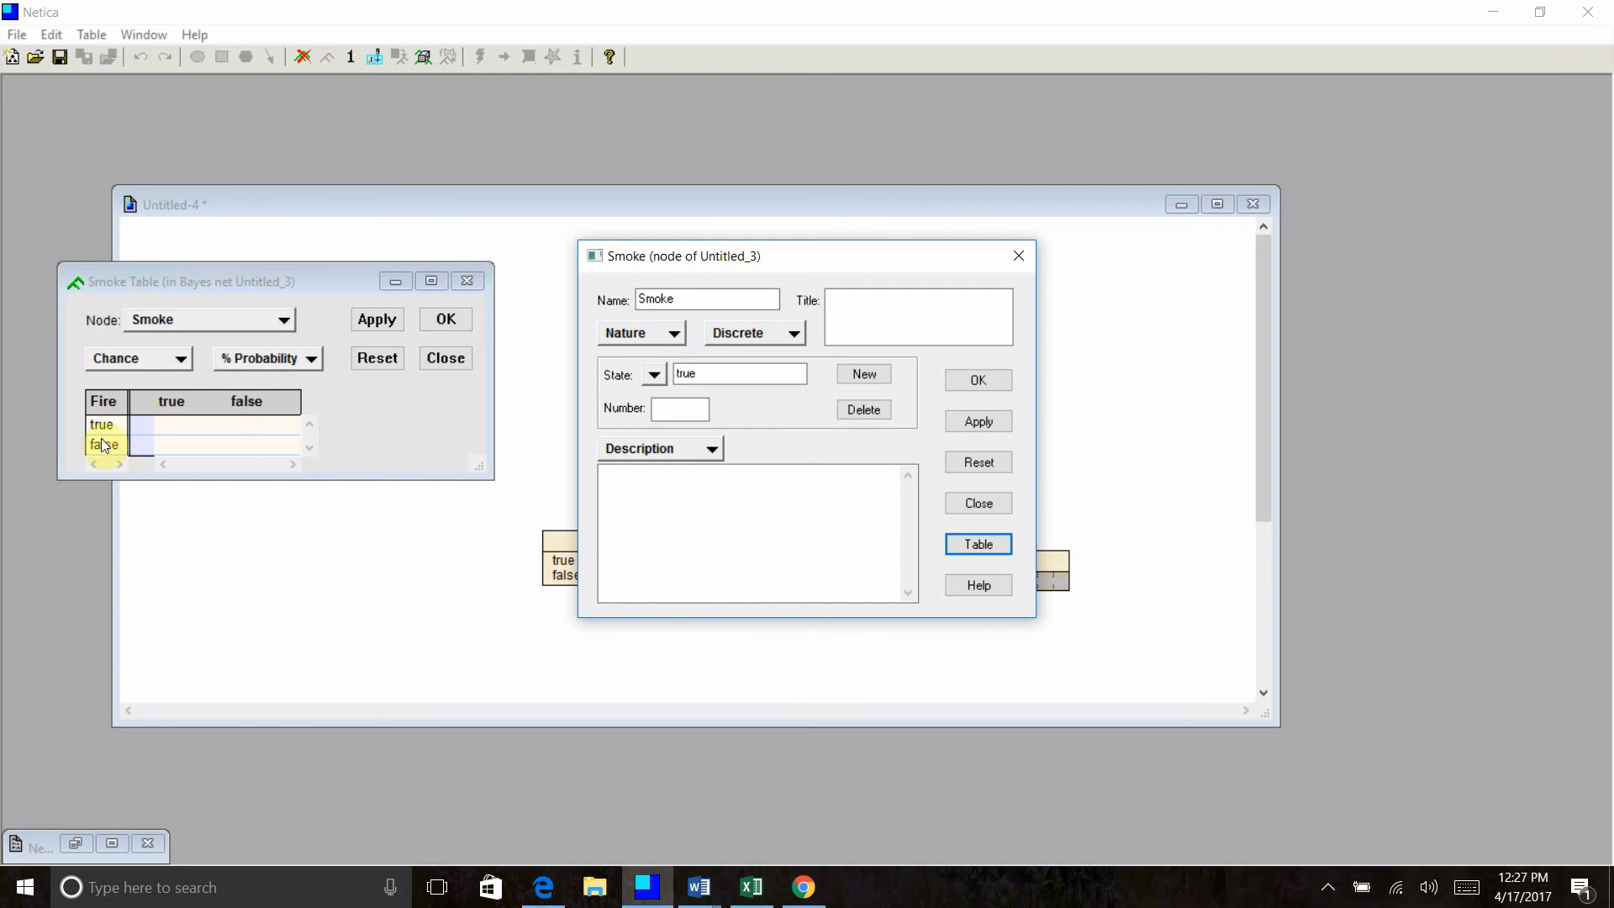
pyautogui.click(103, 424)
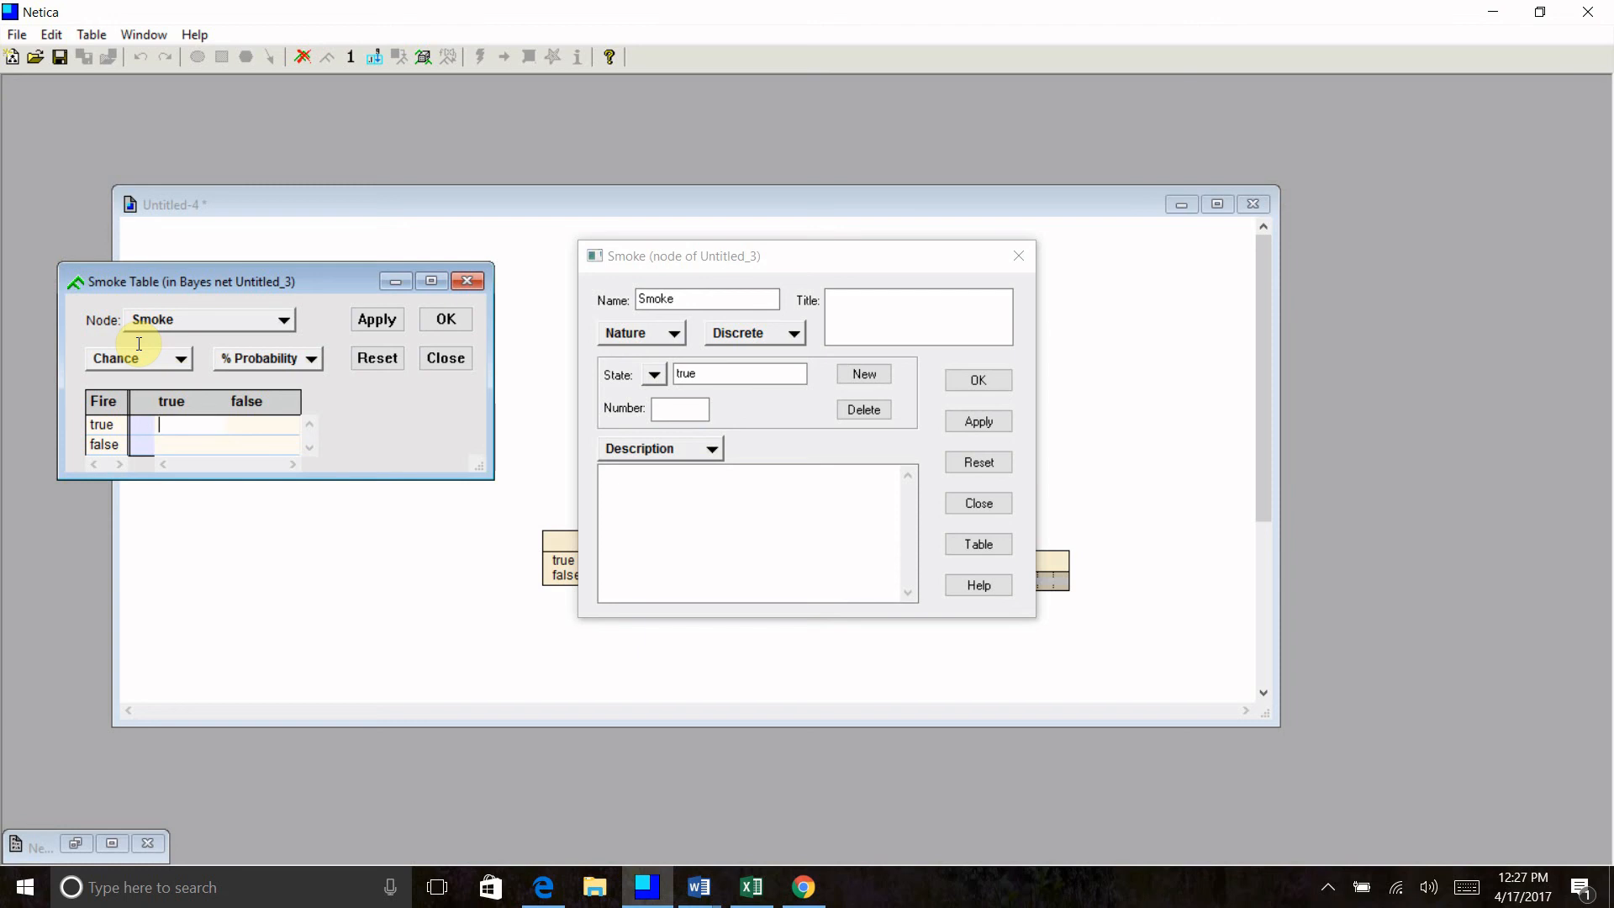
pyautogui.write('90')
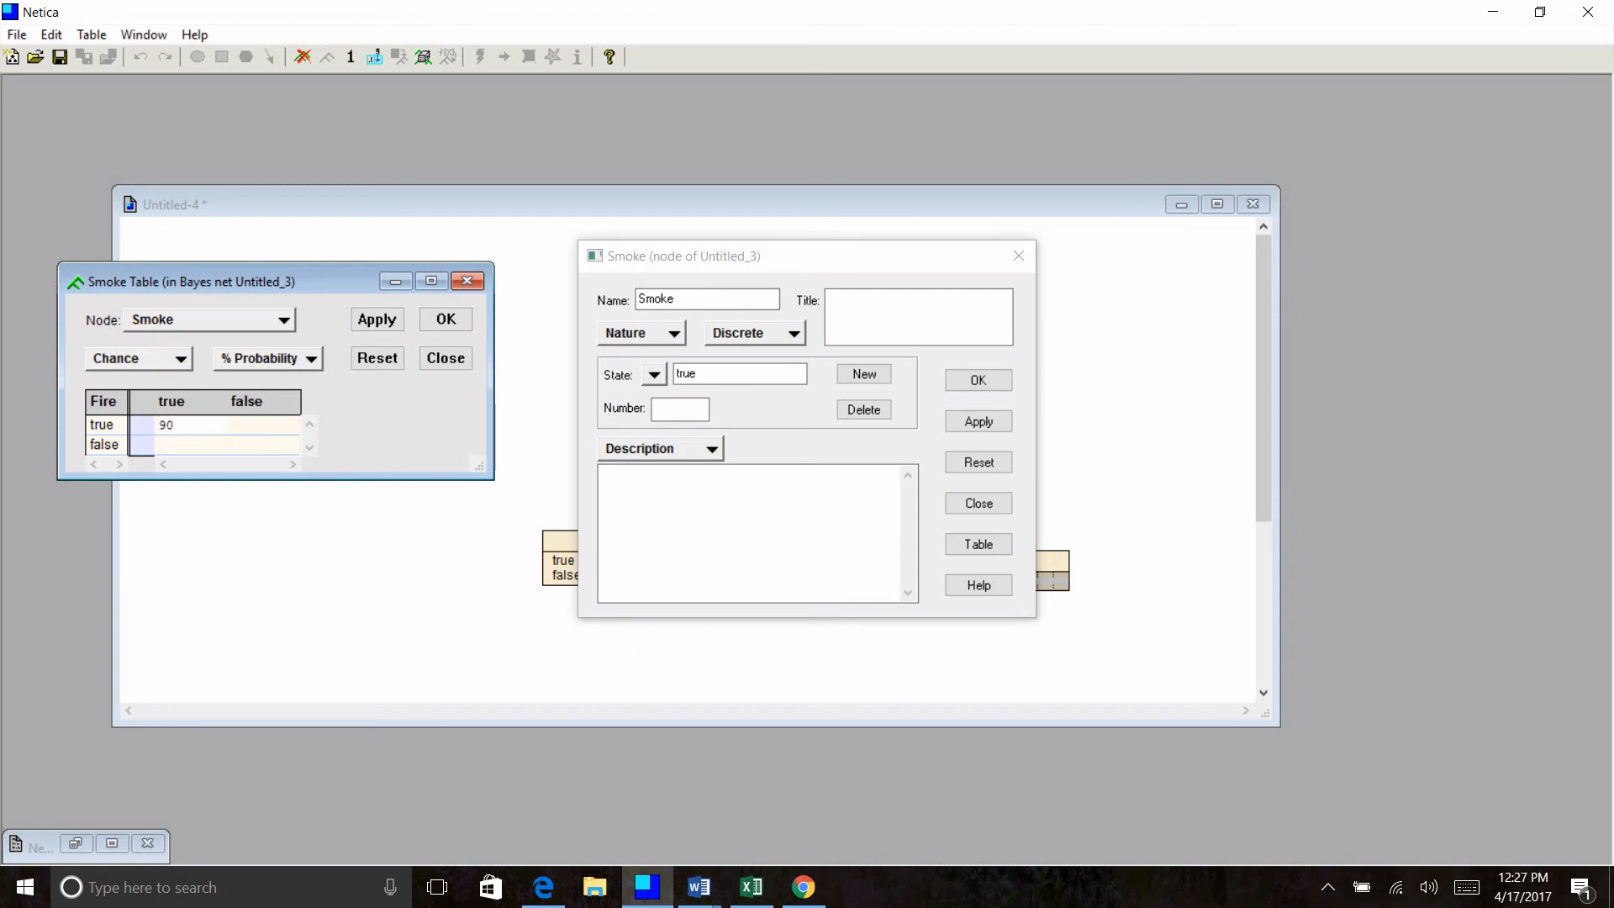
pyautogui.write('10')
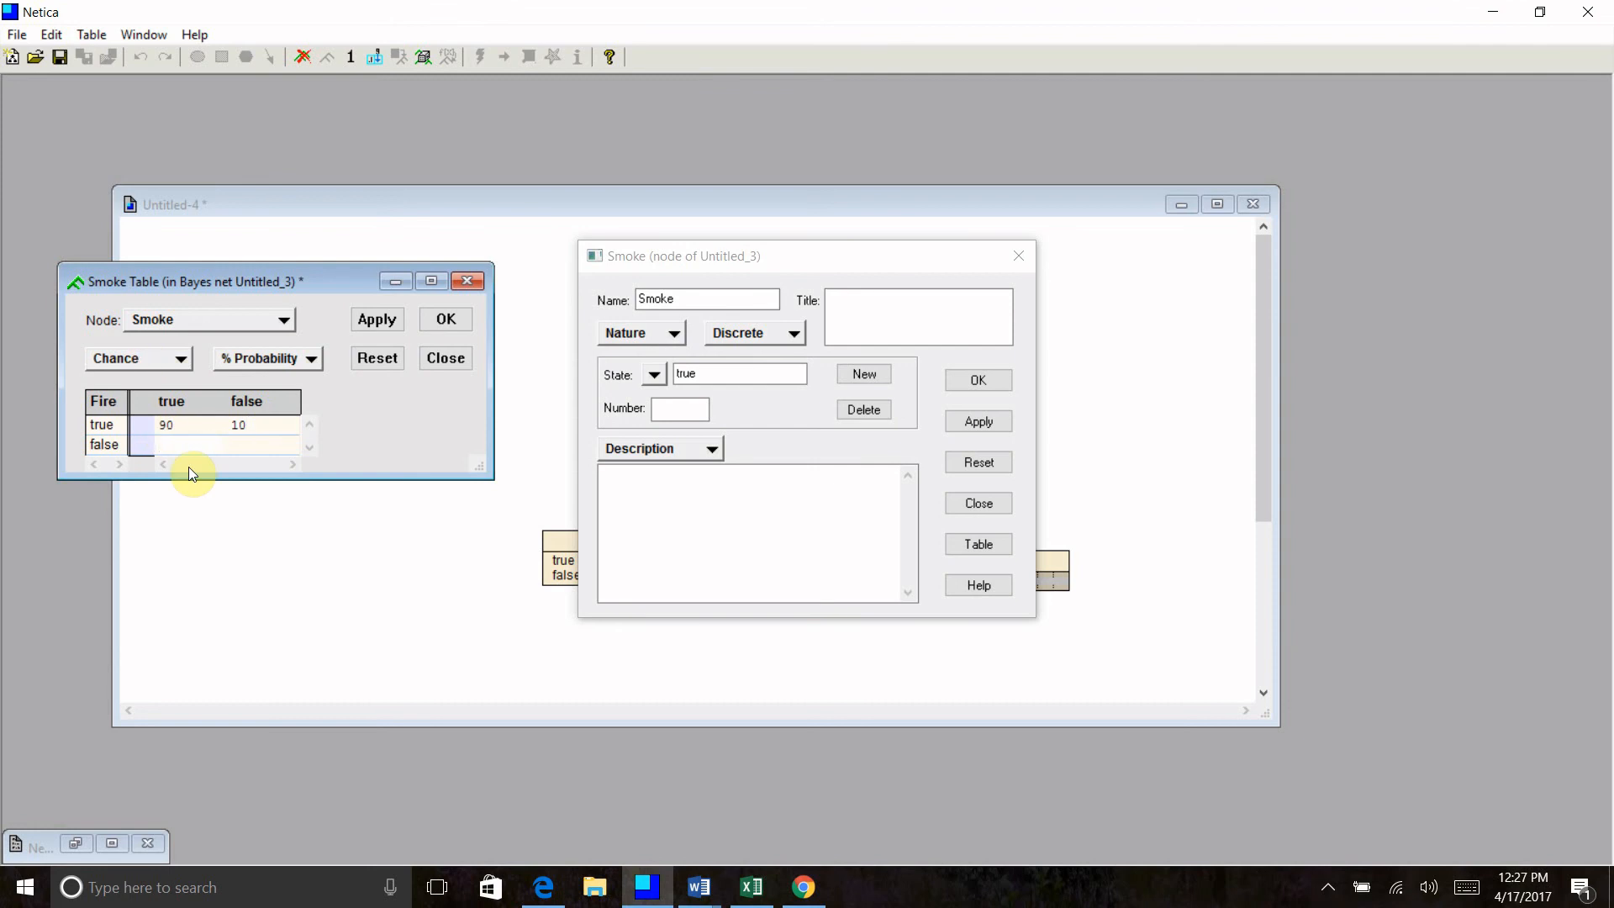
pyautogui.click(165, 444)
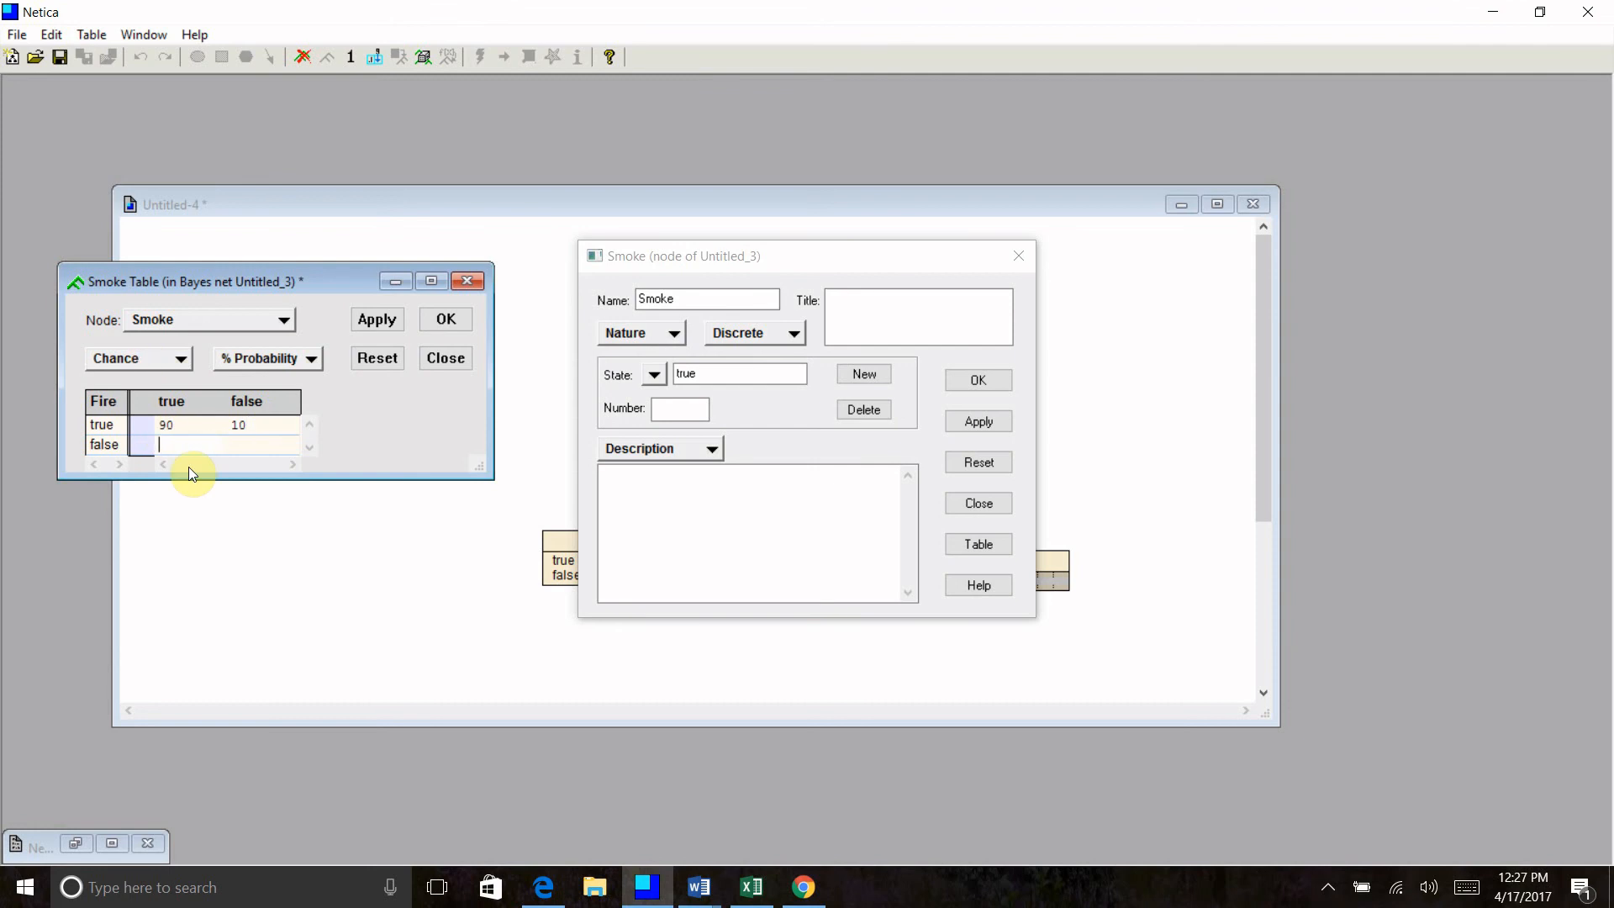
pyautogui.write('2')
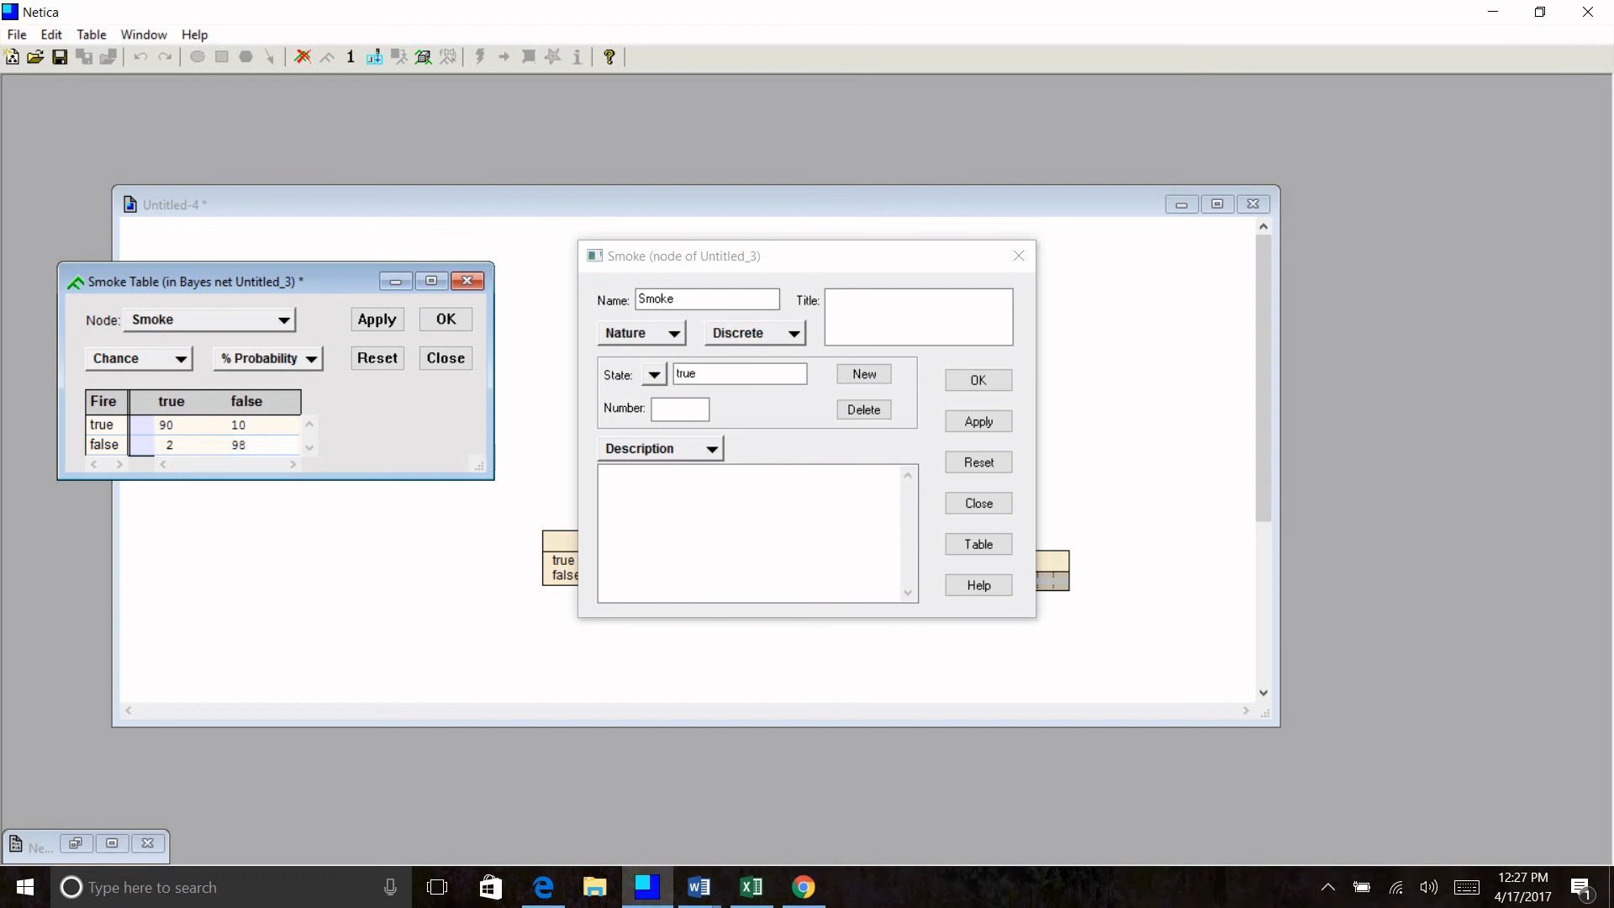
pyautogui.moveTo(202, 461)
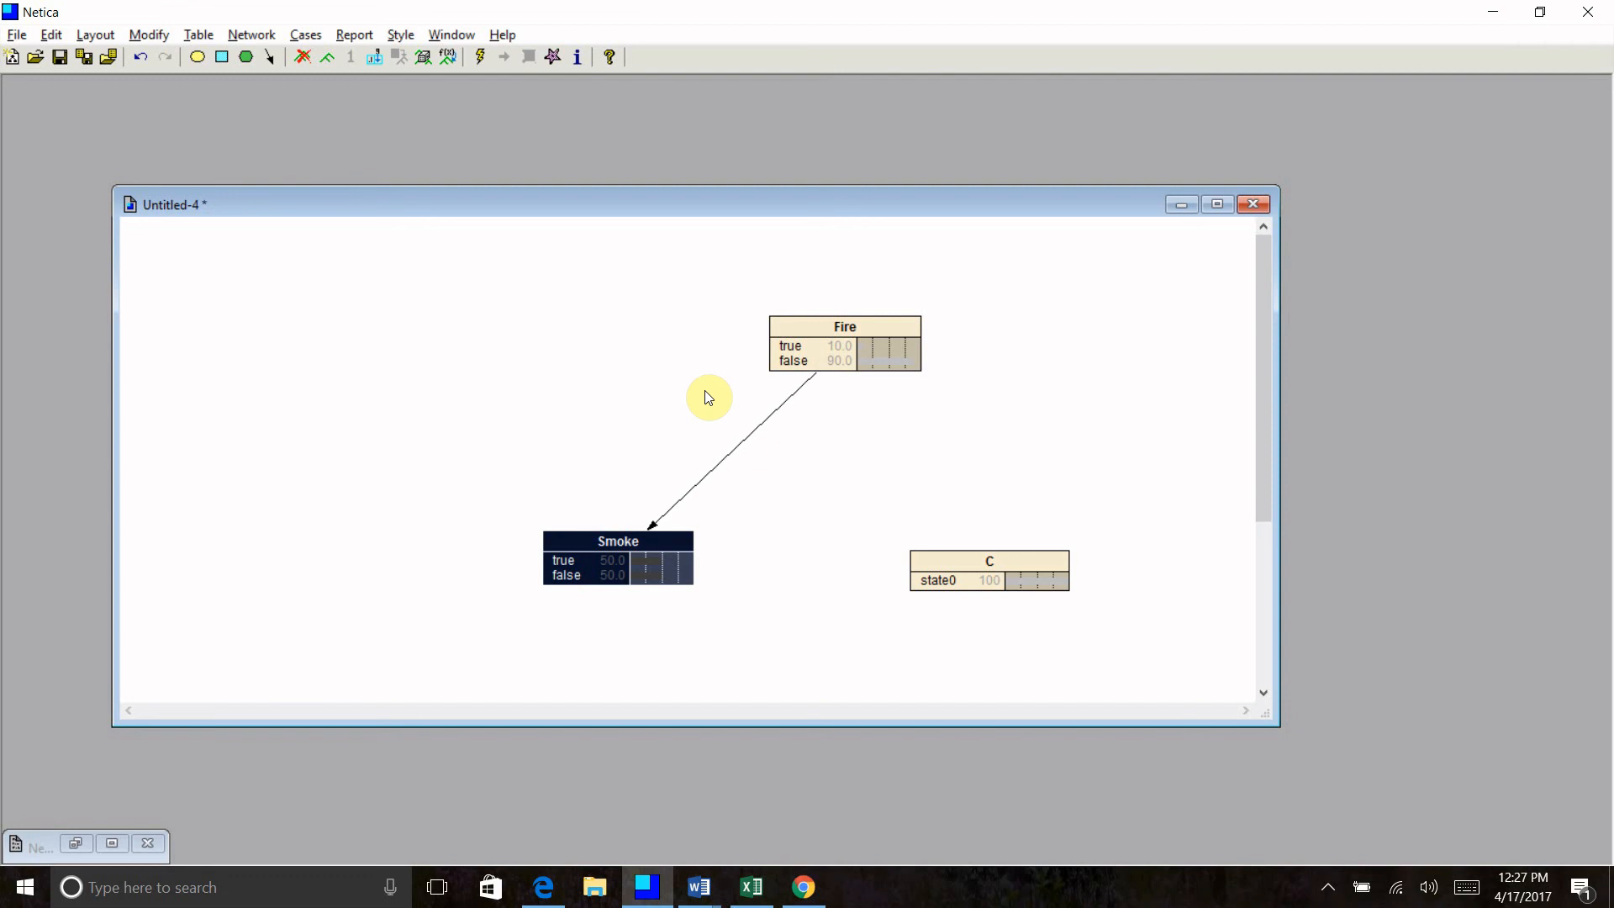
pyautogui.moveTo(696, 388)
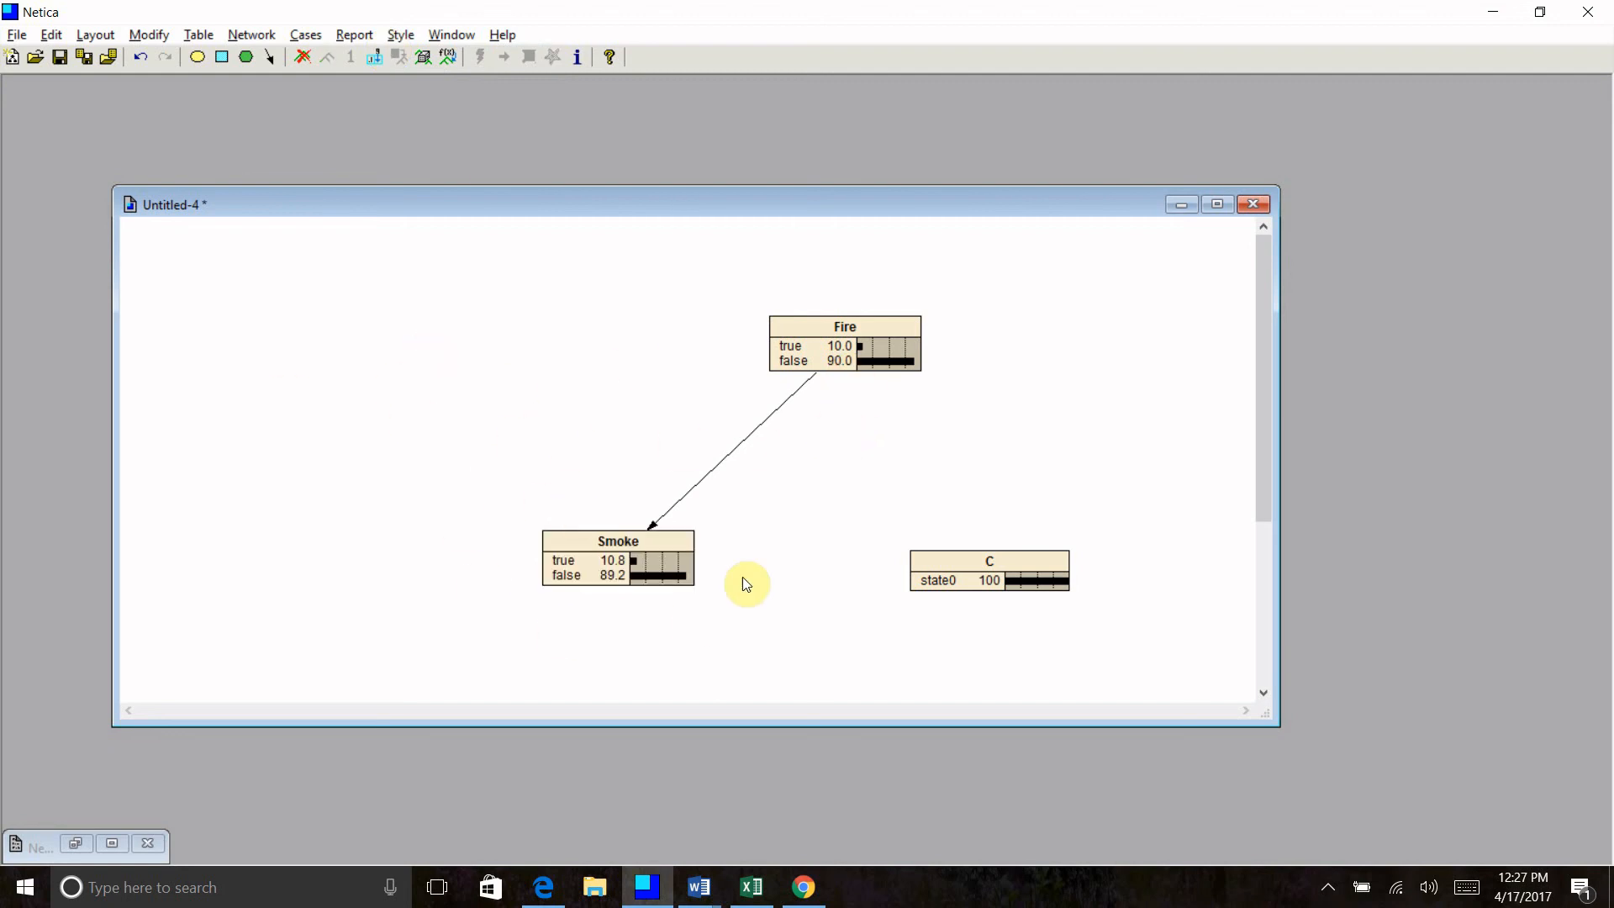
pyautogui.moveTo(623, 634)
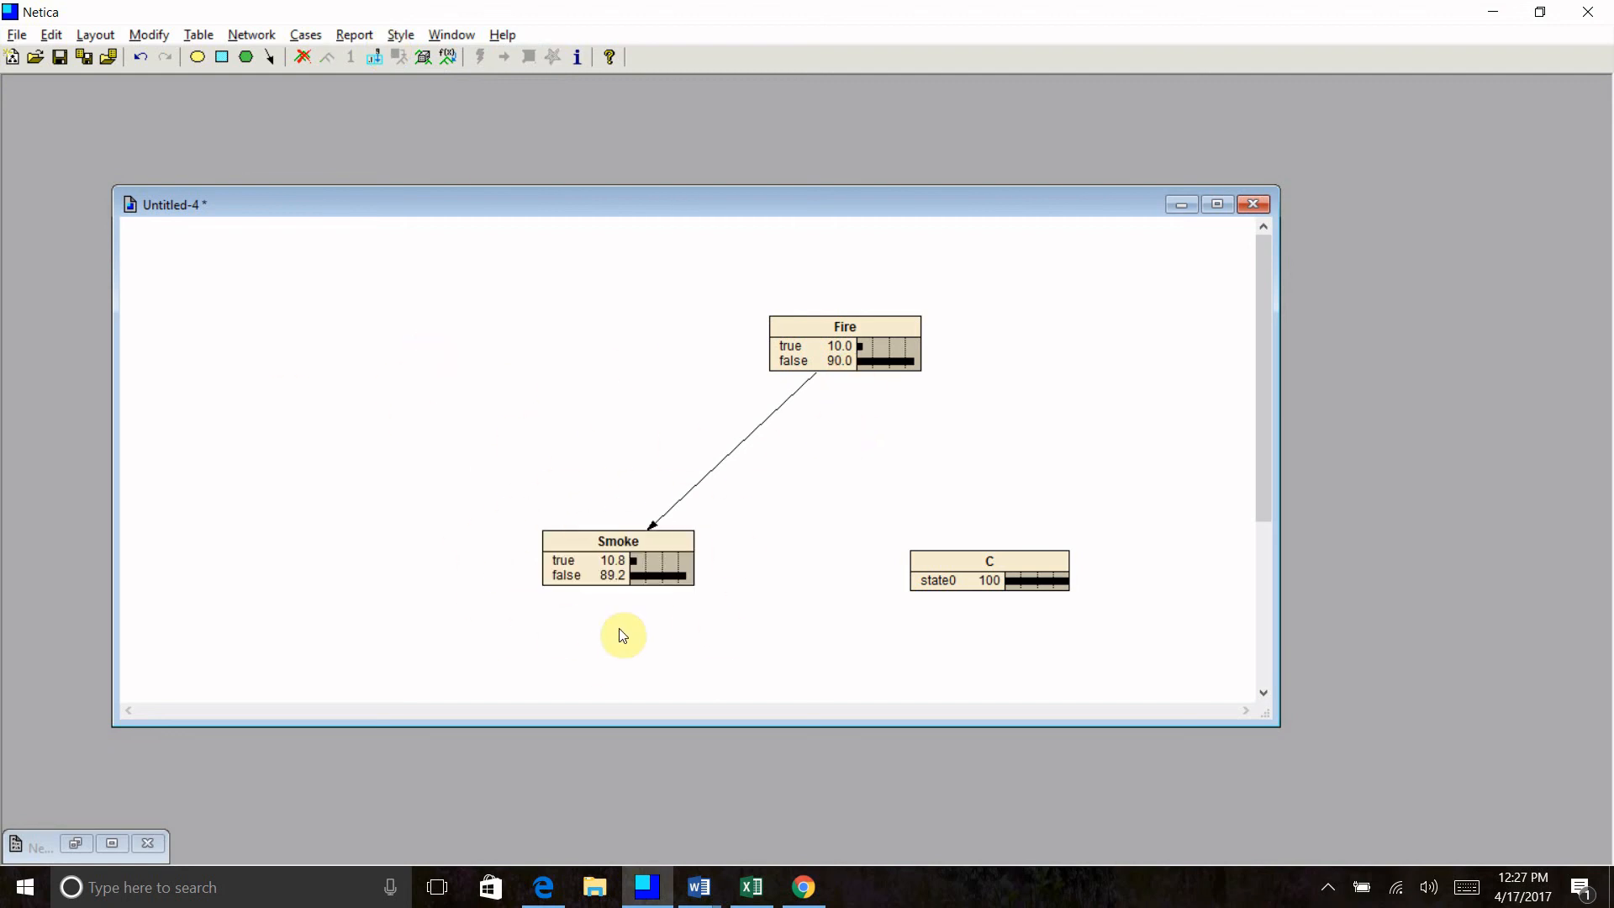
pyautogui.moveTo(936, 269)
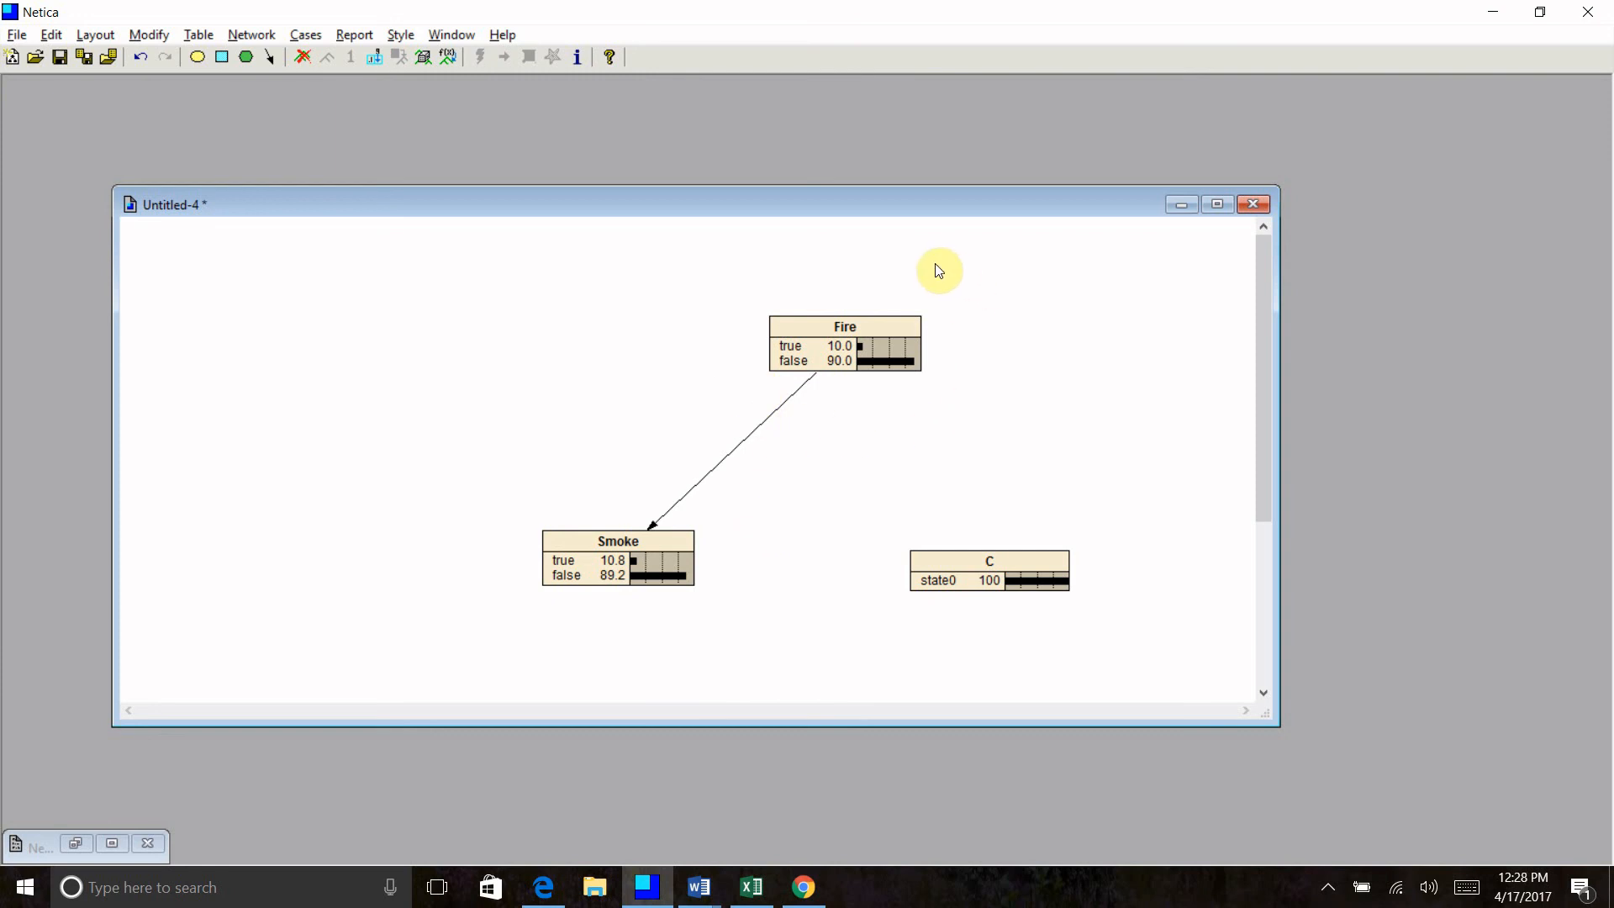
pyautogui.moveTo(745, 382)
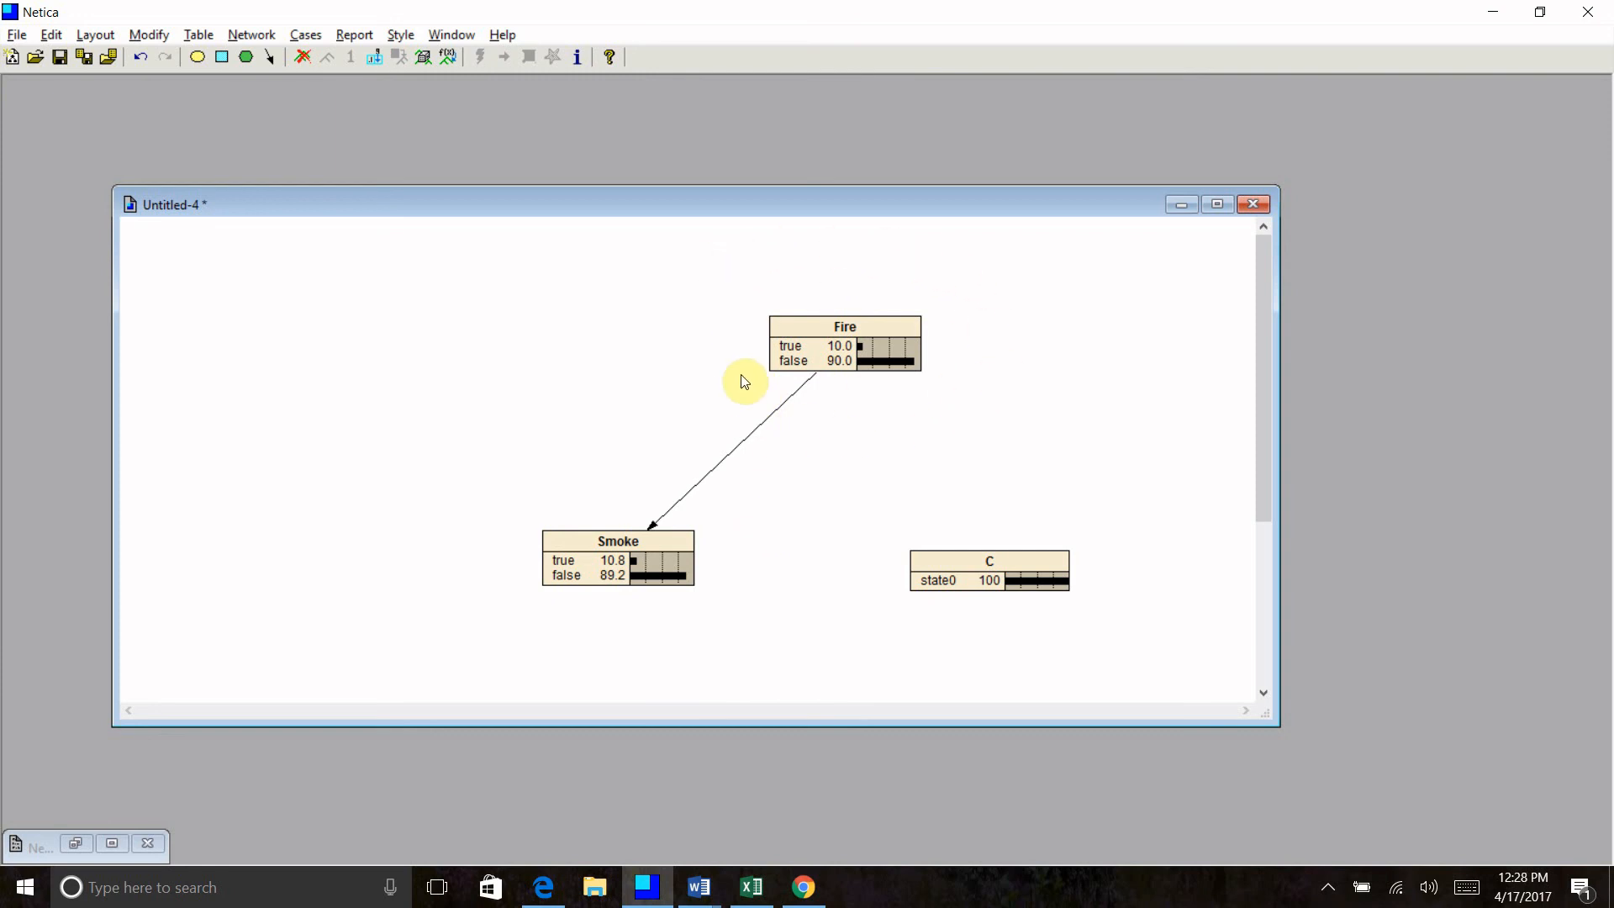
pyautogui.moveTo(837, 420)
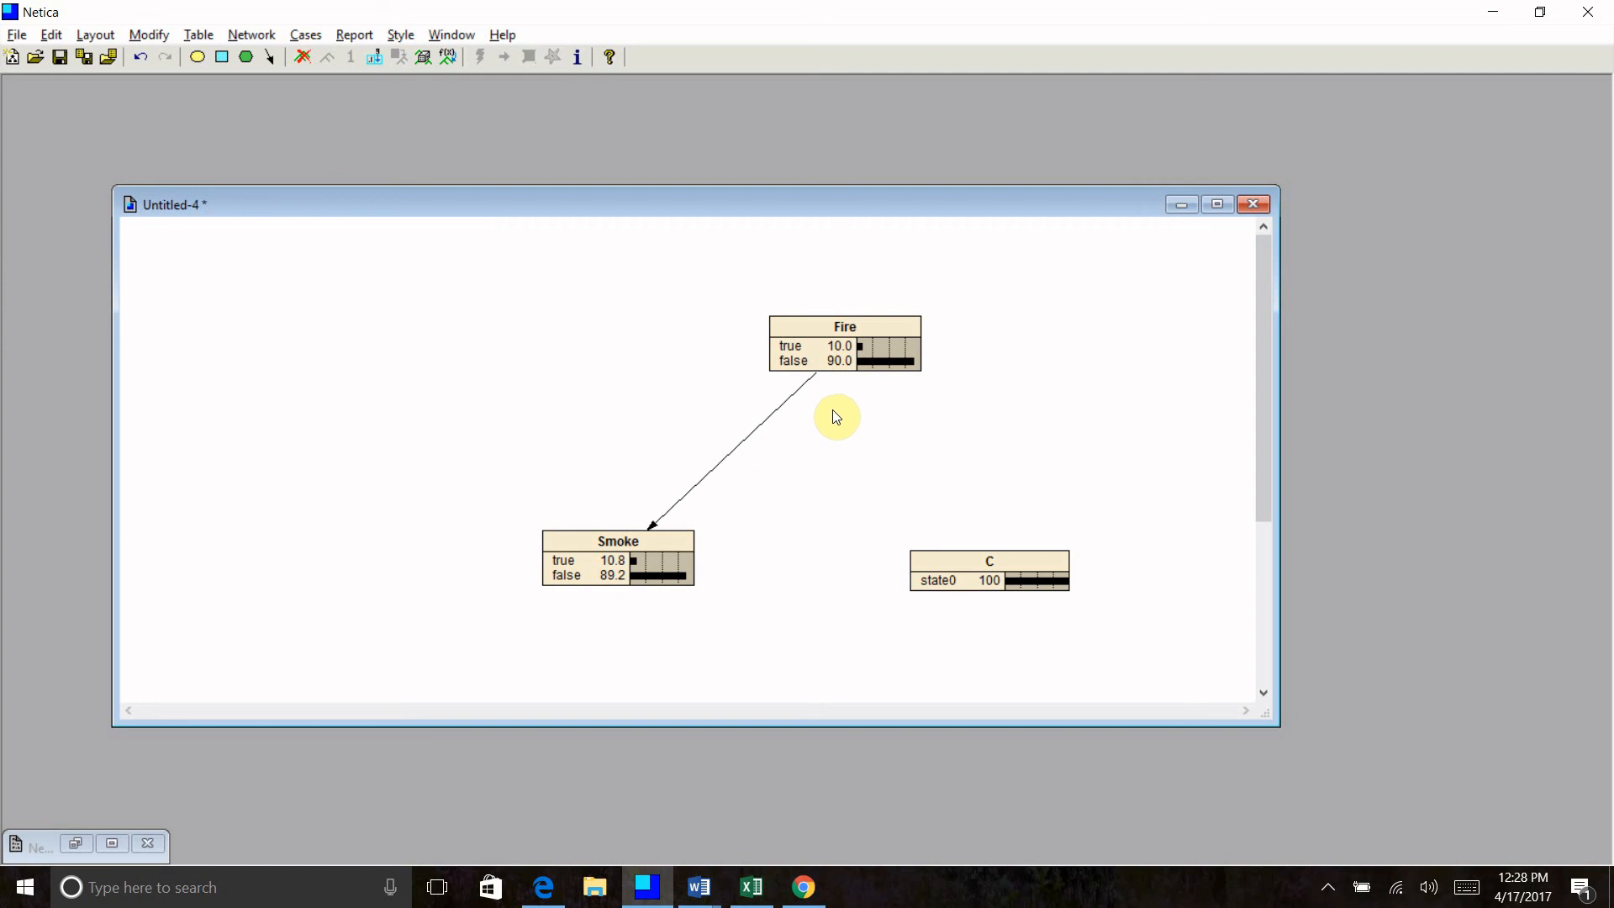
pyautogui.moveTo(540, 461)
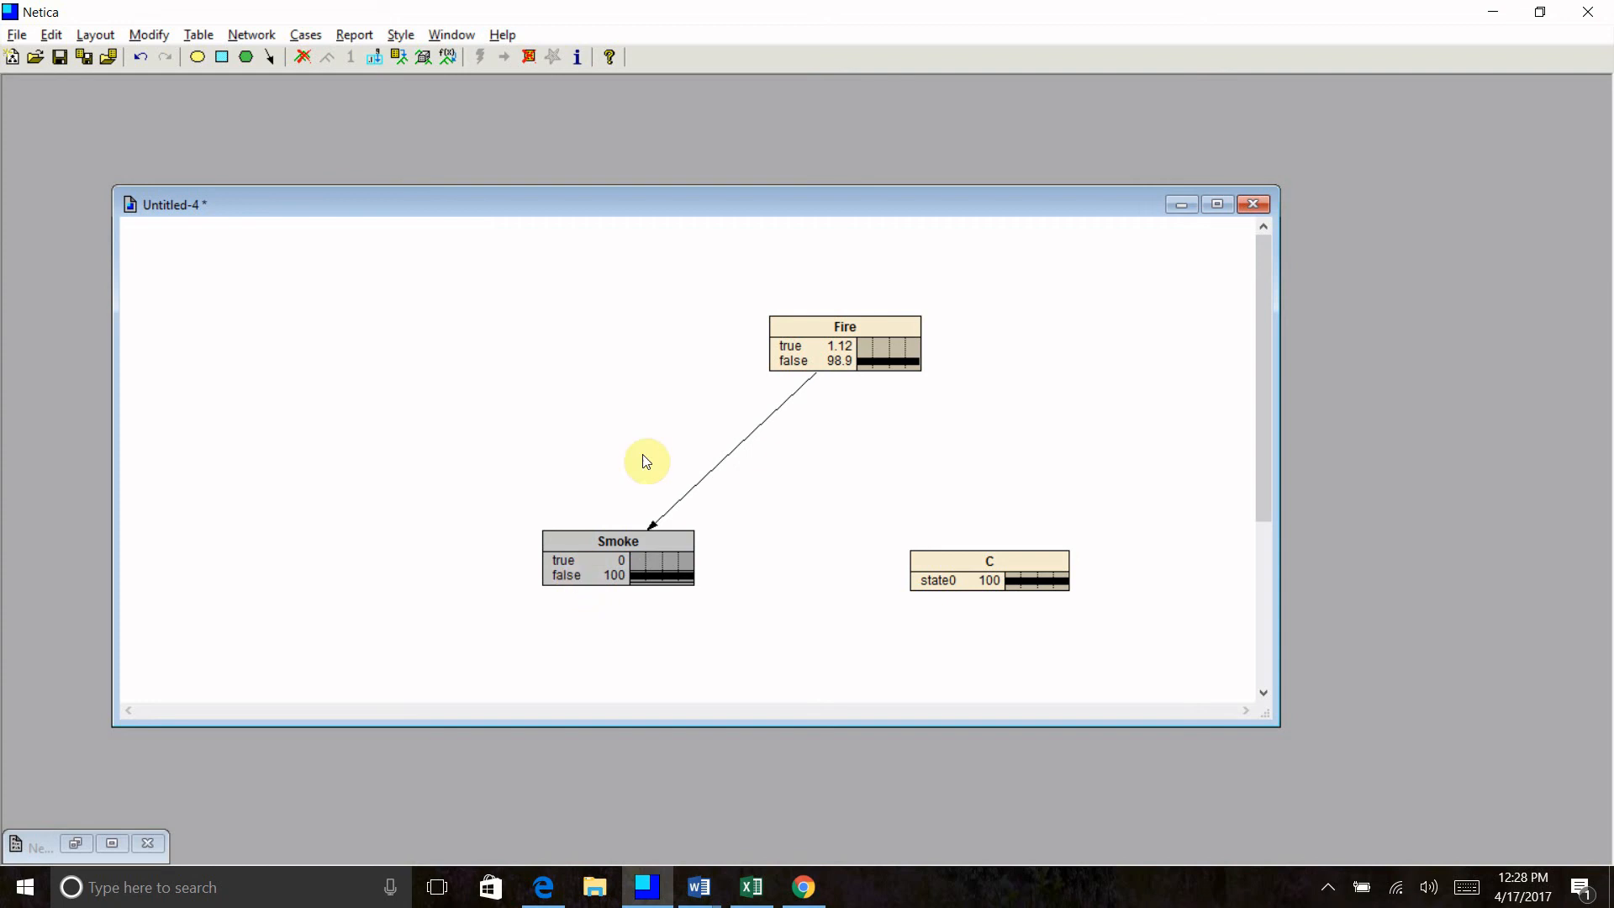
pyautogui.moveTo(916, 407)
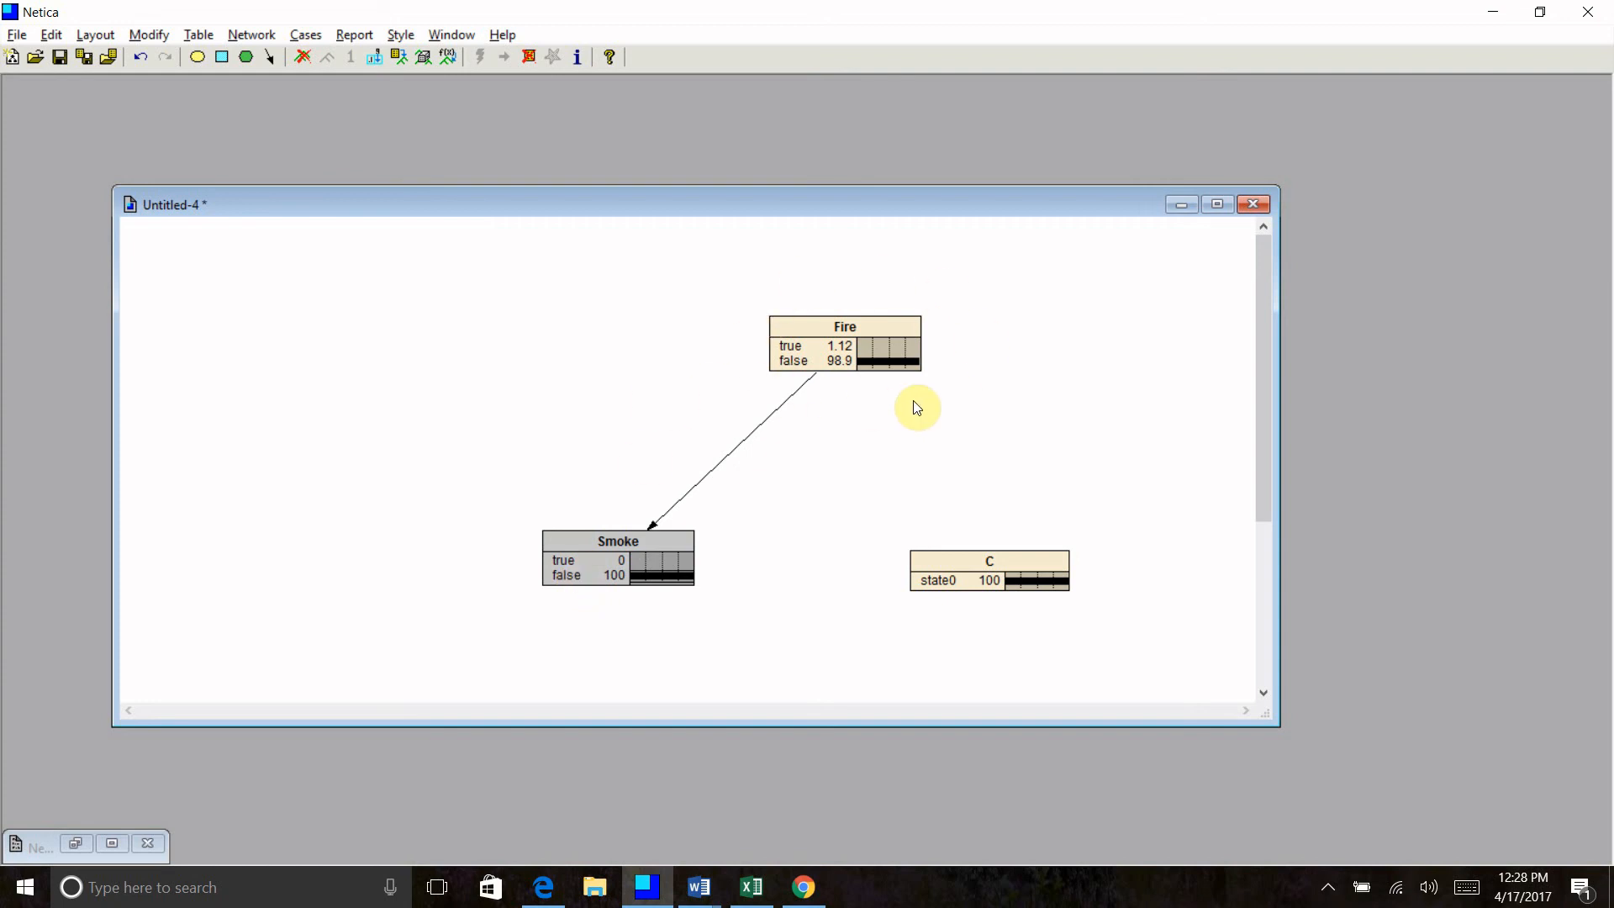
pyautogui.moveTo(955, 393)
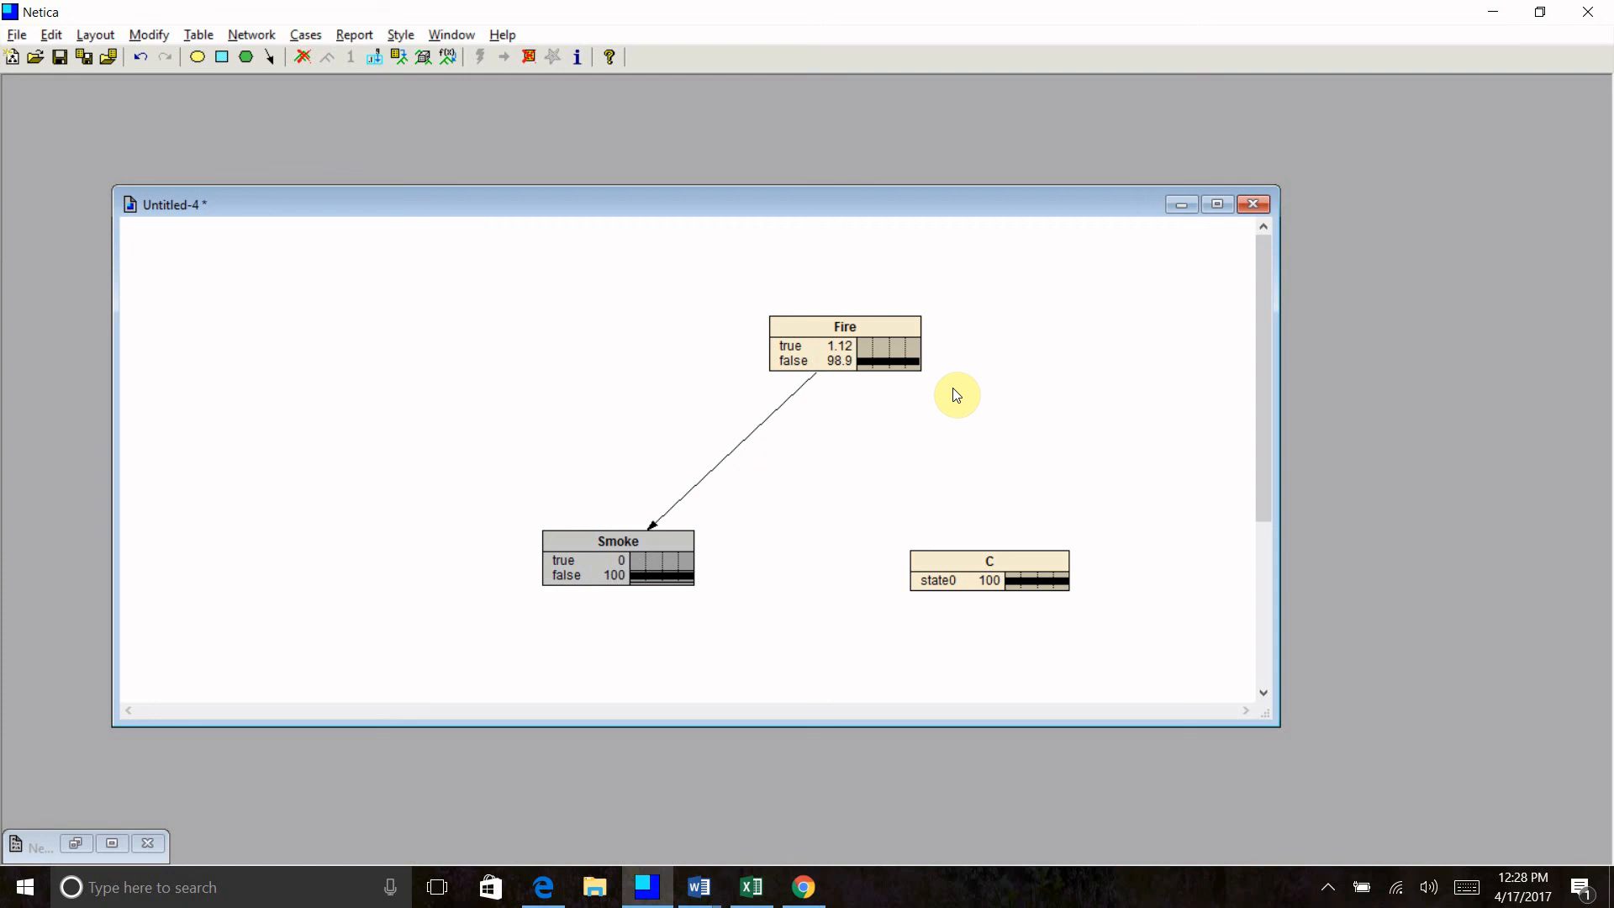
pyautogui.moveTo(571, 595)
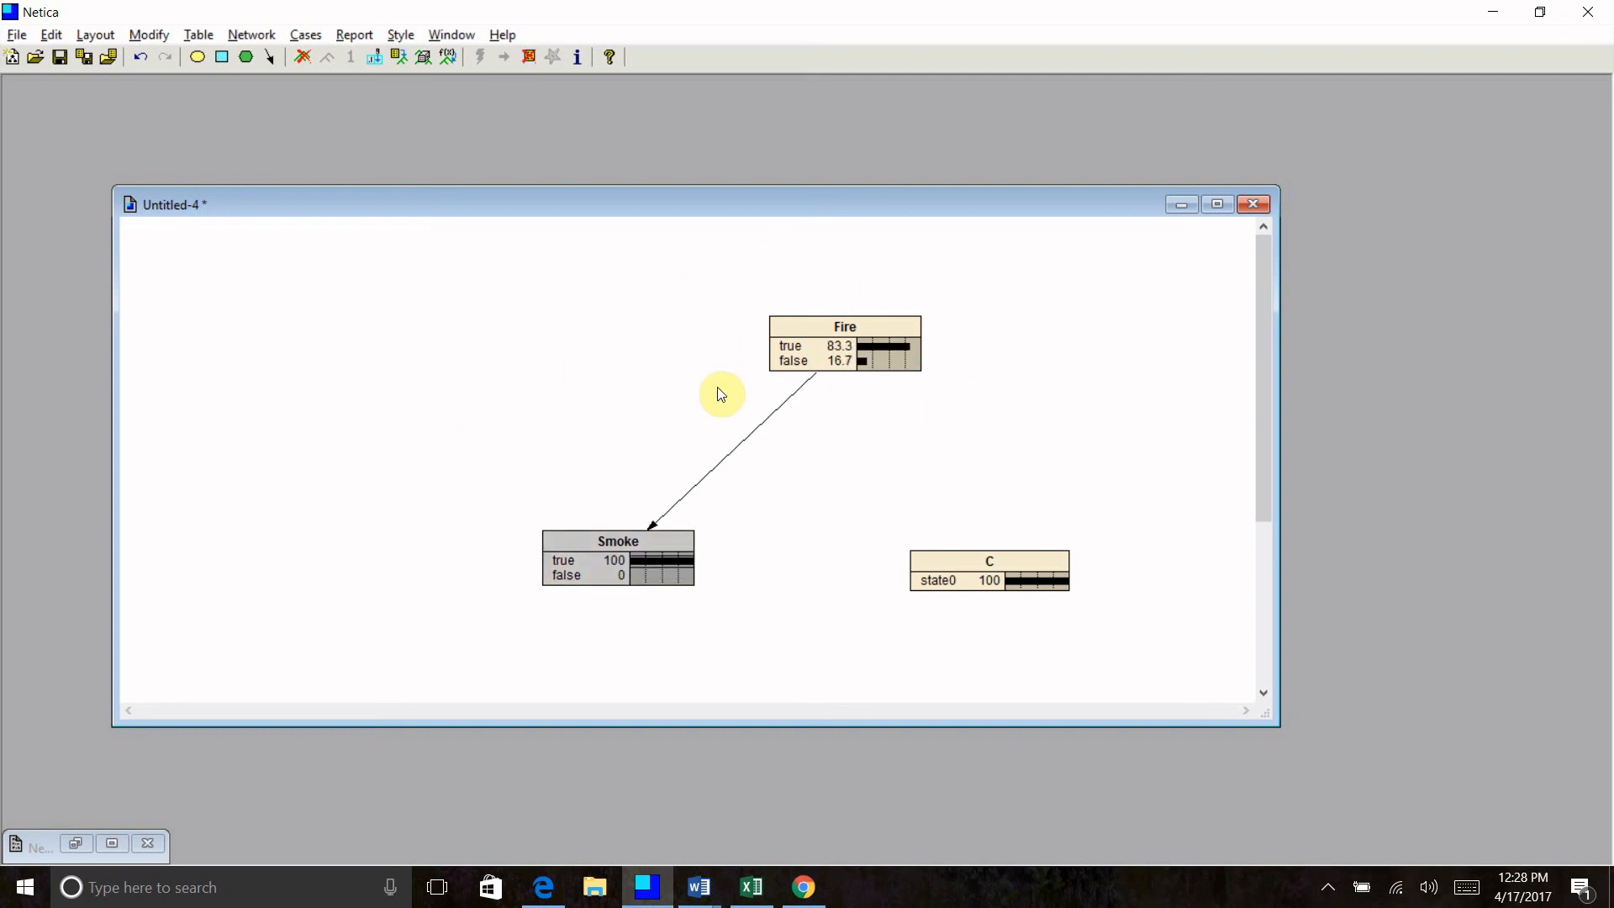
pyautogui.moveTo(693, 368)
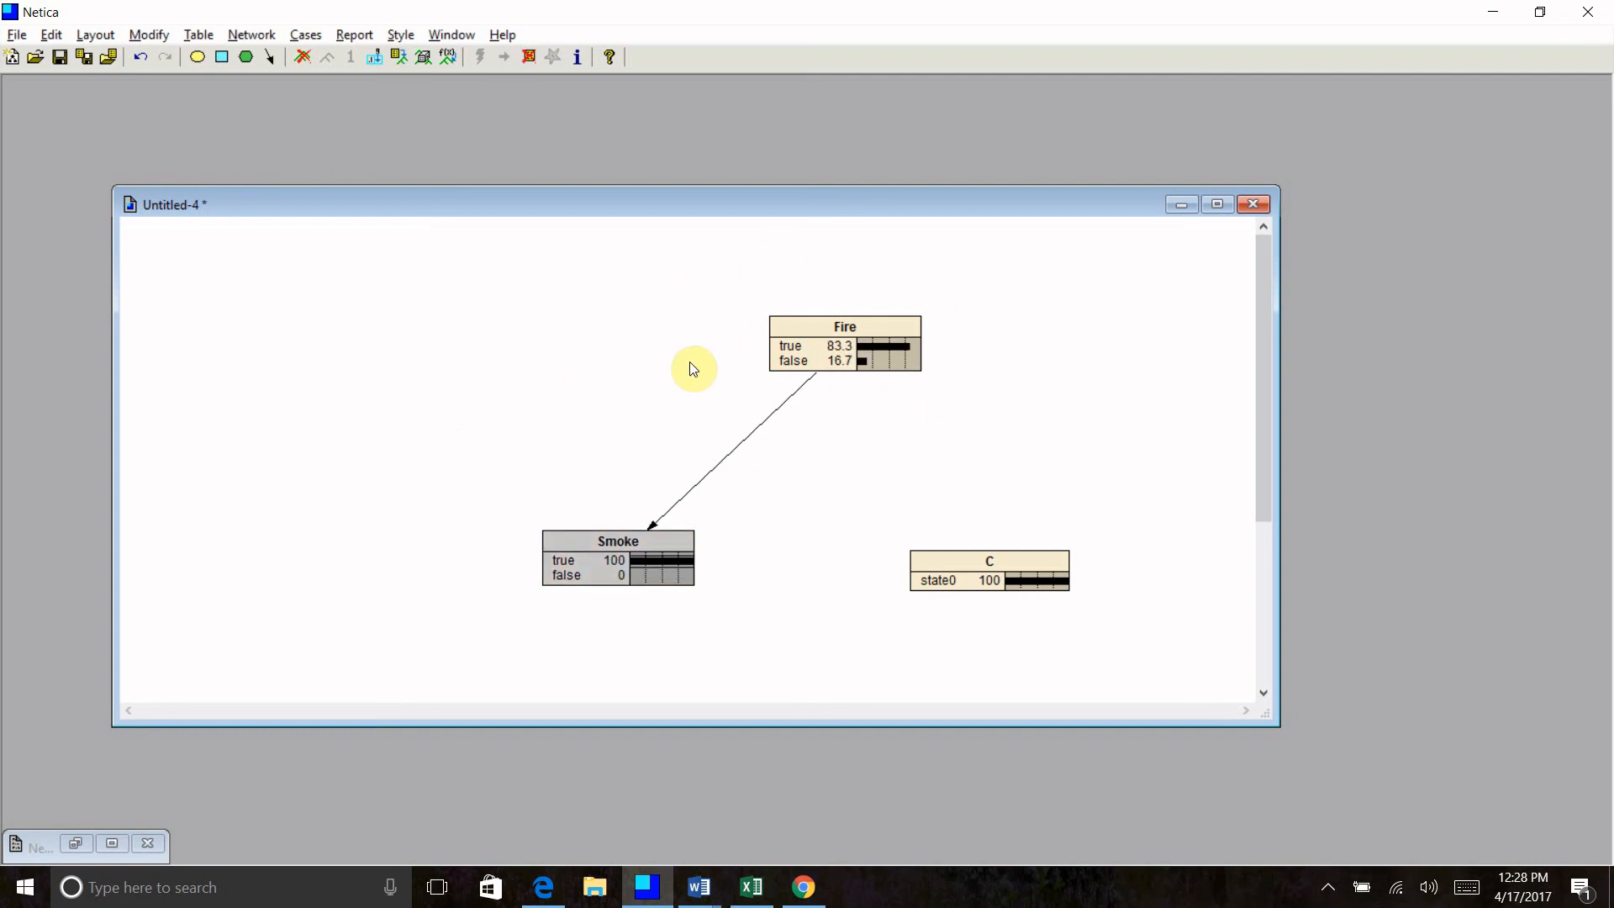
pyautogui.moveTo(708, 356)
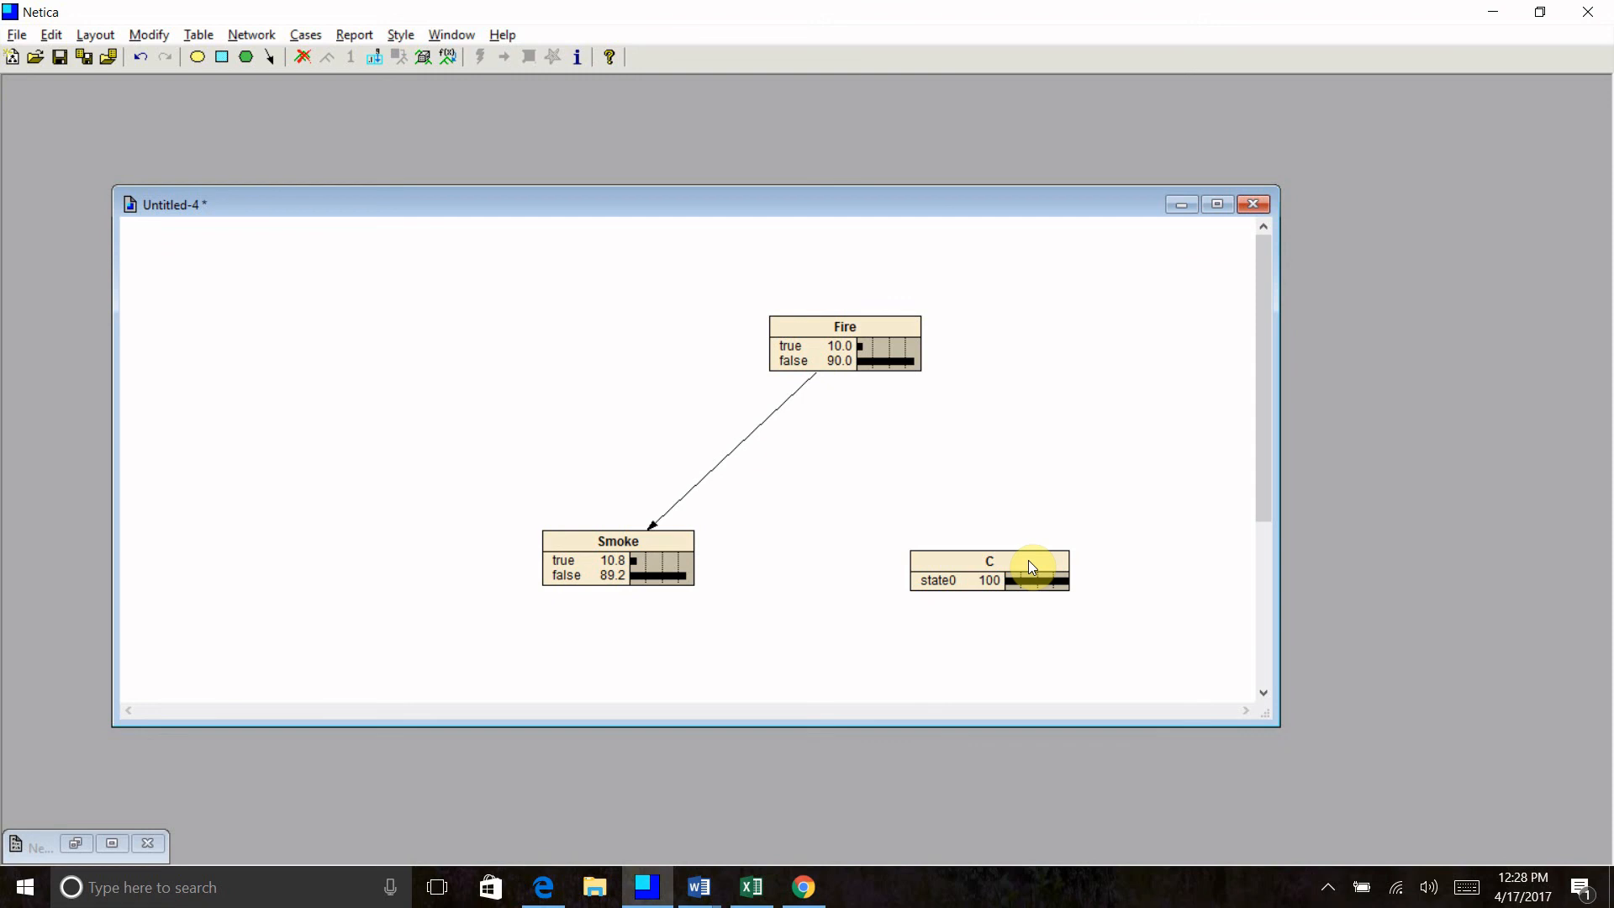
# Rename node C to Heat with the states high, medium and low.
pyautogui.doubleClick(989, 570)
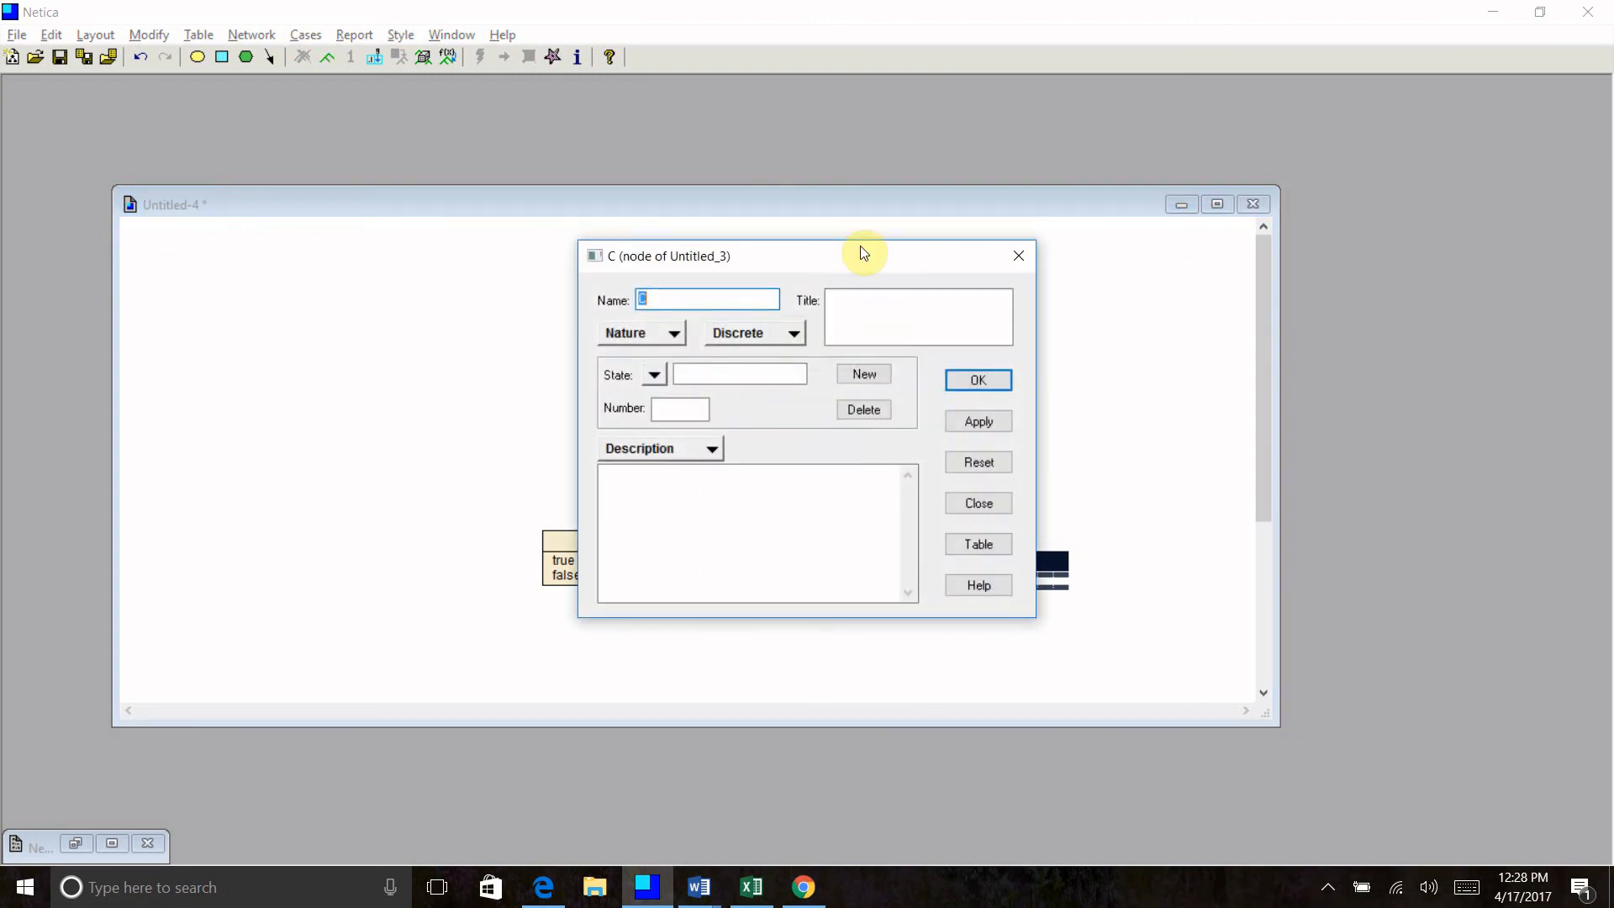
pyautogui.write('H')
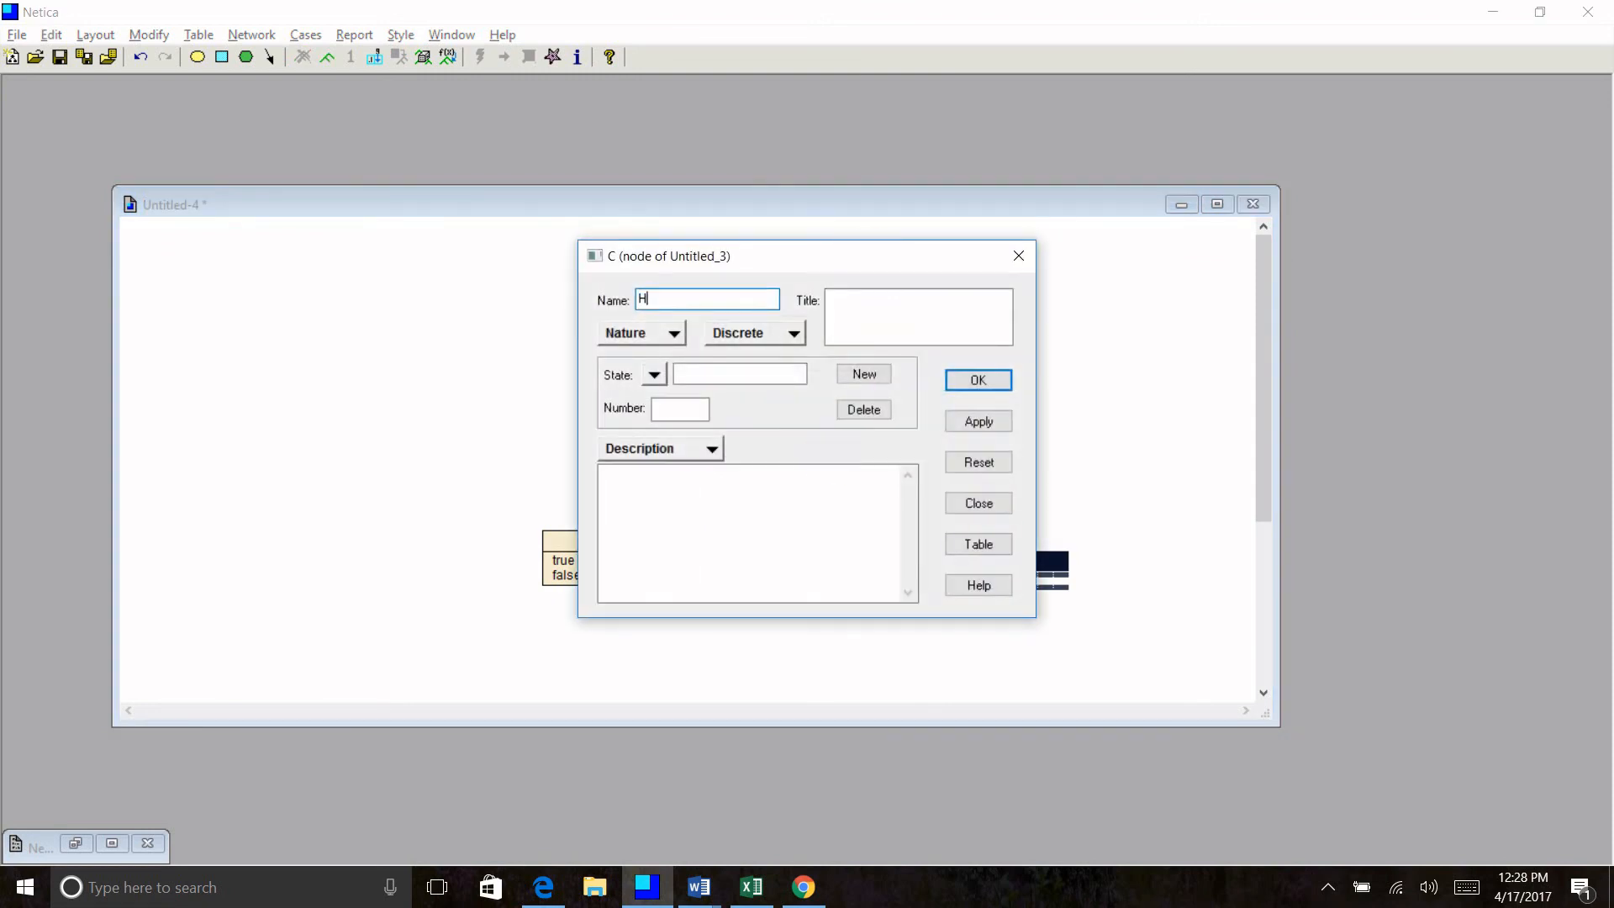
pyautogui.write('eat')
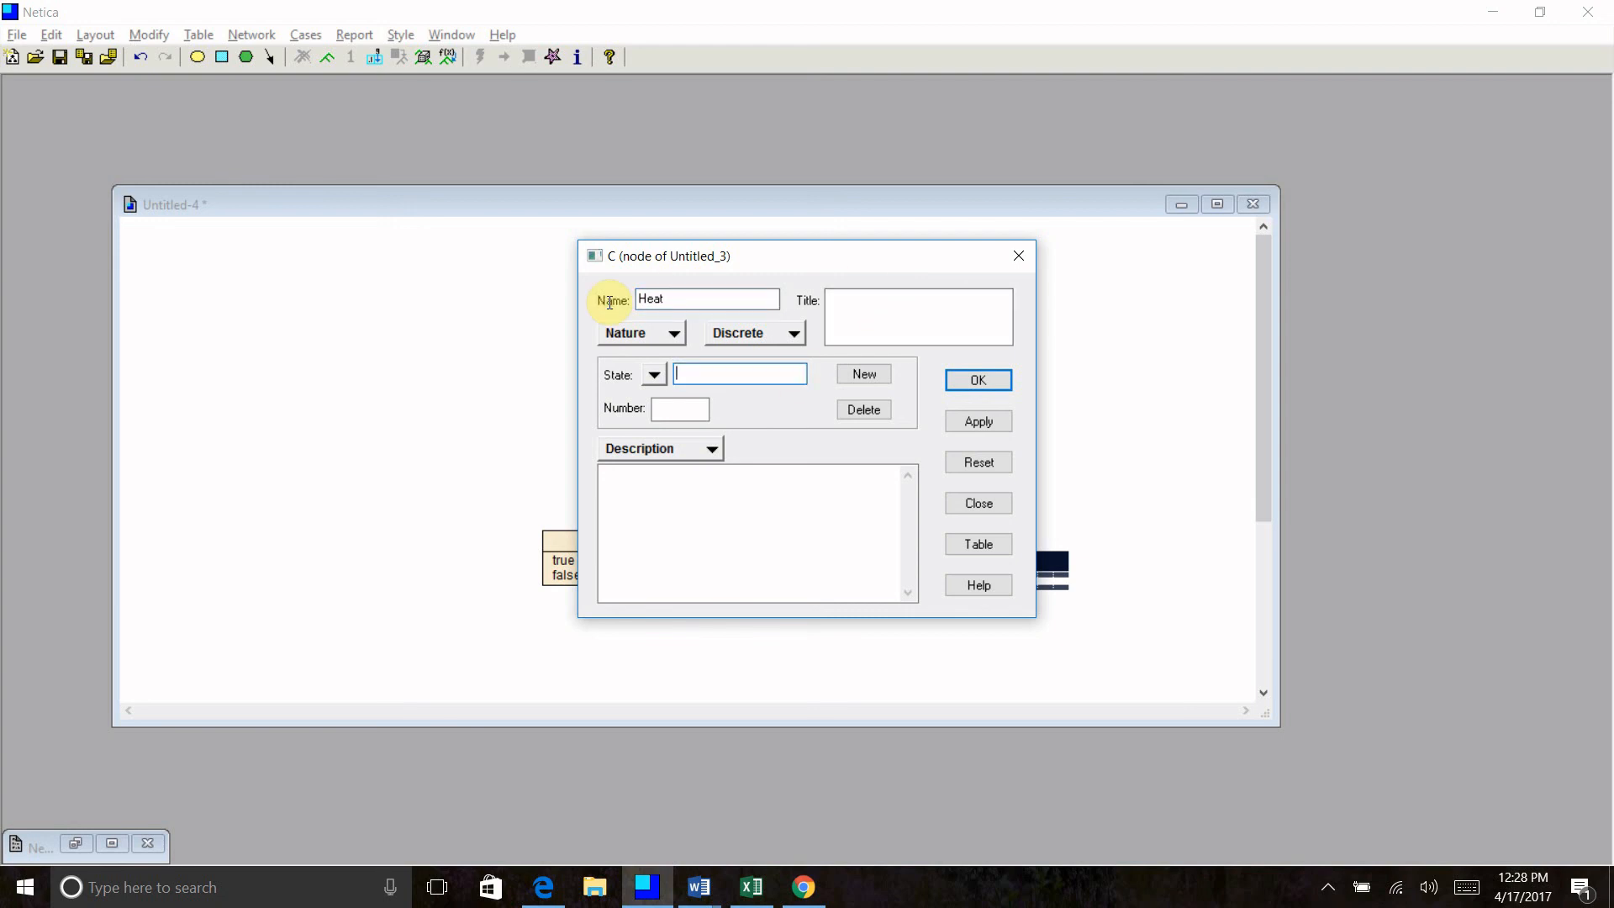
pyautogui.write('high')
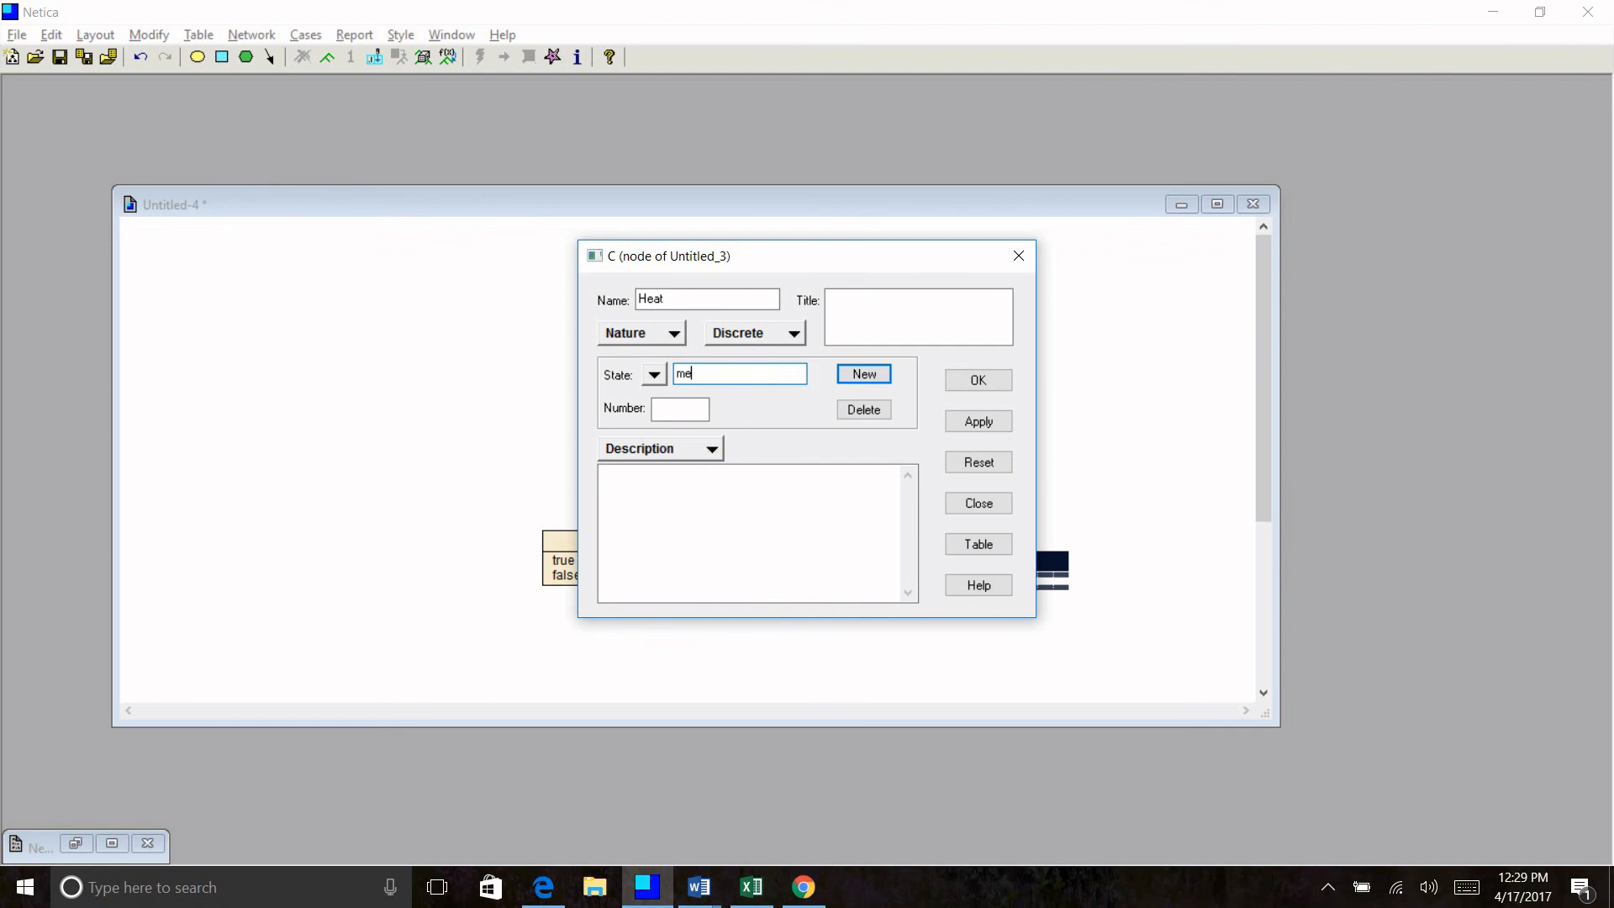
pyautogui.write('dium')
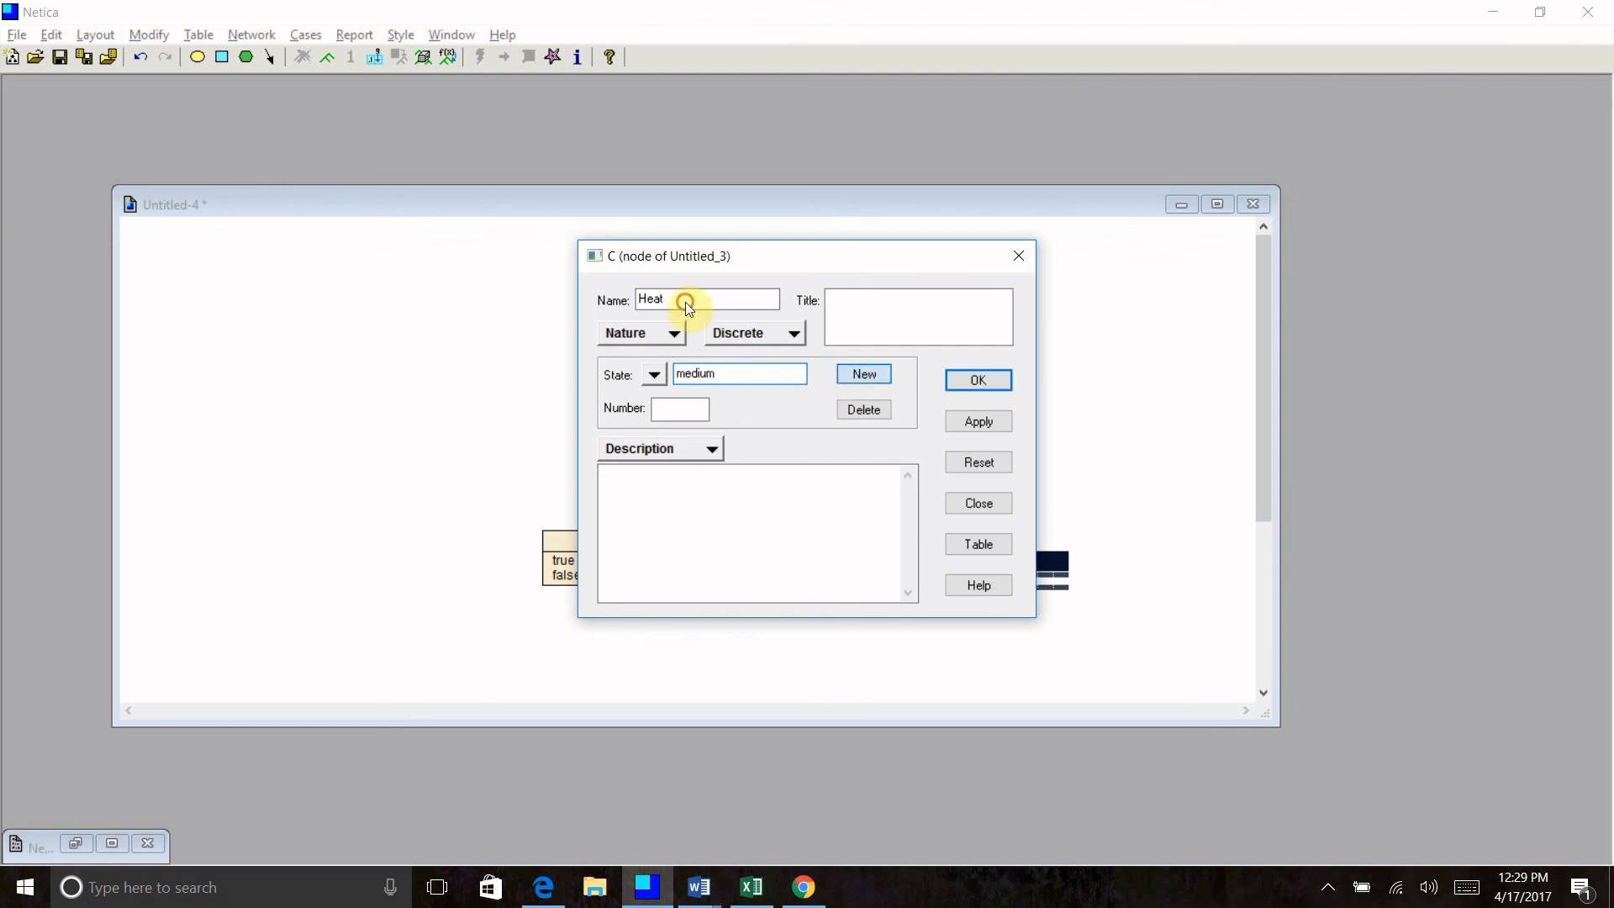
pyautogui.write('low')
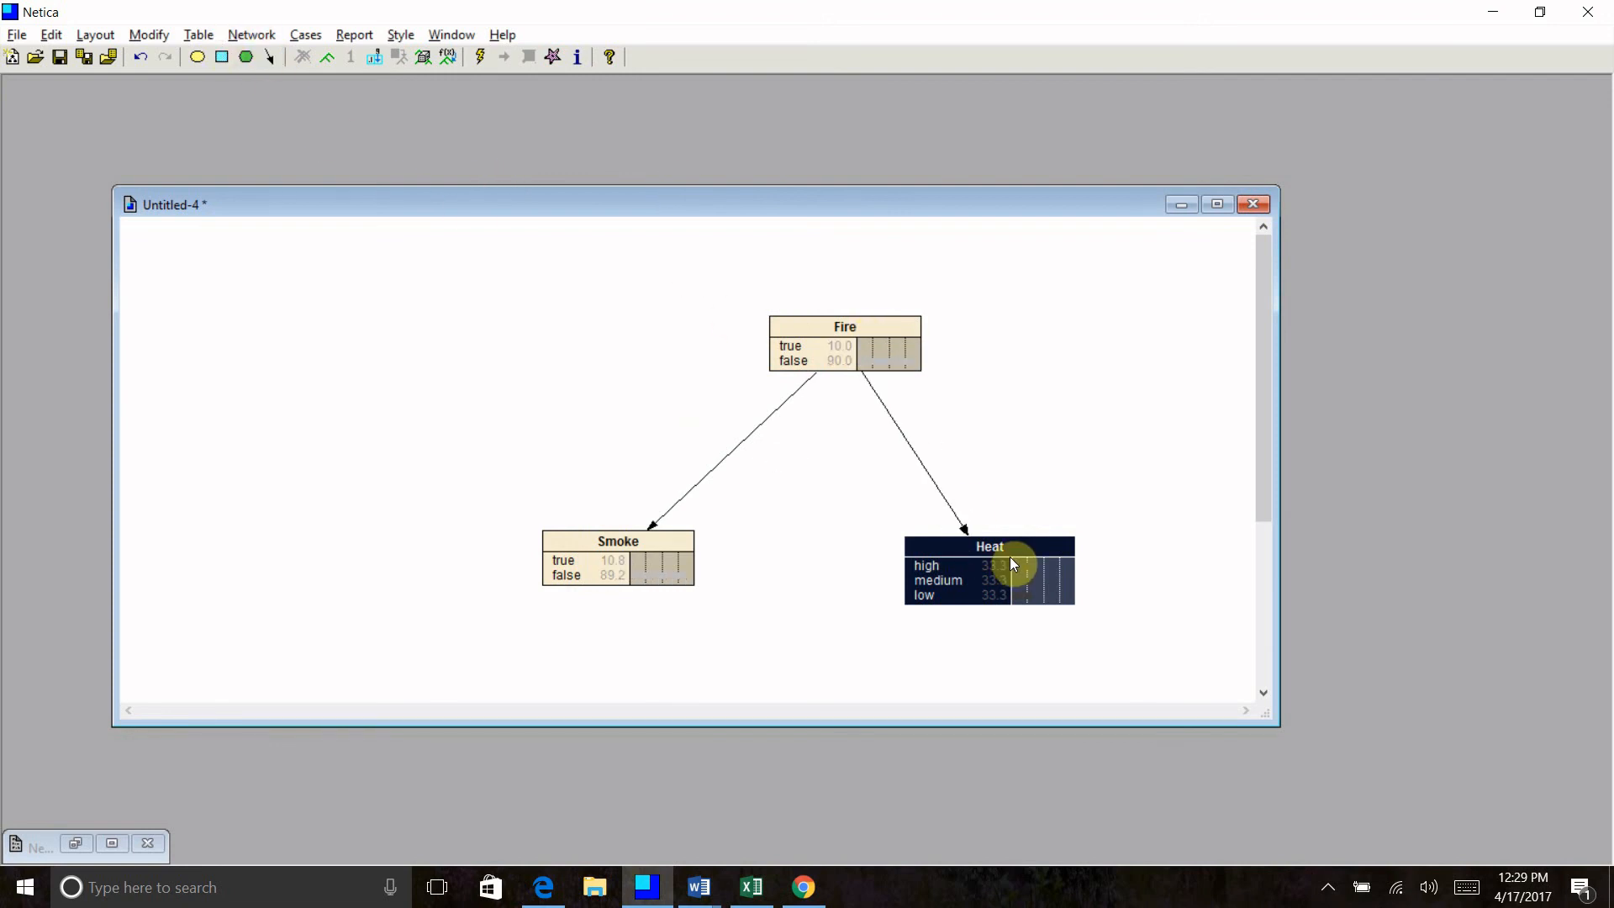
# Enter Heat's probabilities 90/7/3 for high/medium/low when Fire is true.
pyautogui.doubleClick(989, 547)
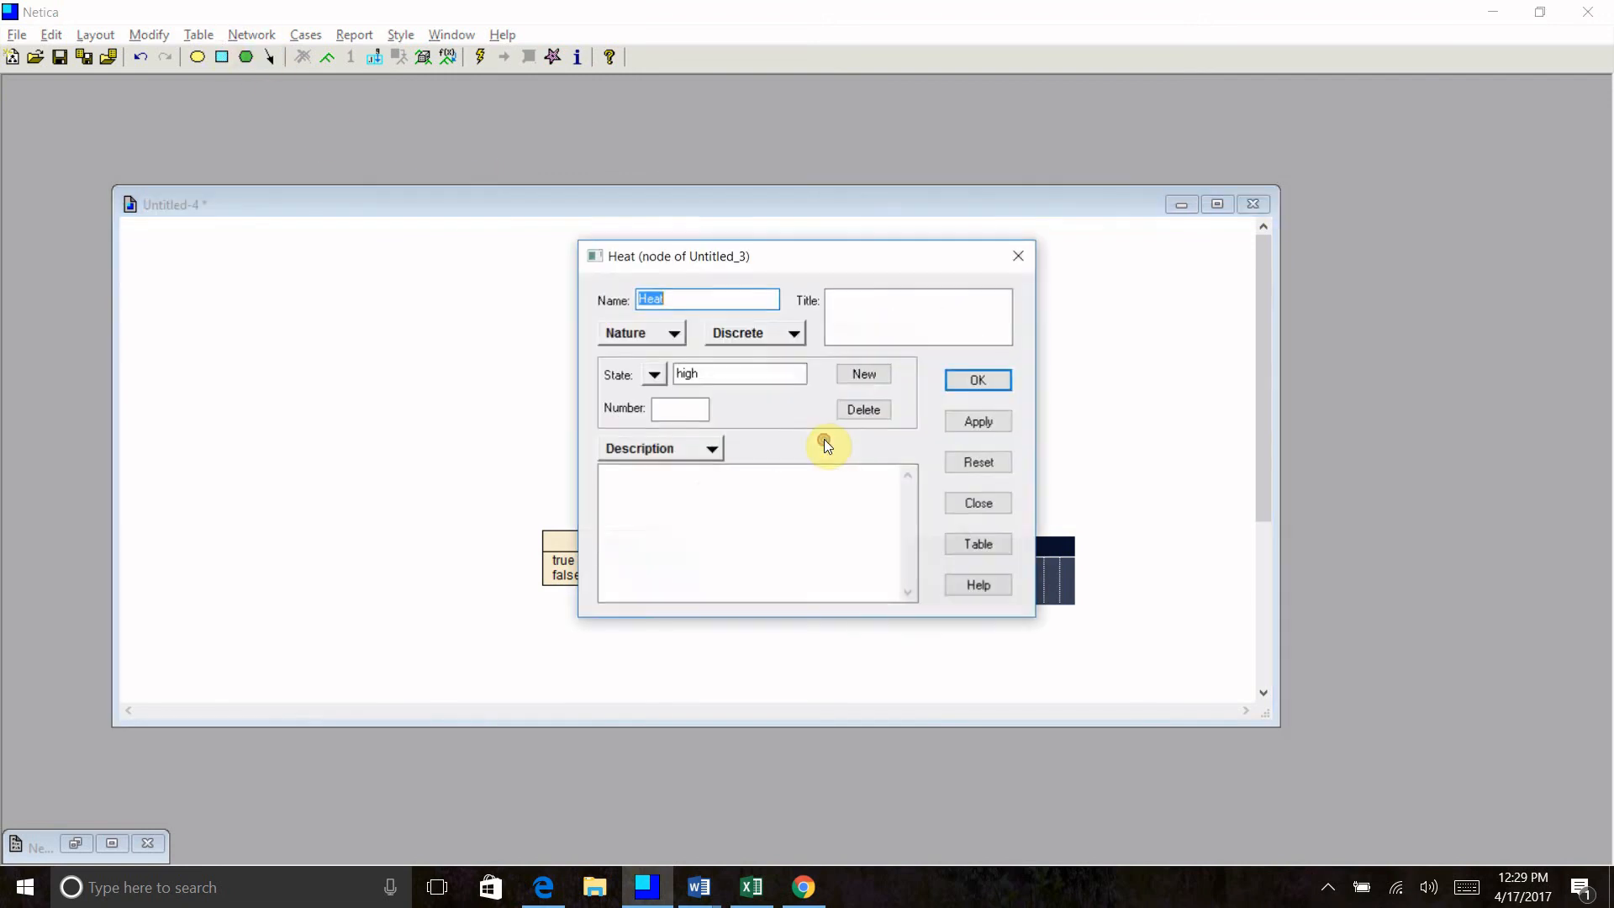
pyautogui.click(977, 544)
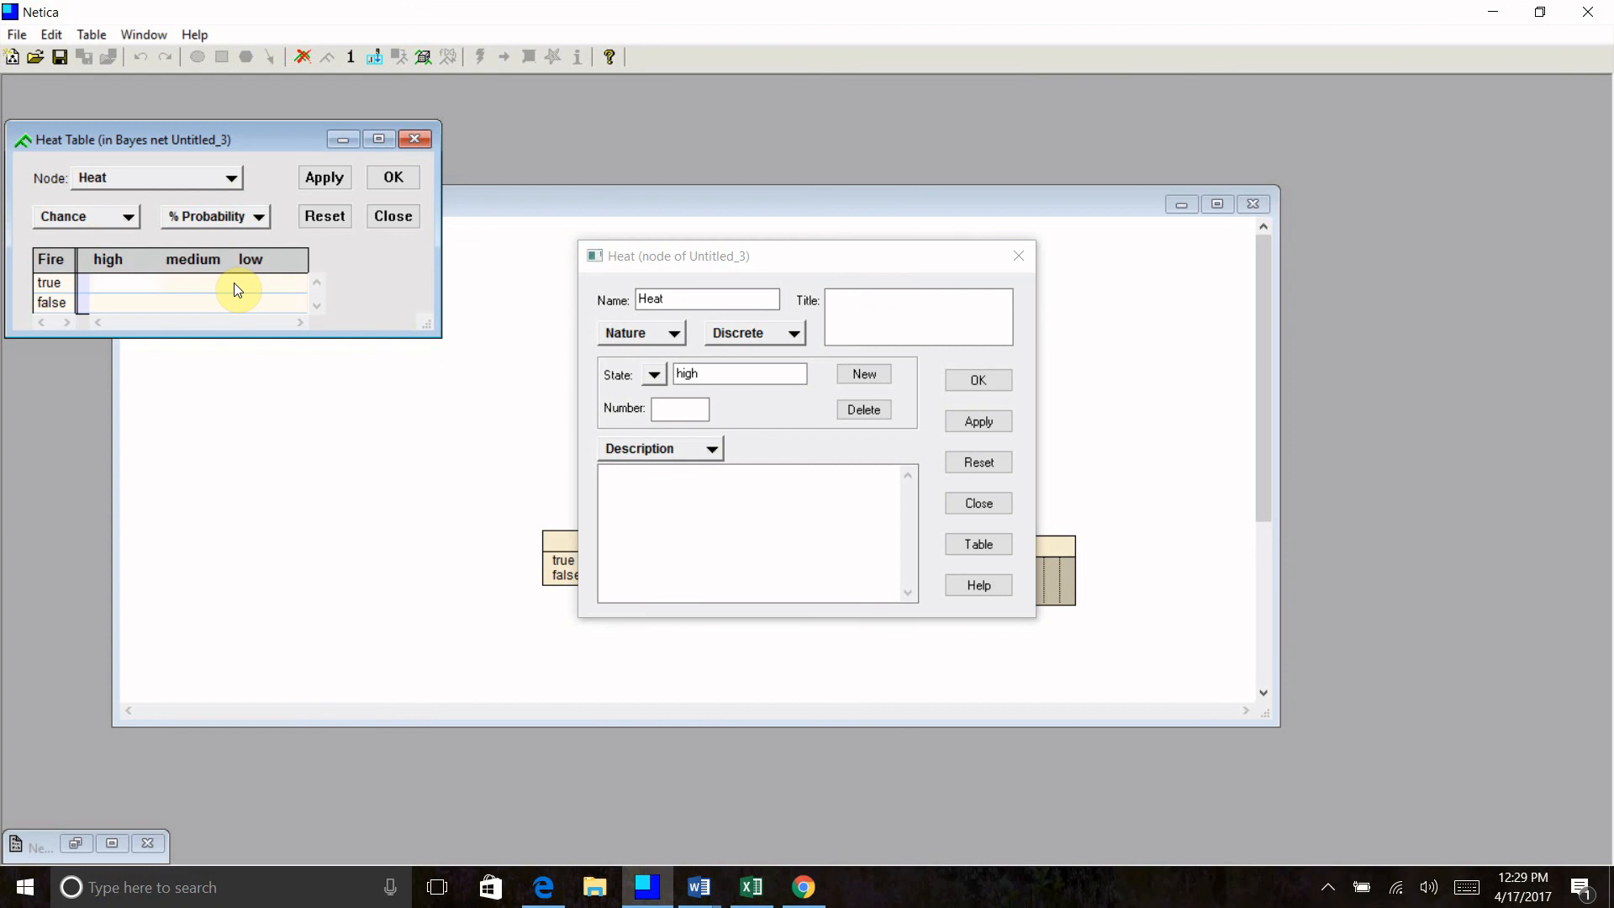
pyautogui.click(103, 282)
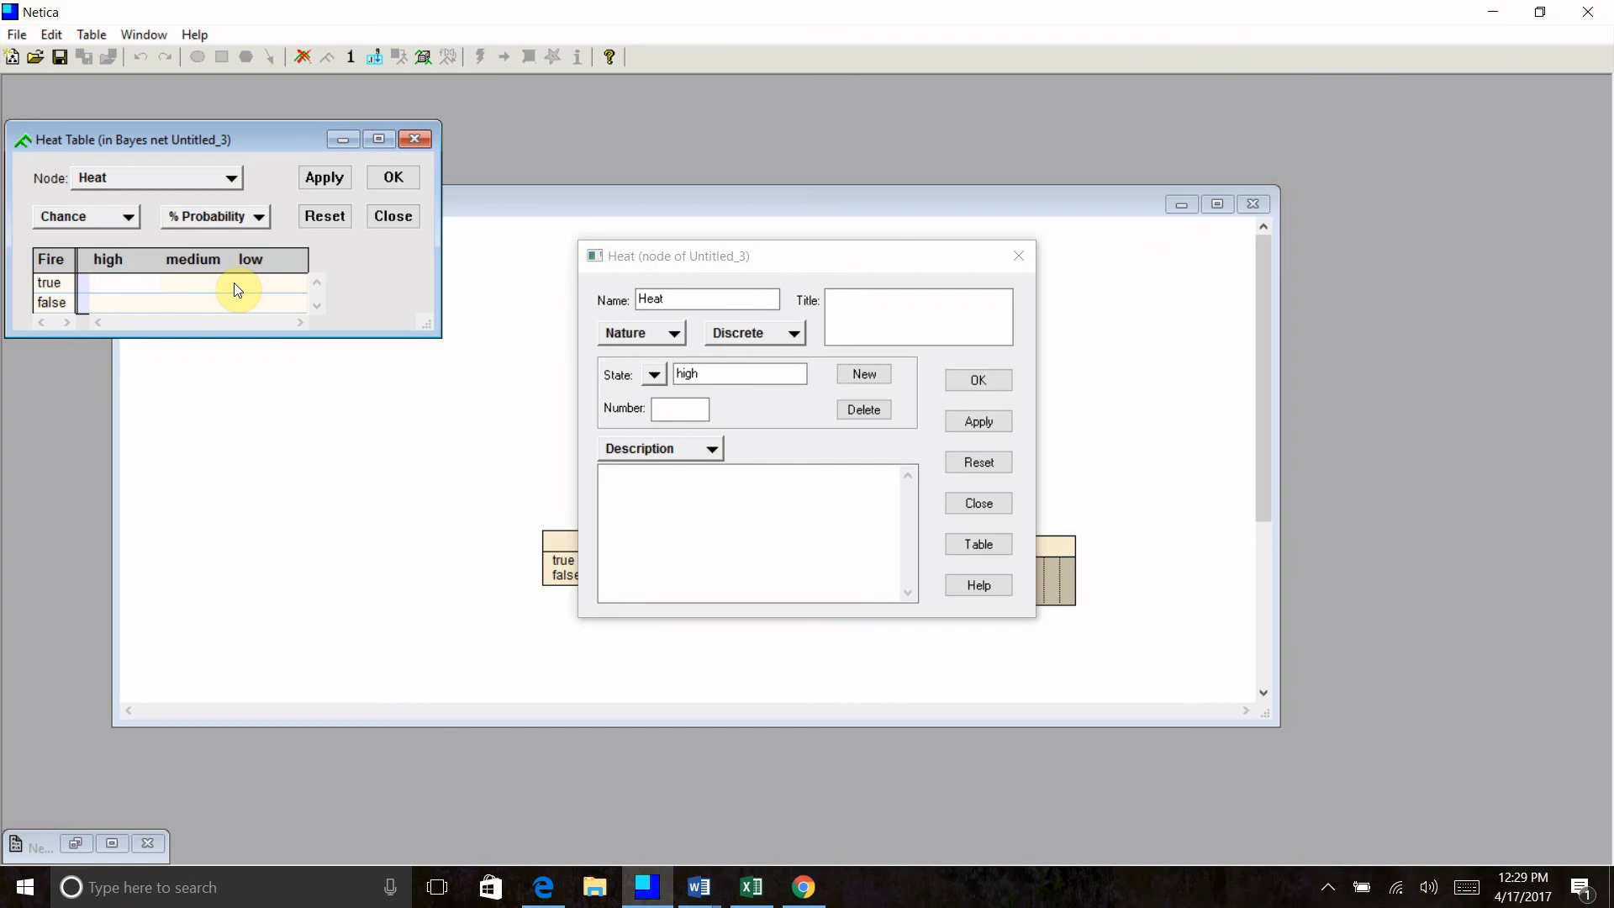
pyautogui.write('9')
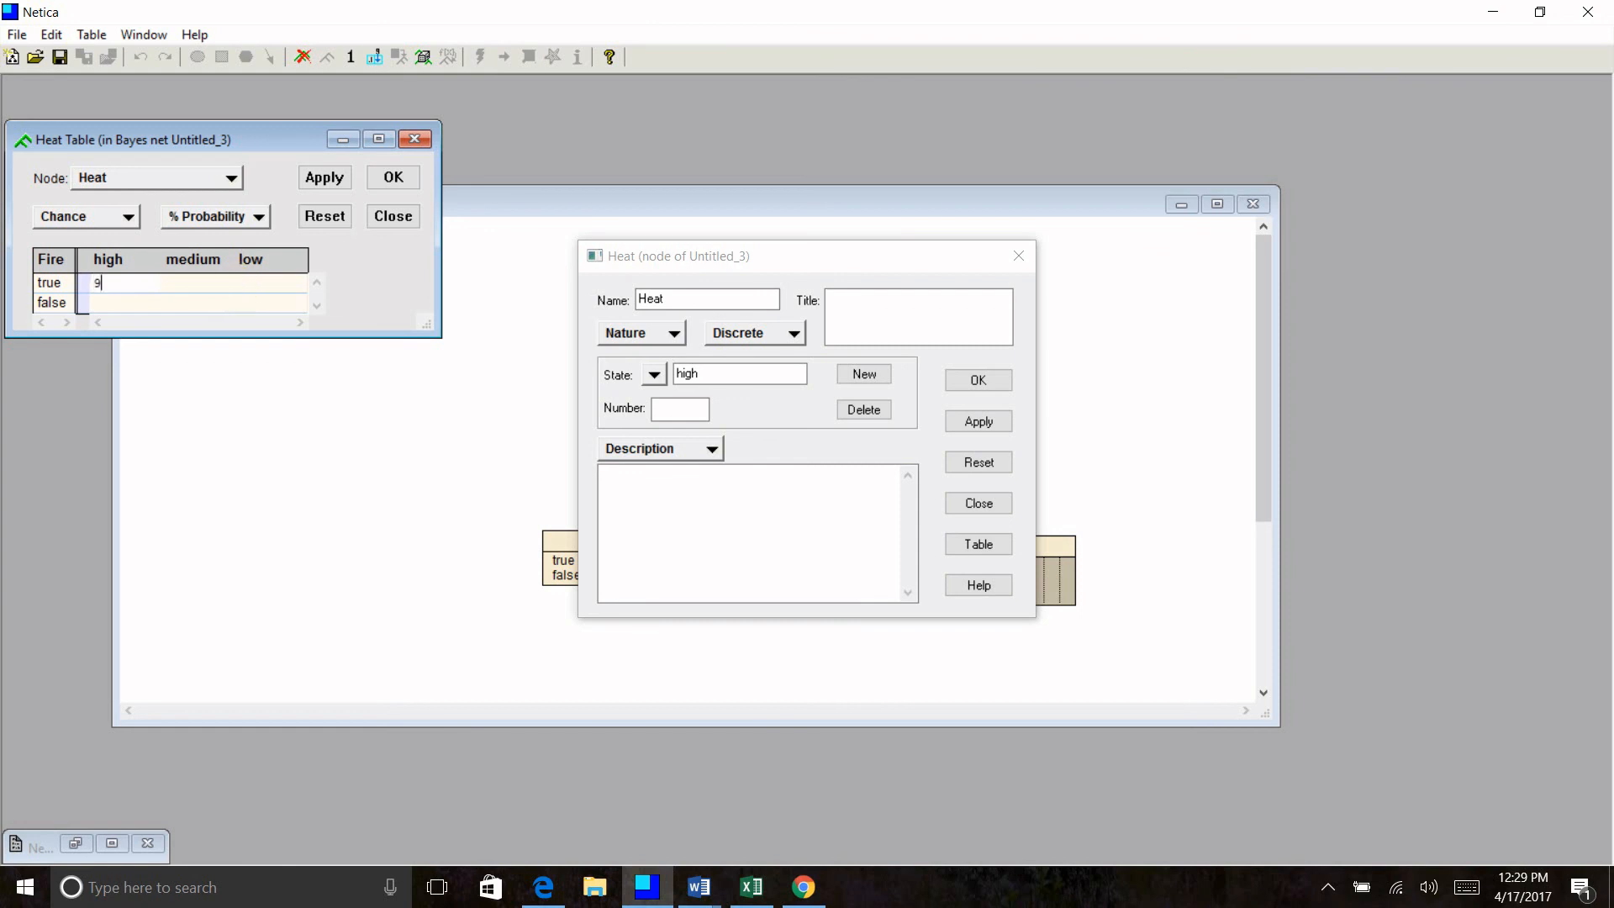
pyautogui.write('0')
pyautogui.click(190, 284)
pyautogui.write('7')
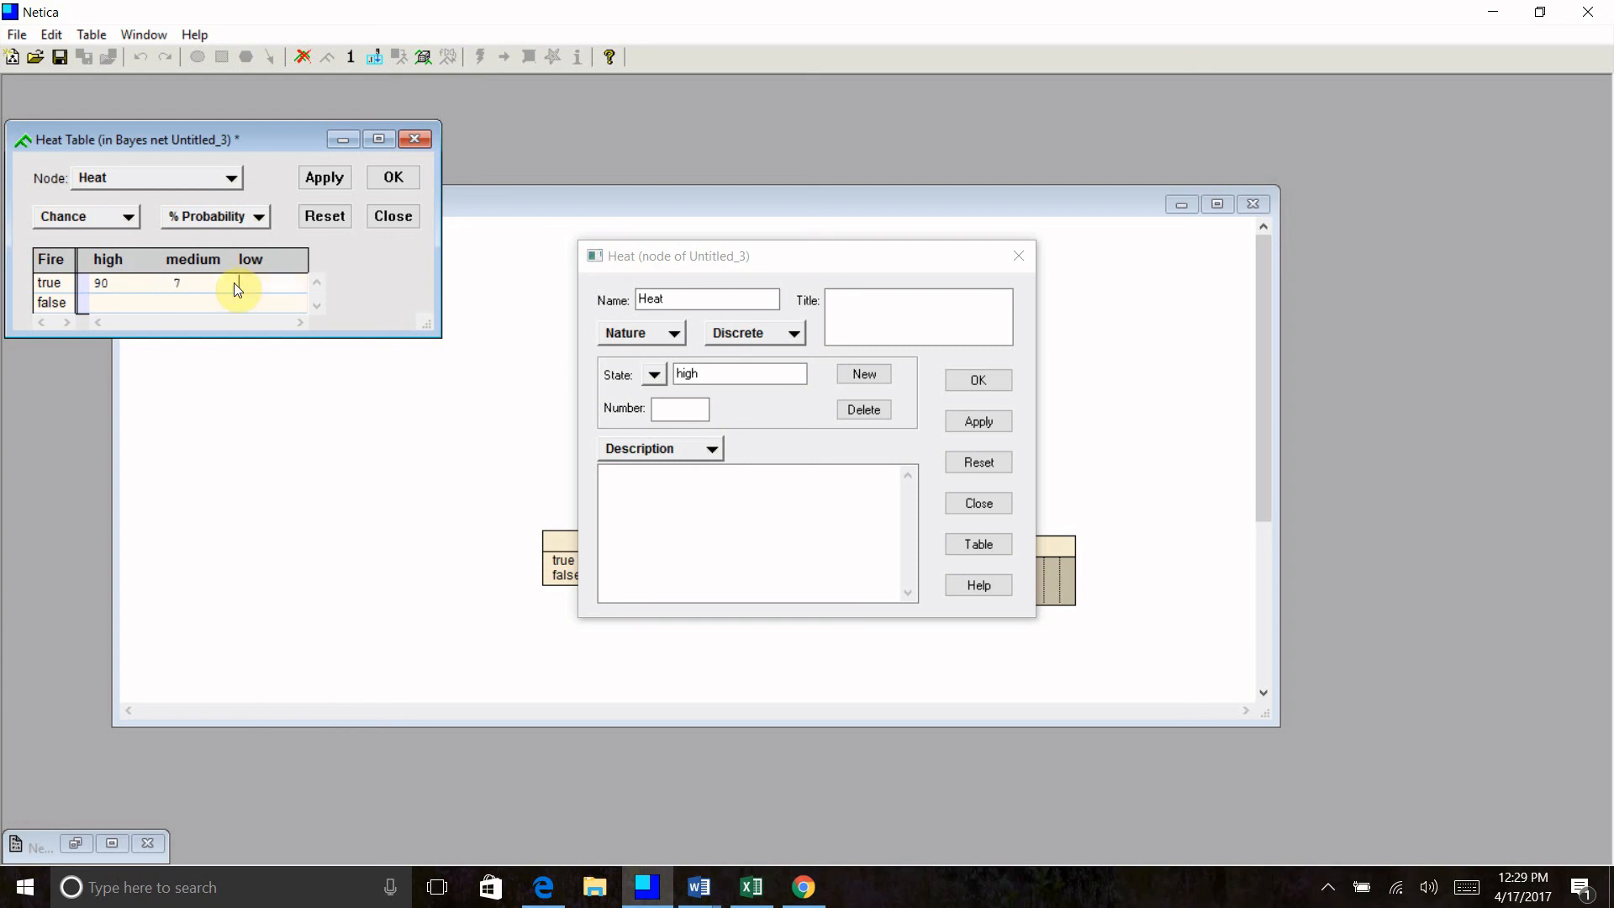
pyautogui.write('3')
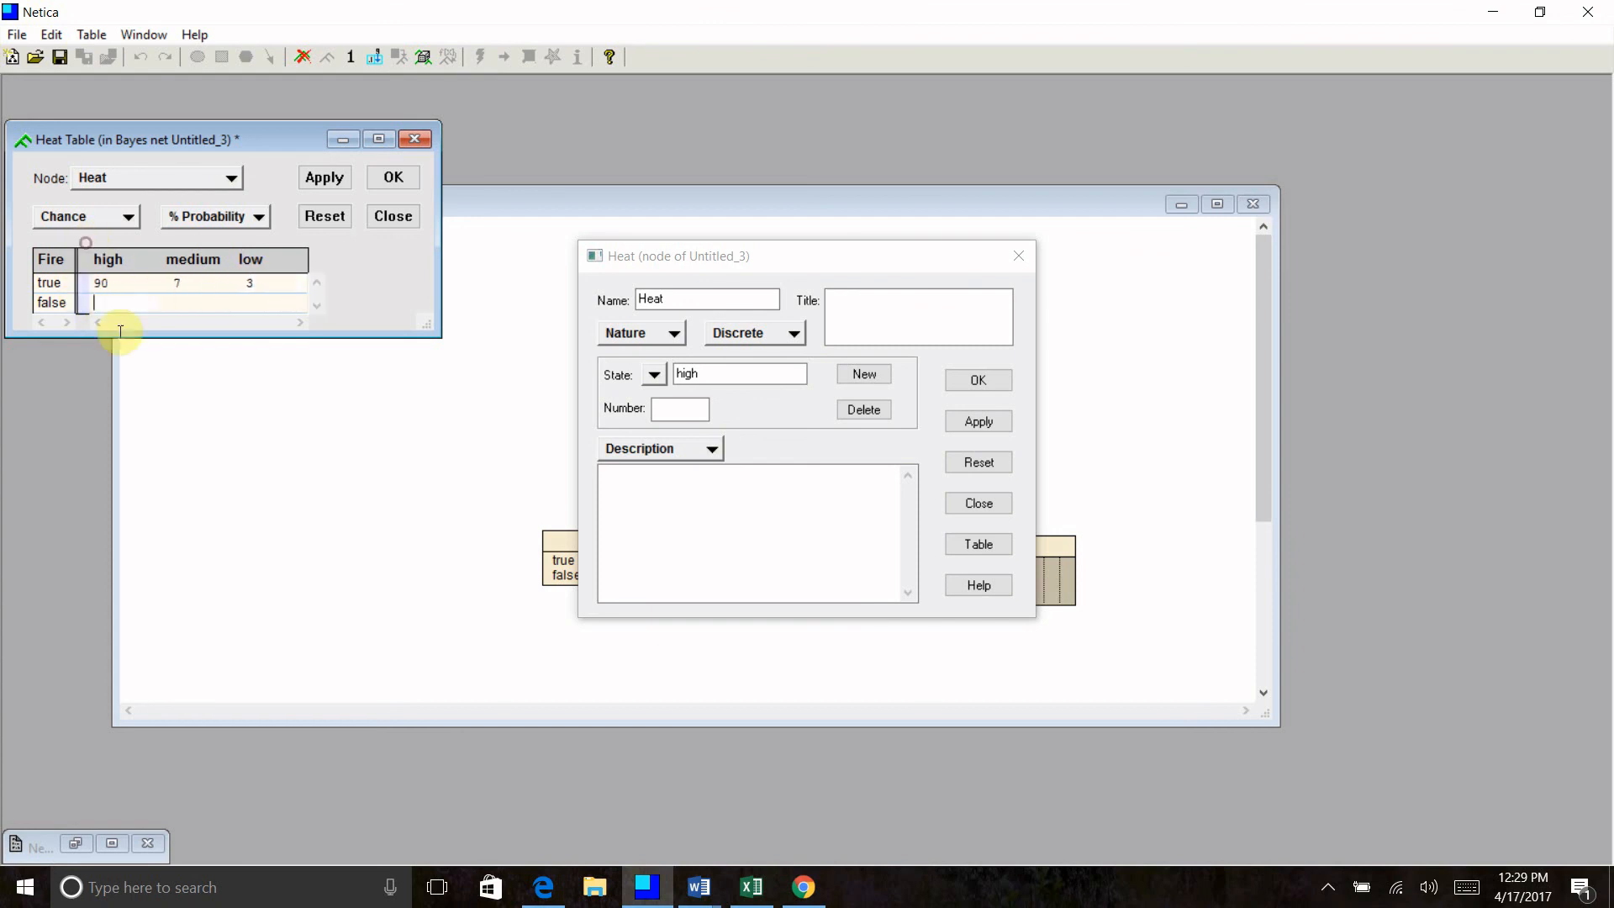
pyautogui.moveTo(177, 333)
pyautogui.write('5')
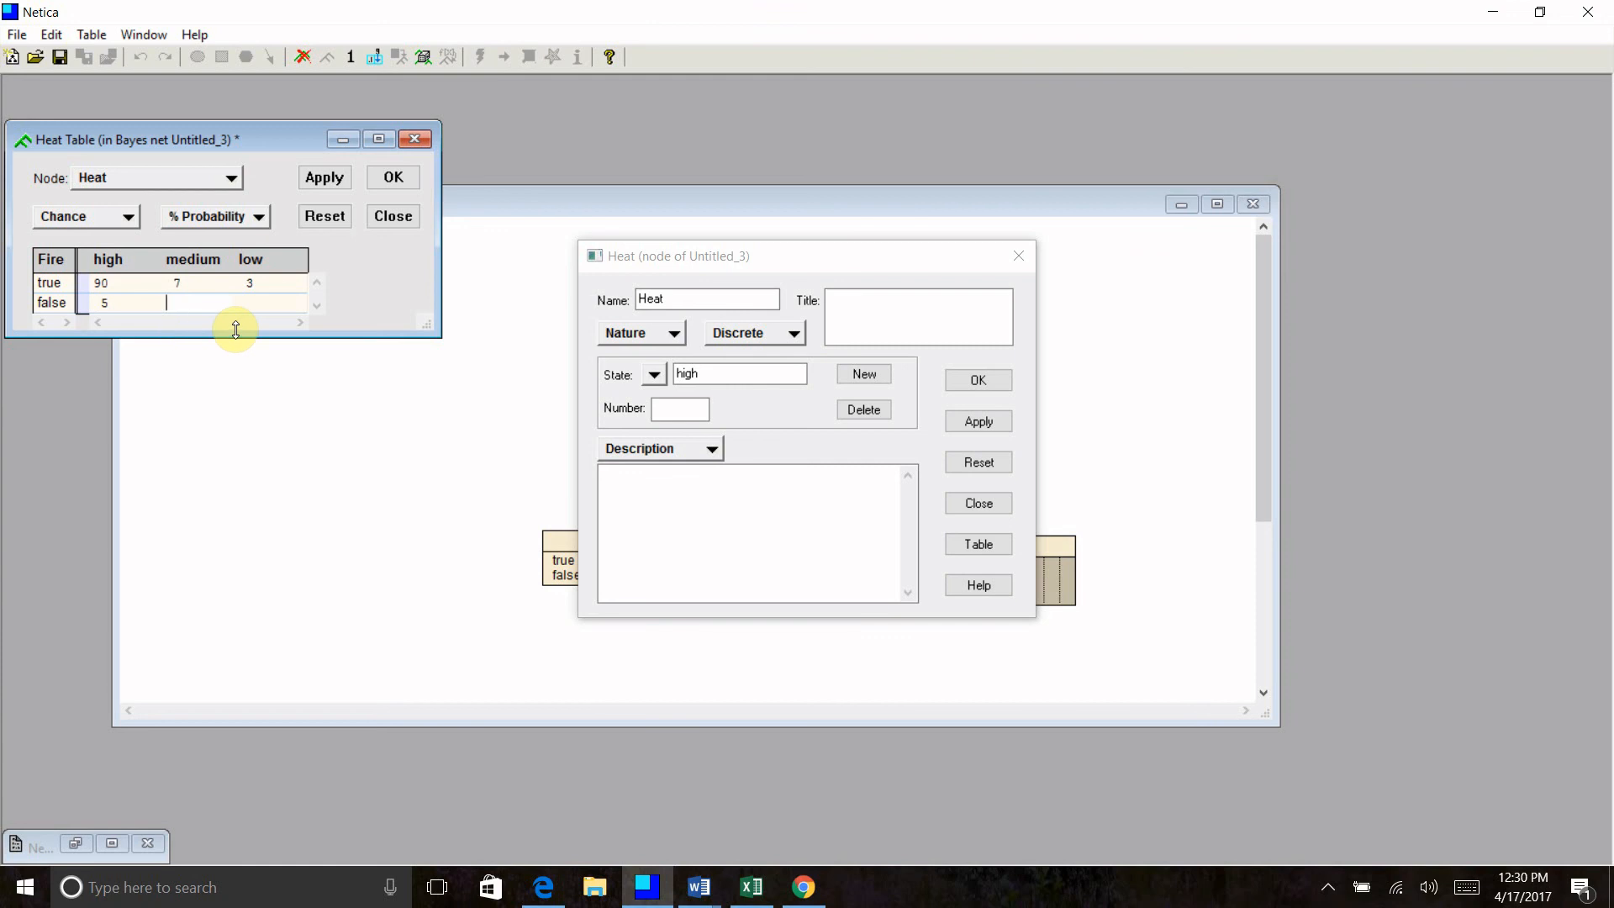
# Enter 5, 10 and 85 for Heat when Fire is false.
pyautogui.write('10')
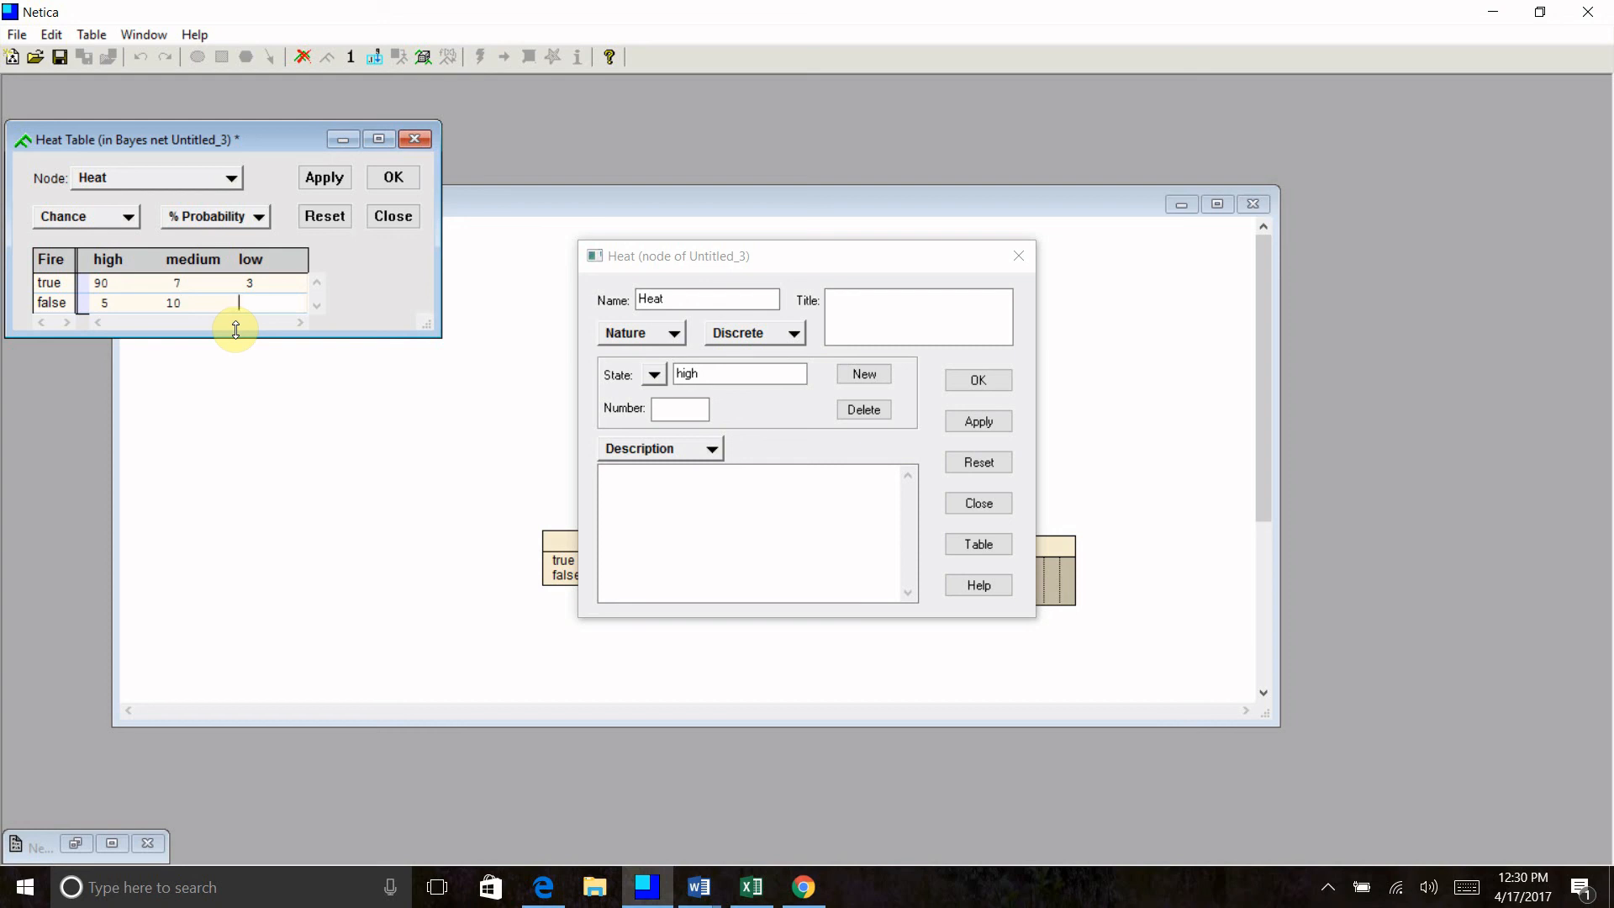
pyautogui.write('85')
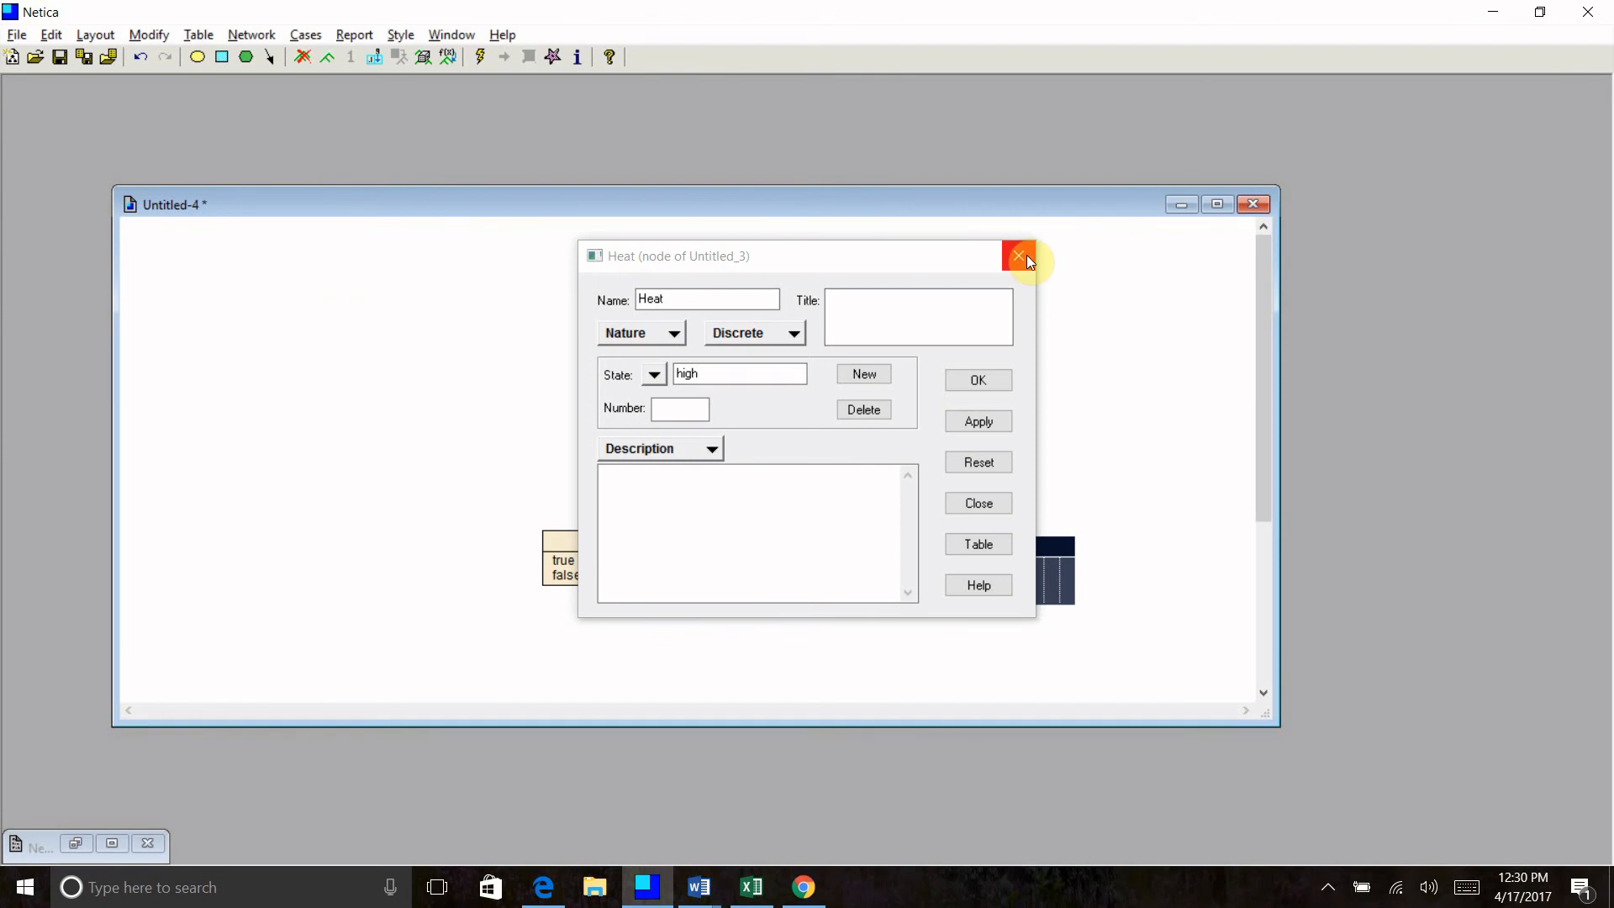
# Compile the network and enter the findings Smoke true and Heat high, raising Fire's belief.
pyautogui.click(1019, 256)
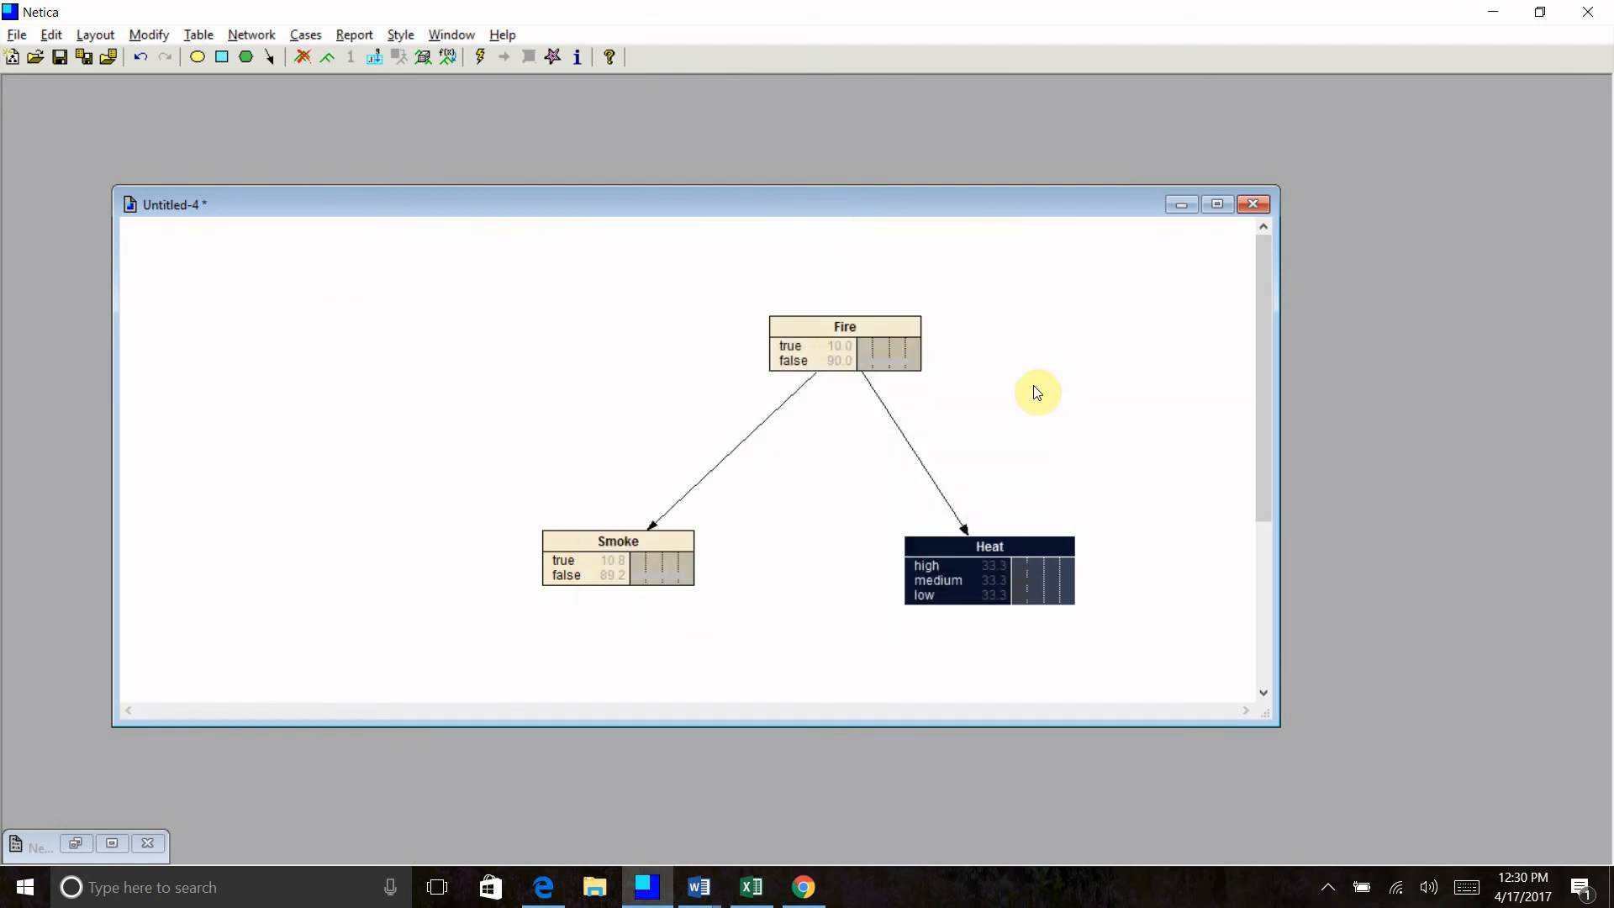
pyautogui.moveTo(586, 343)
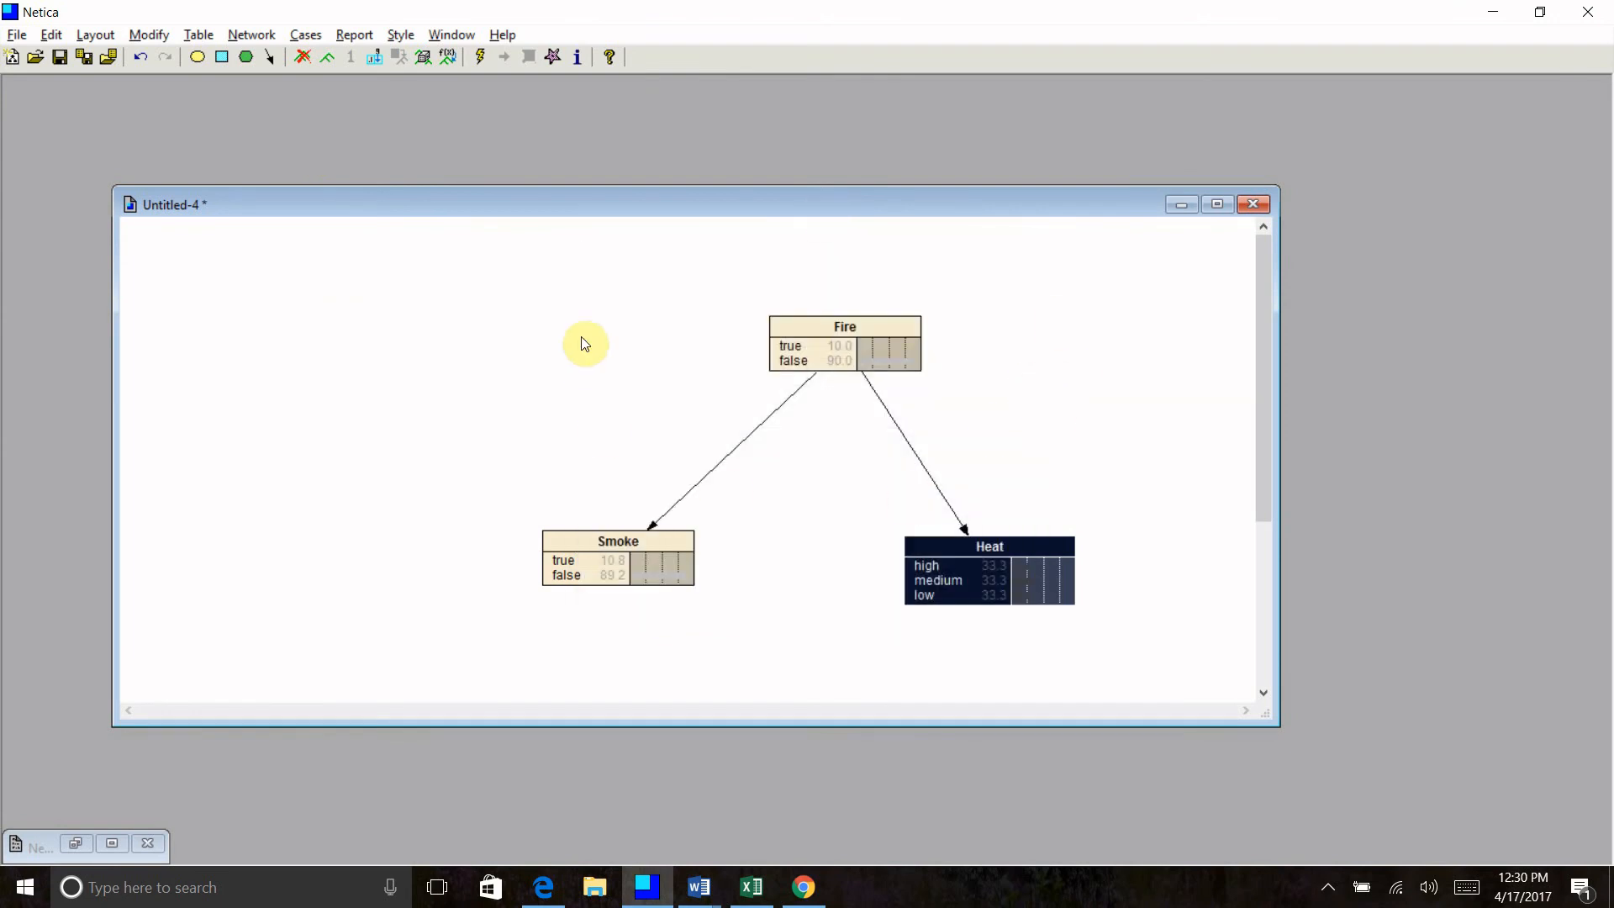
pyautogui.moveTo(469, 54)
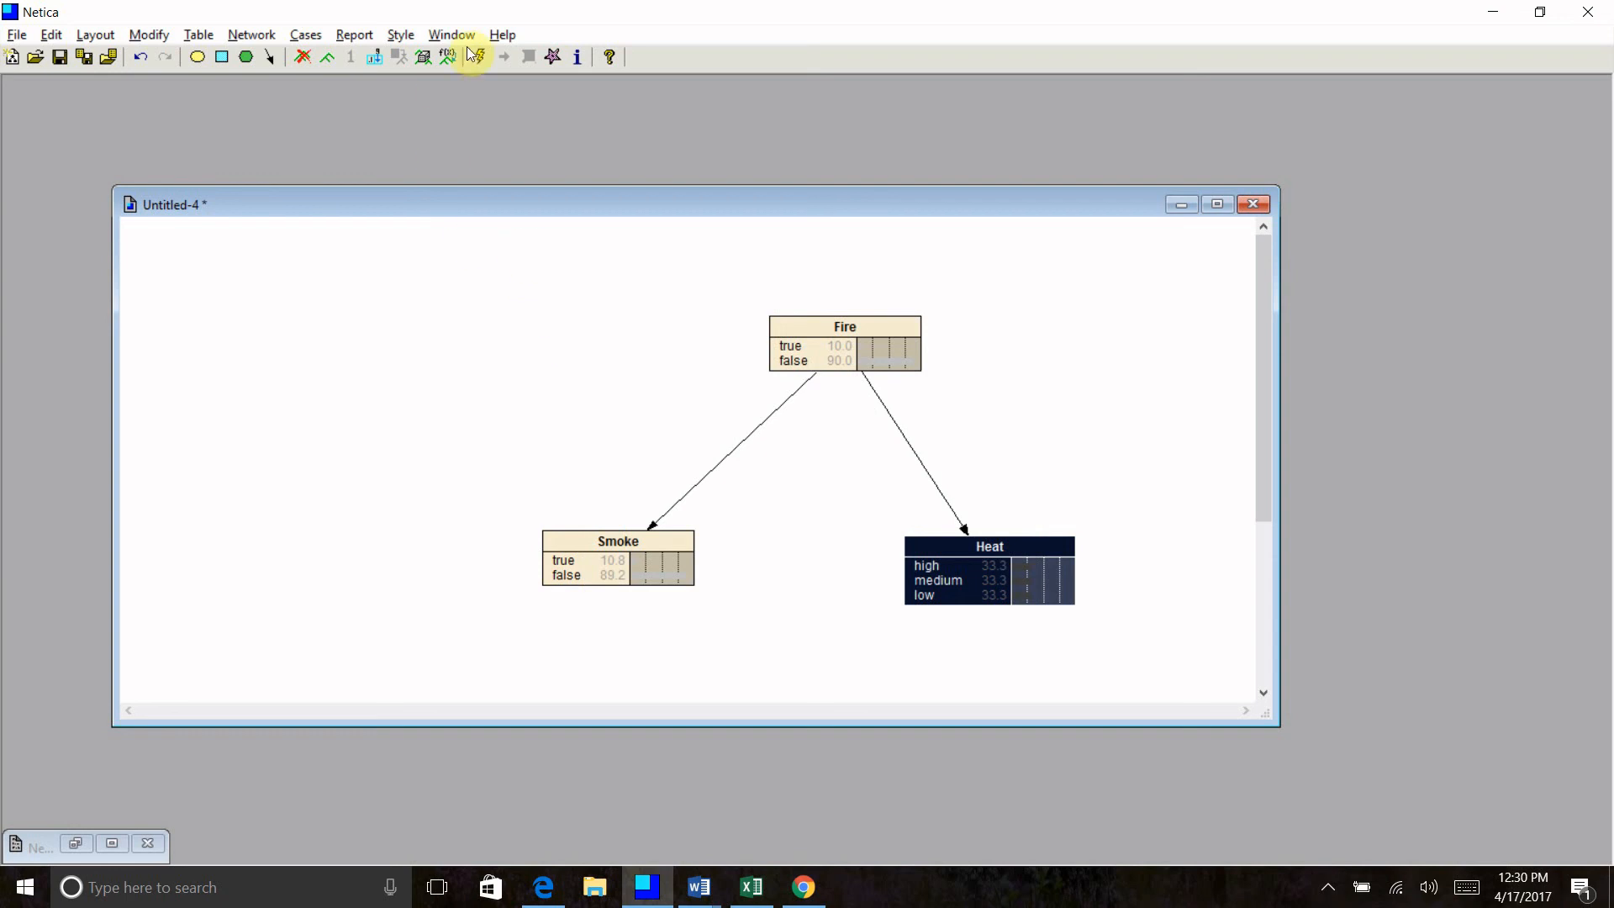
pyautogui.click(481, 57)
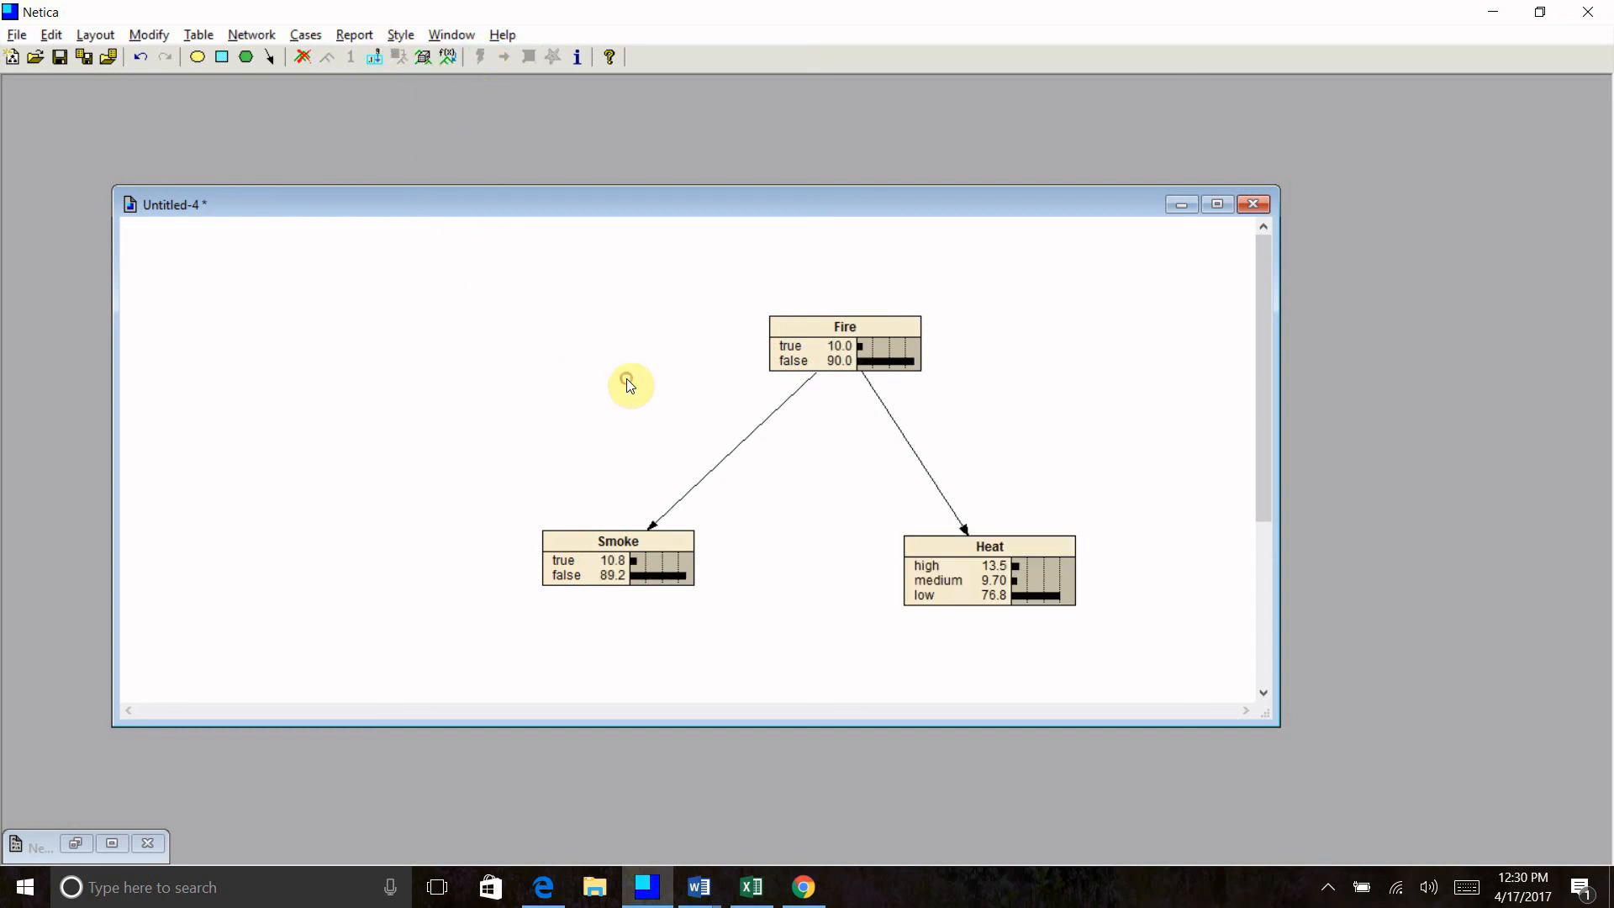
pyautogui.moveTo(811, 400)
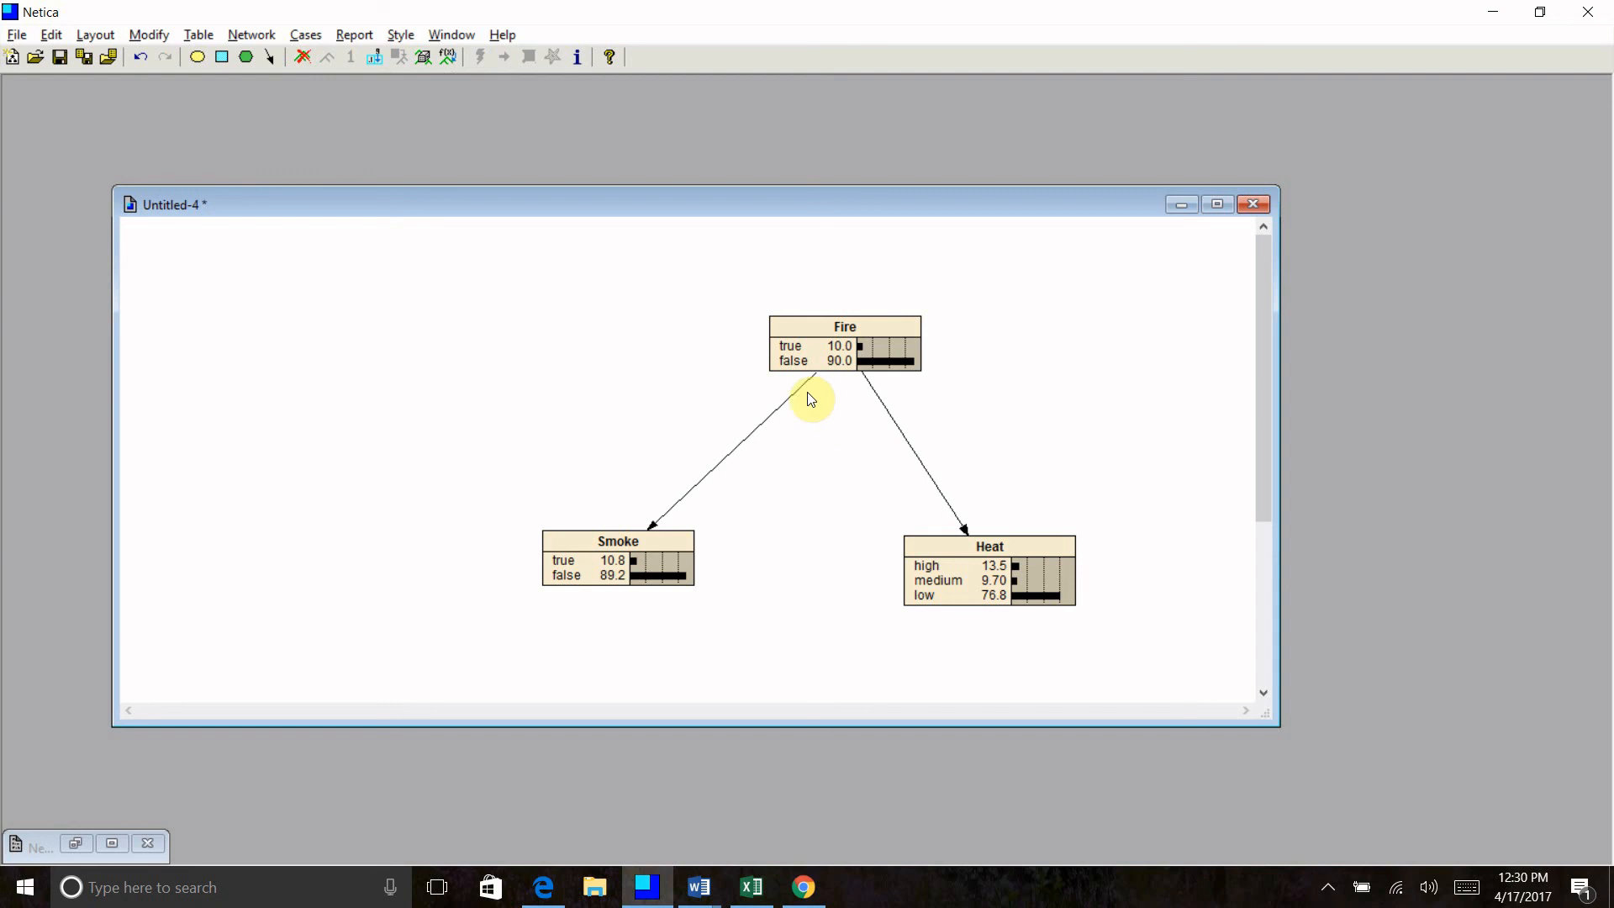
pyautogui.moveTo(966, 413)
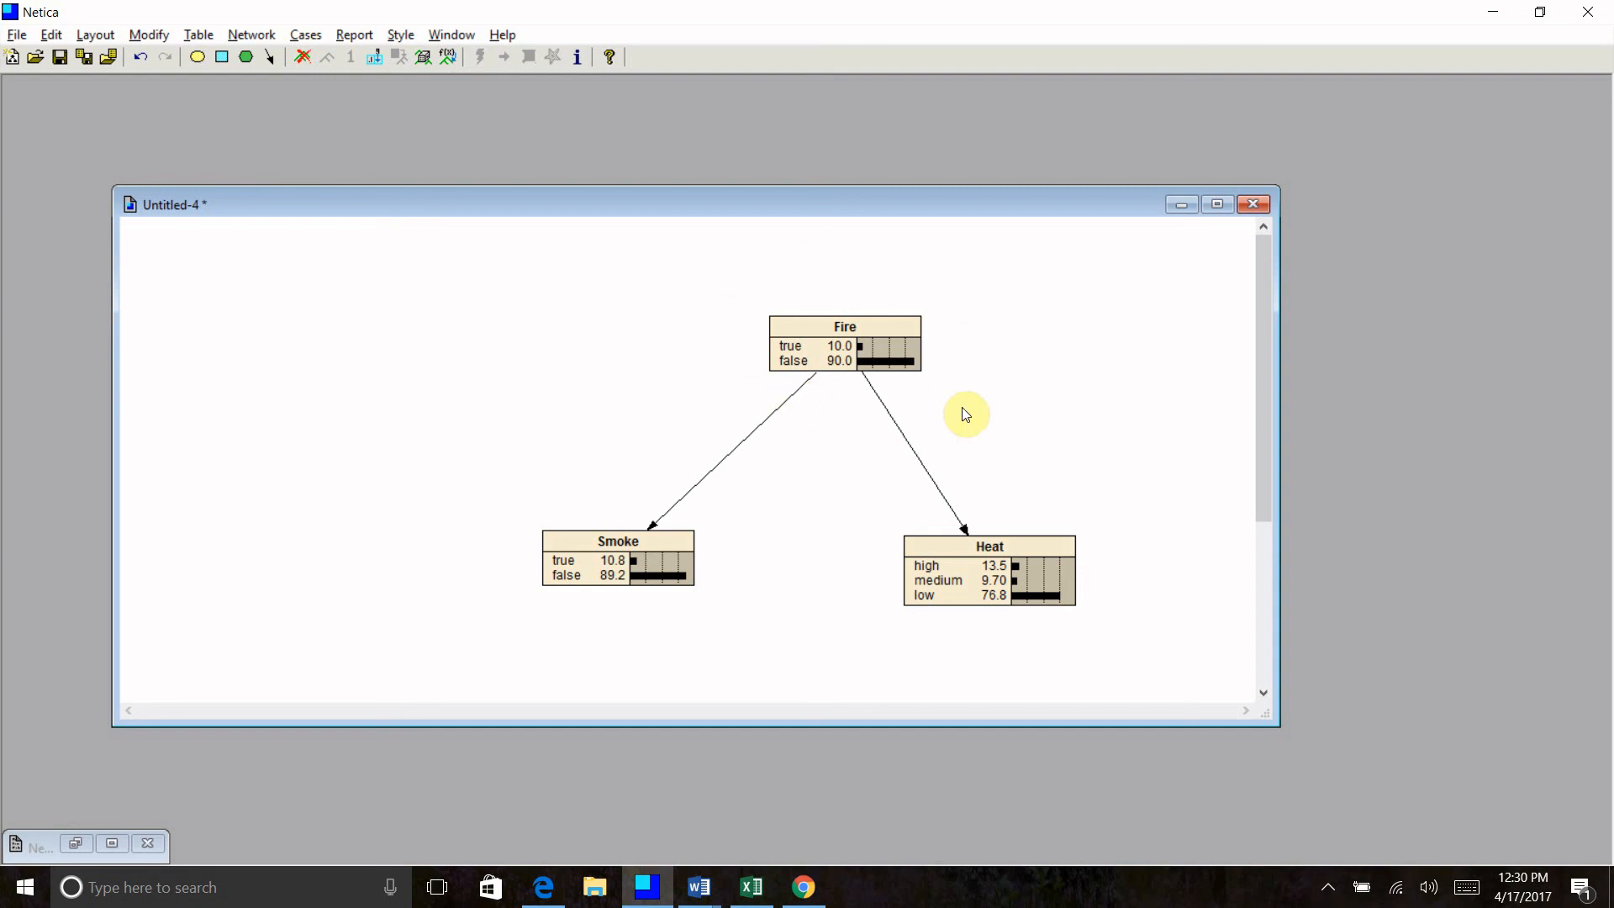
pyautogui.moveTo(814, 612)
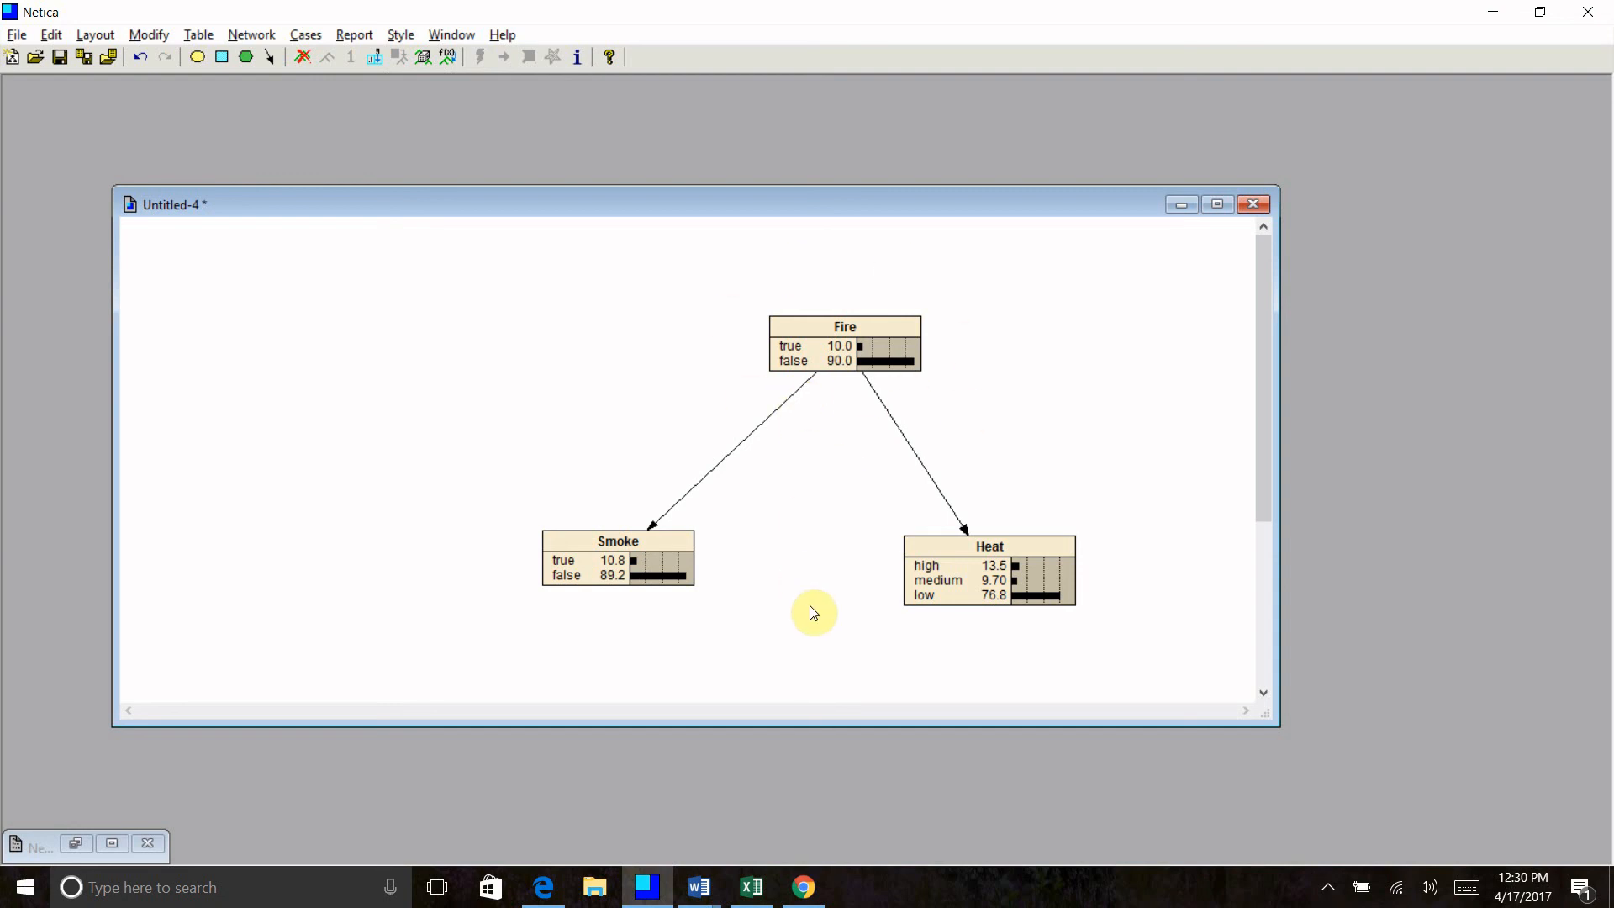
pyautogui.moveTo(582, 609)
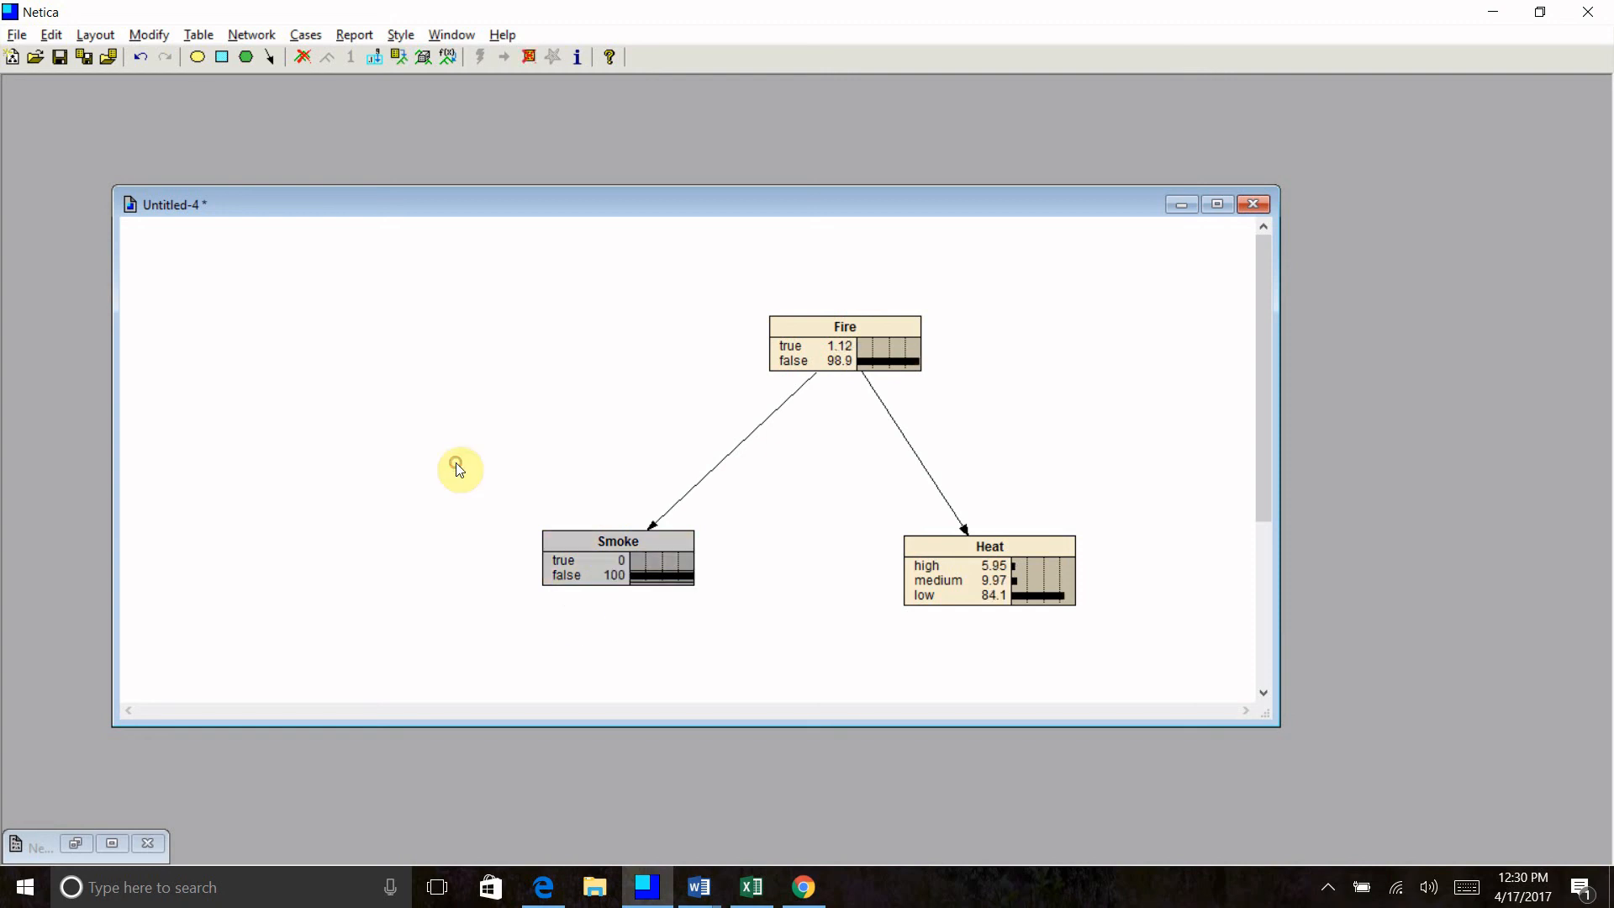
pyautogui.click(924, 565)
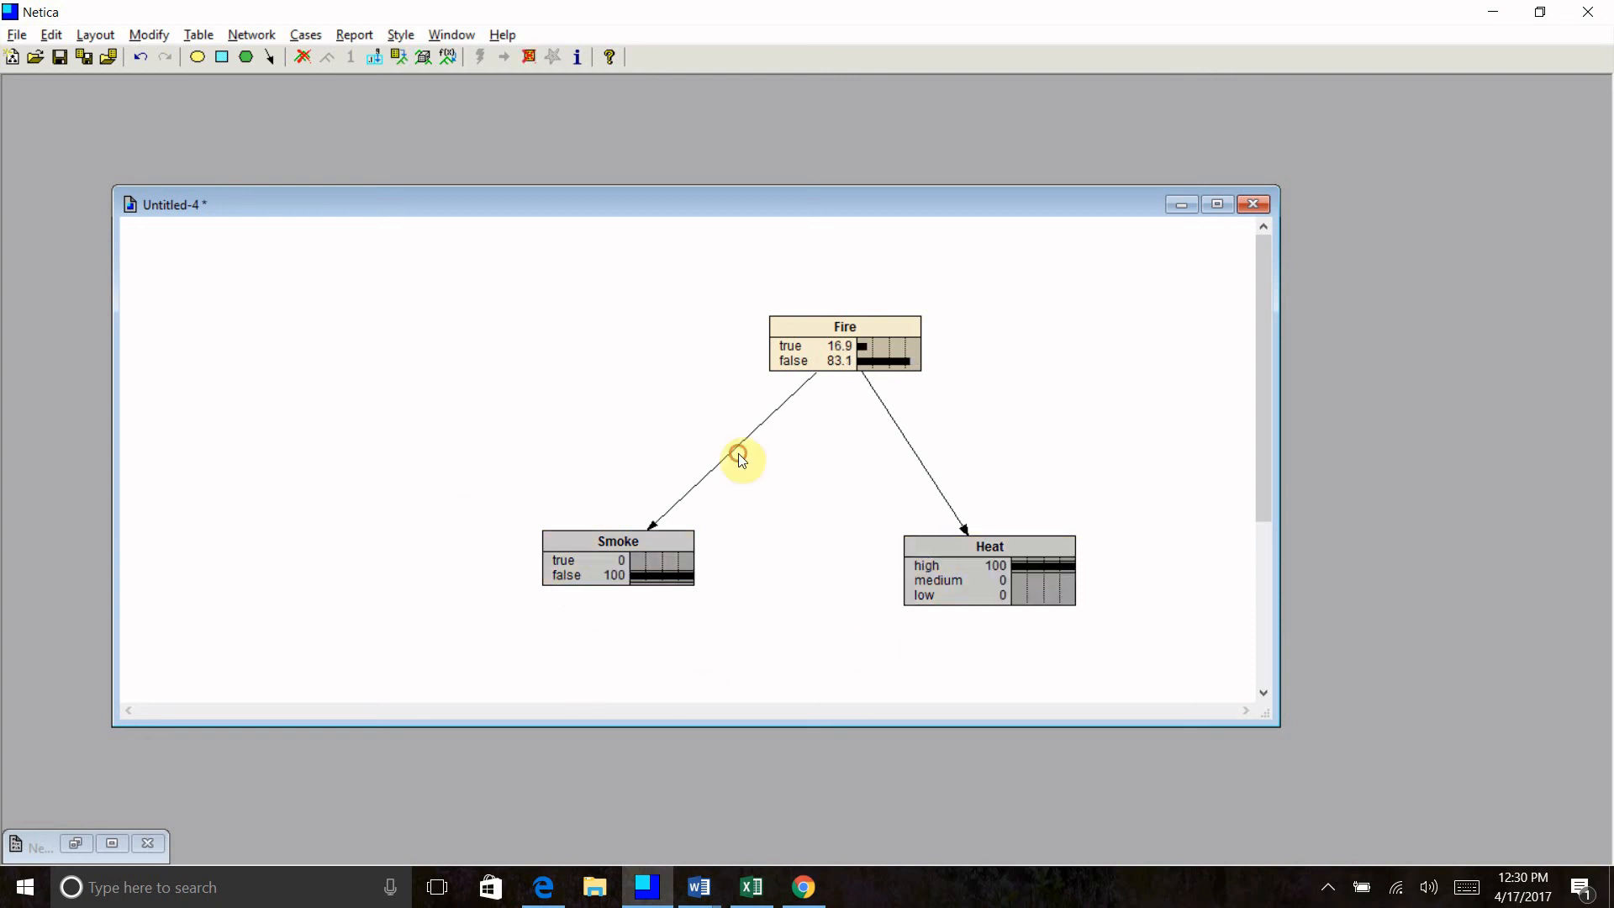
pyautogui.moveTo(939, 513)
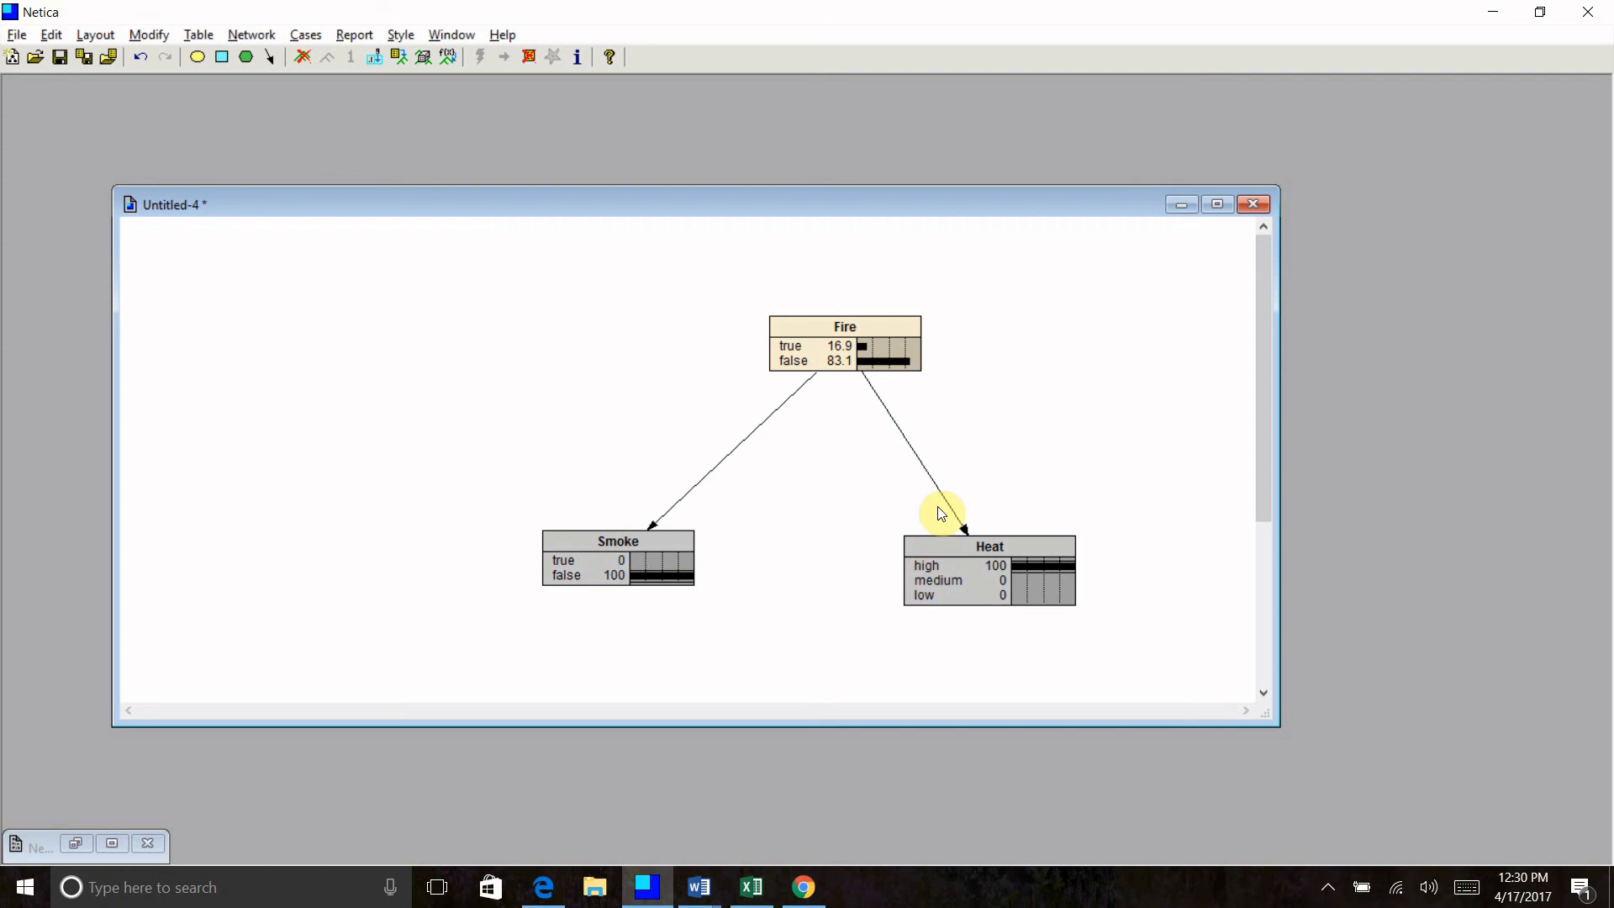
pyautogui.moveTo(863, 413)
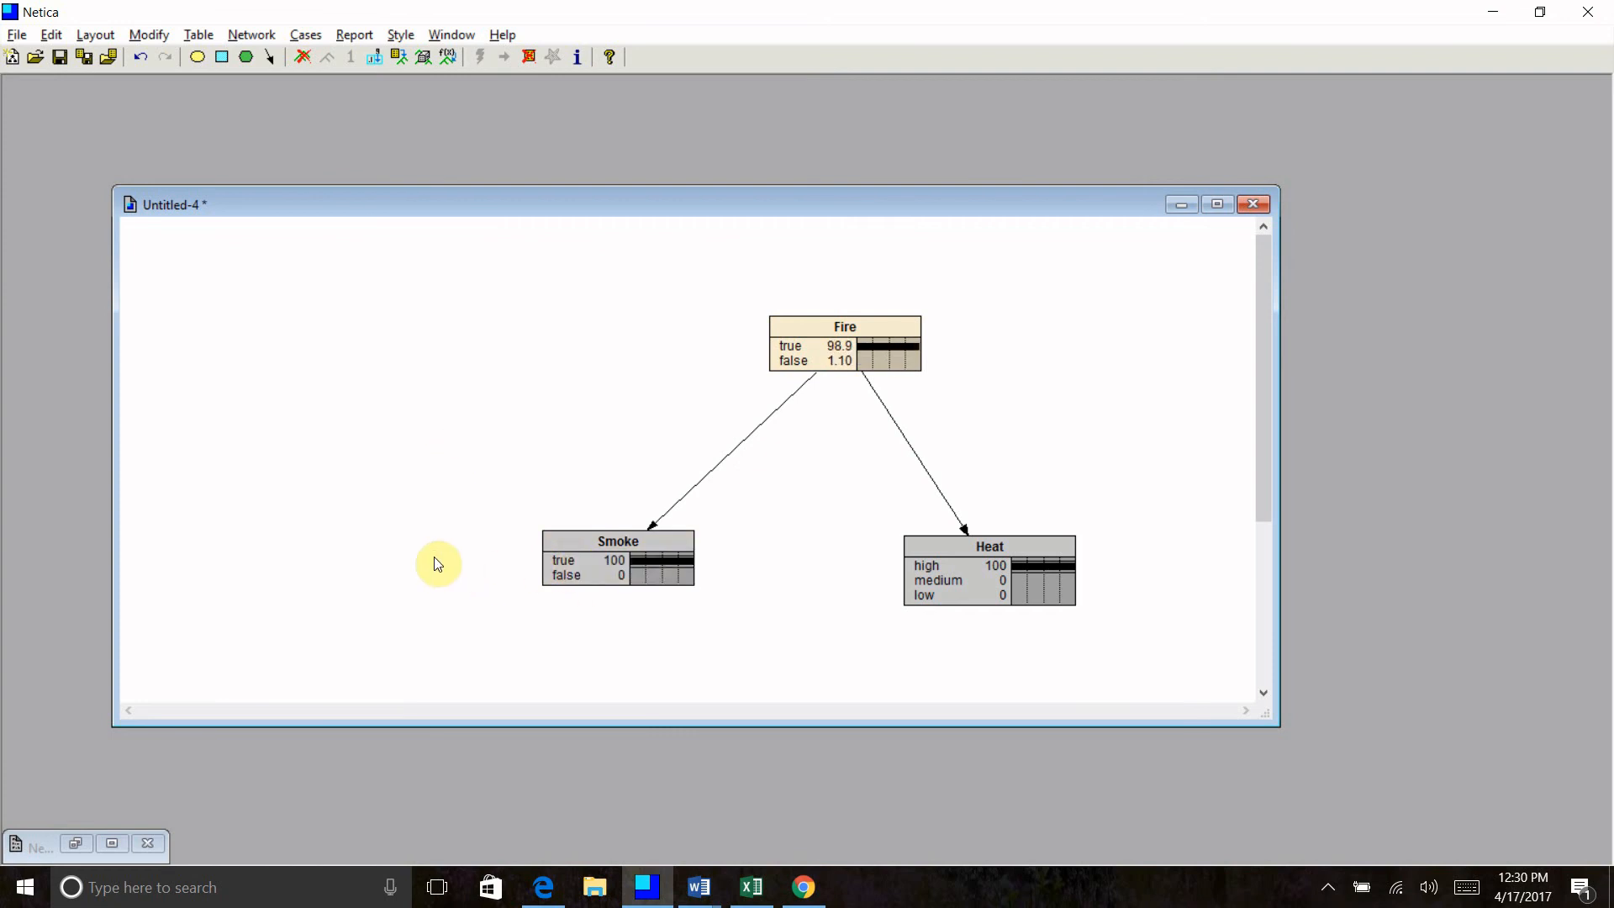
pyautogui.moveTo(794, 289)
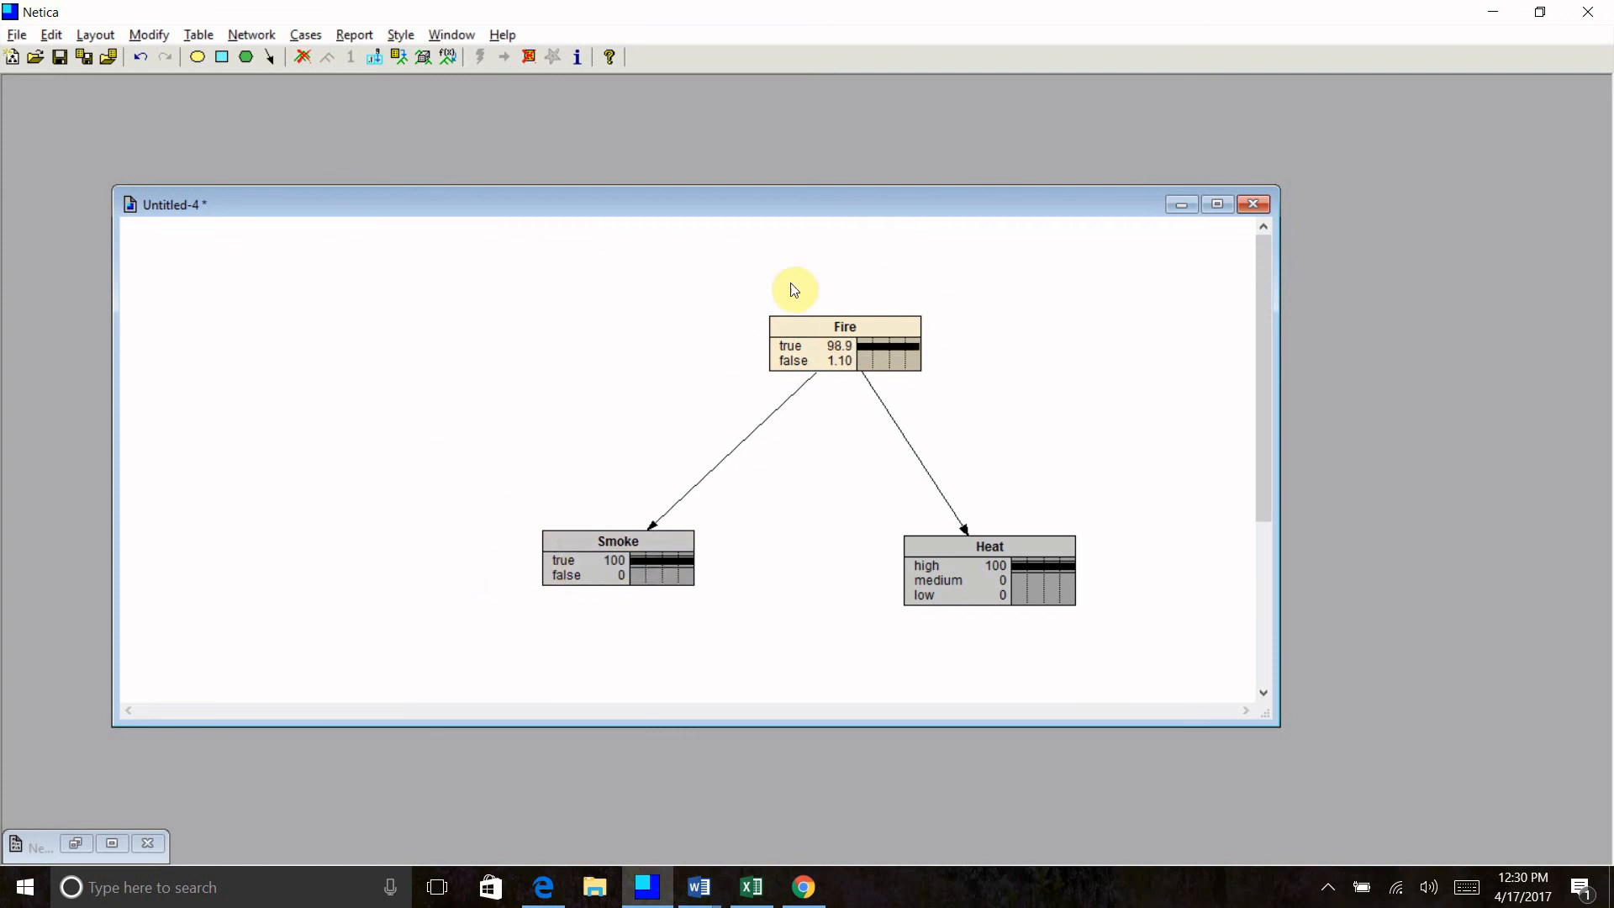
pyautogui.moveTo(738, 370)
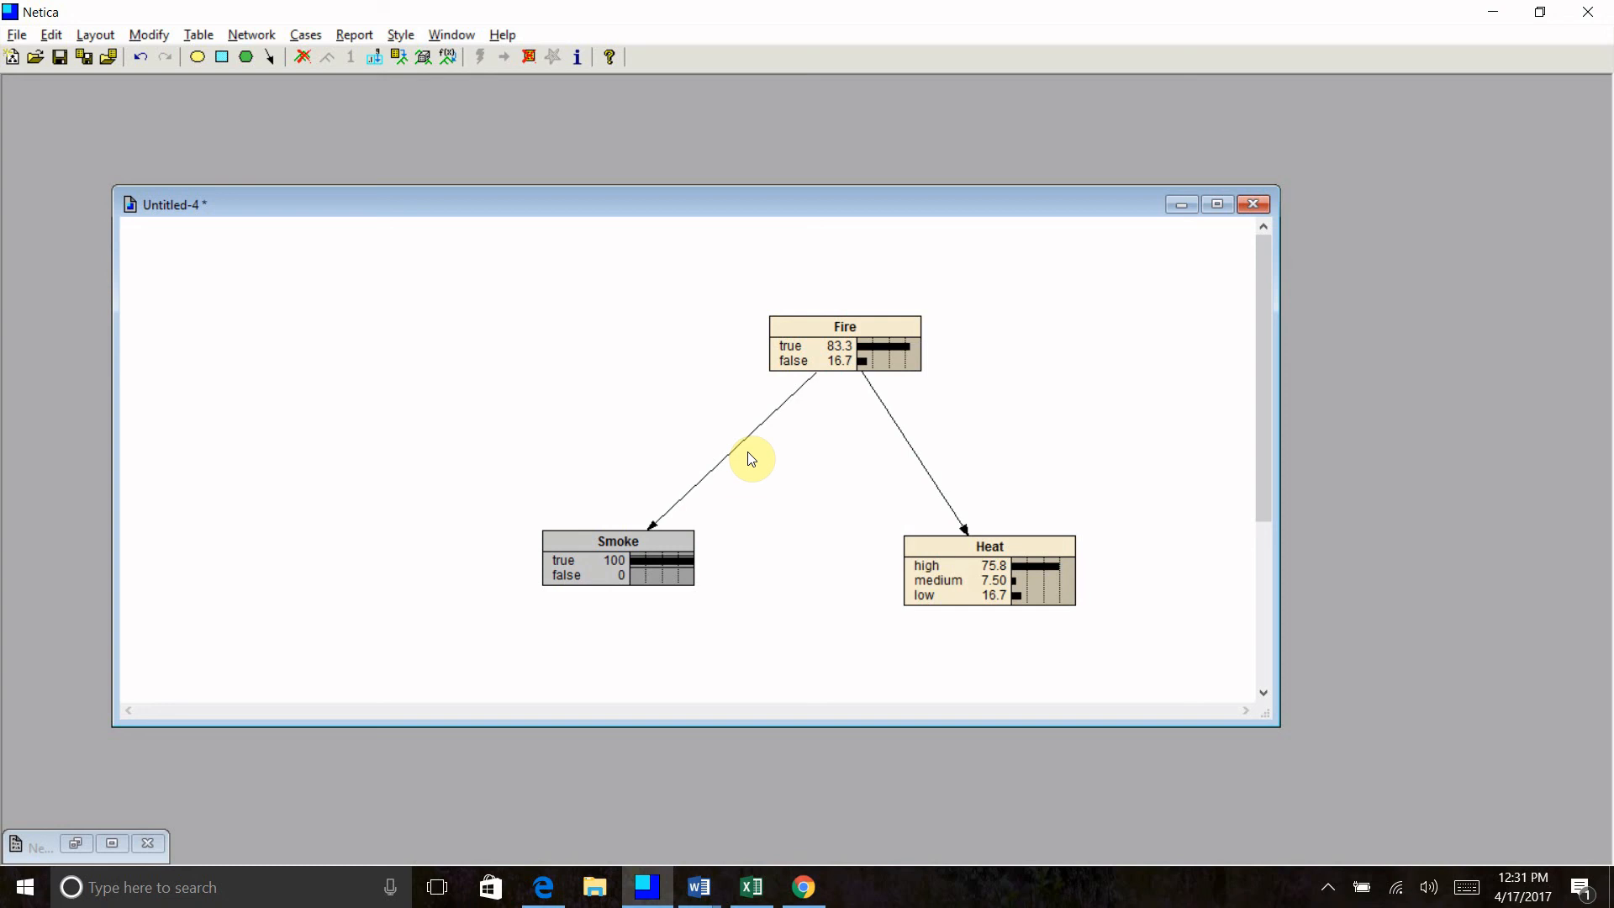
pyautogui.moveTo(920, 664)
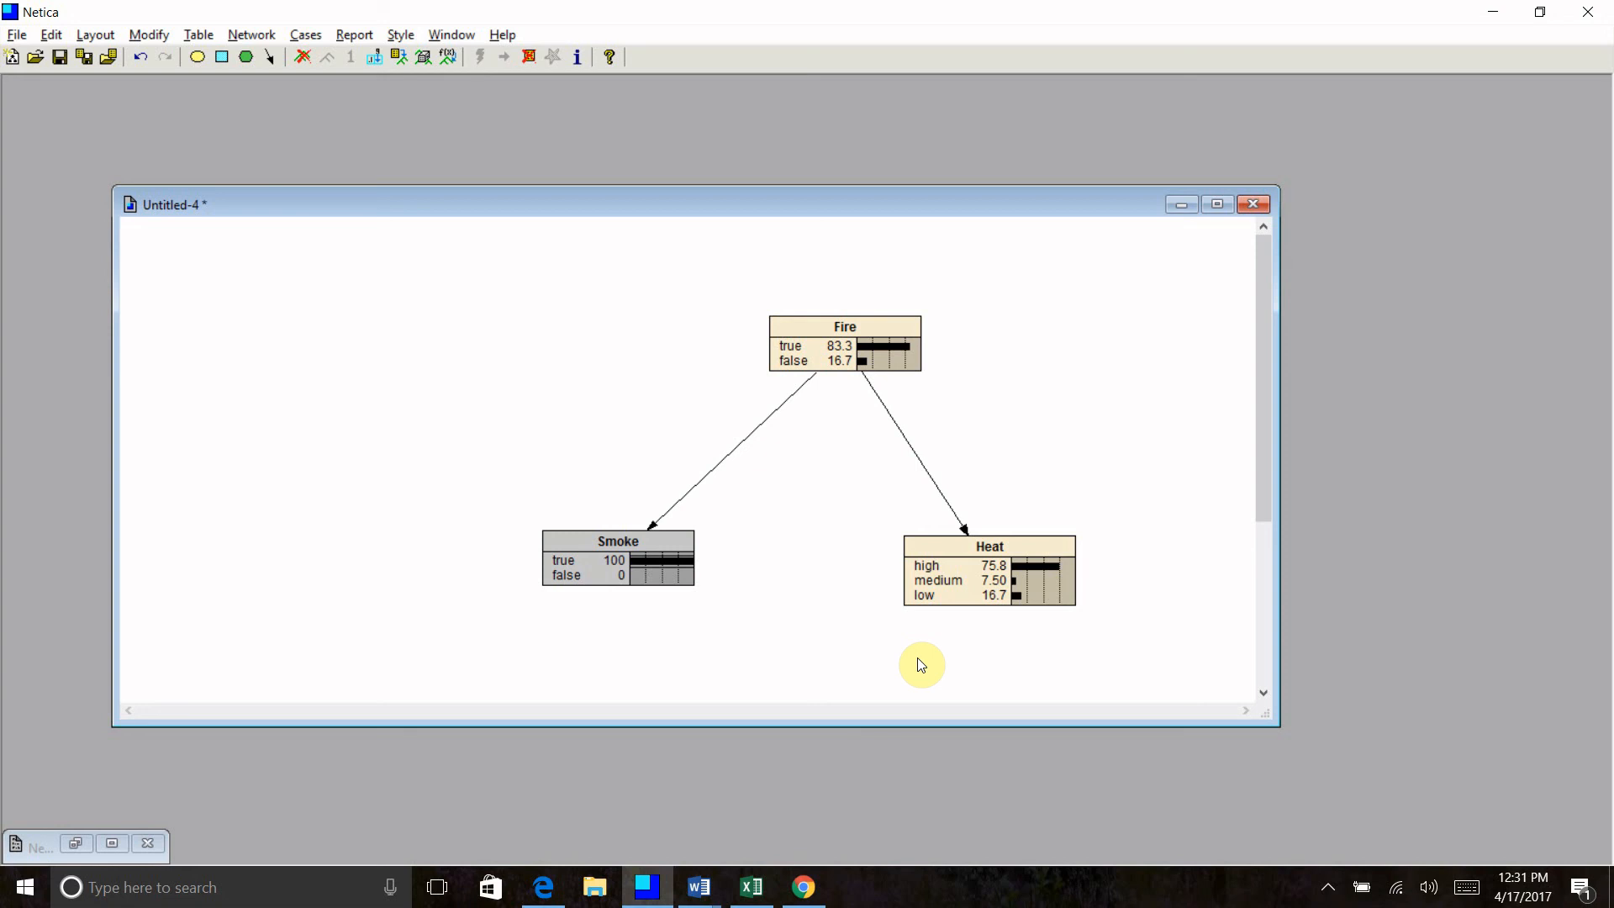
pyautogui.moveTo(937, 645)
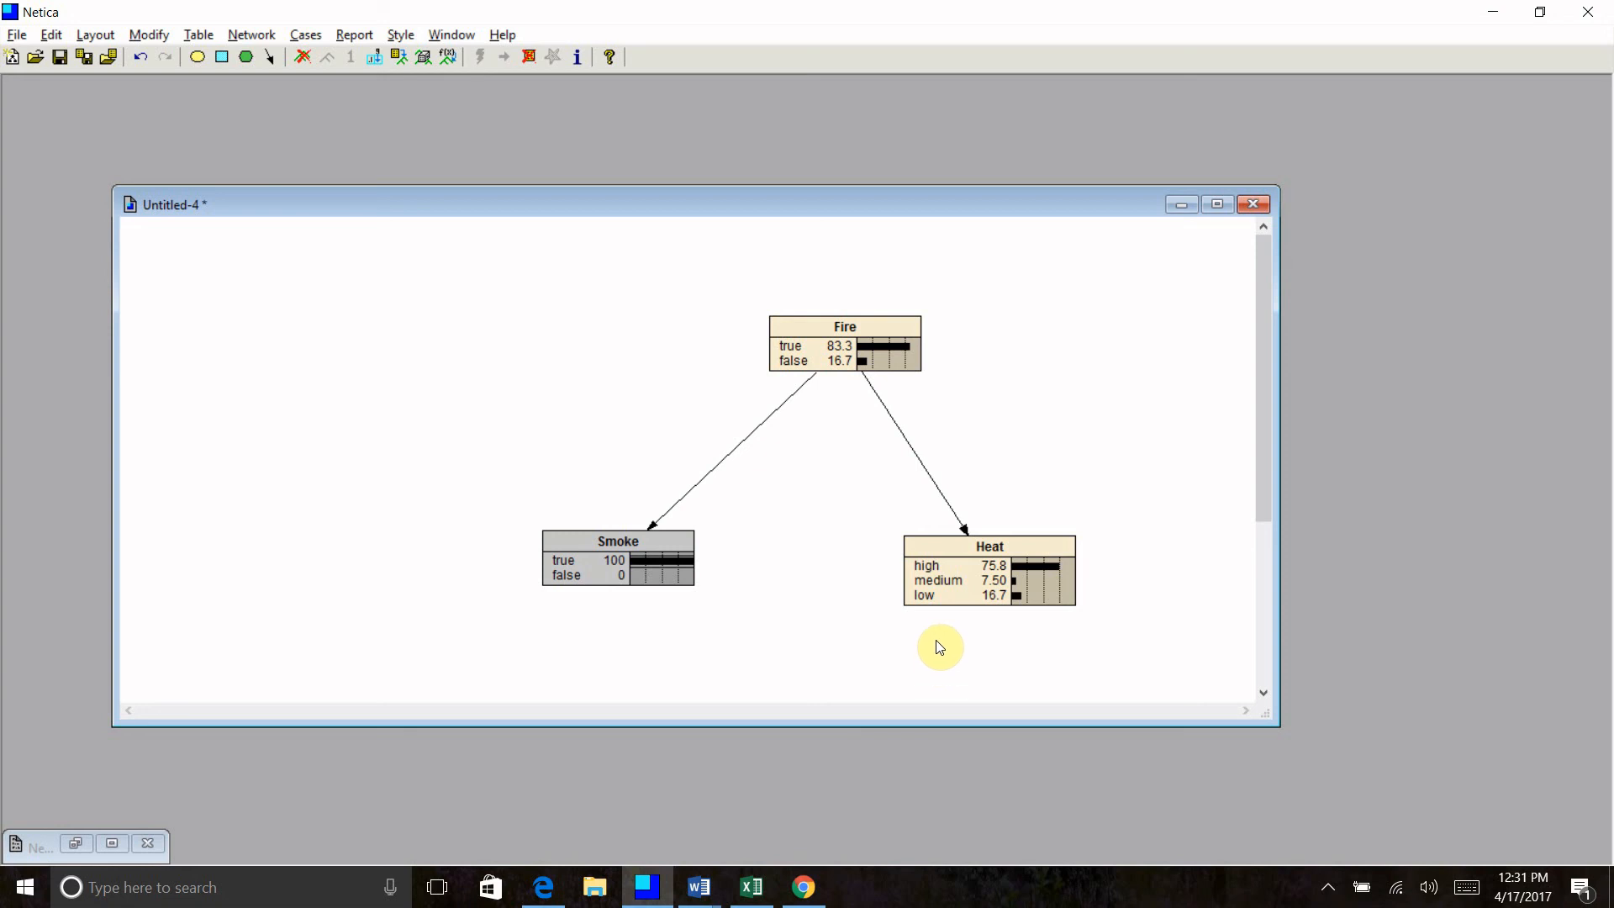
pyautogui.moveTo(851, 654)
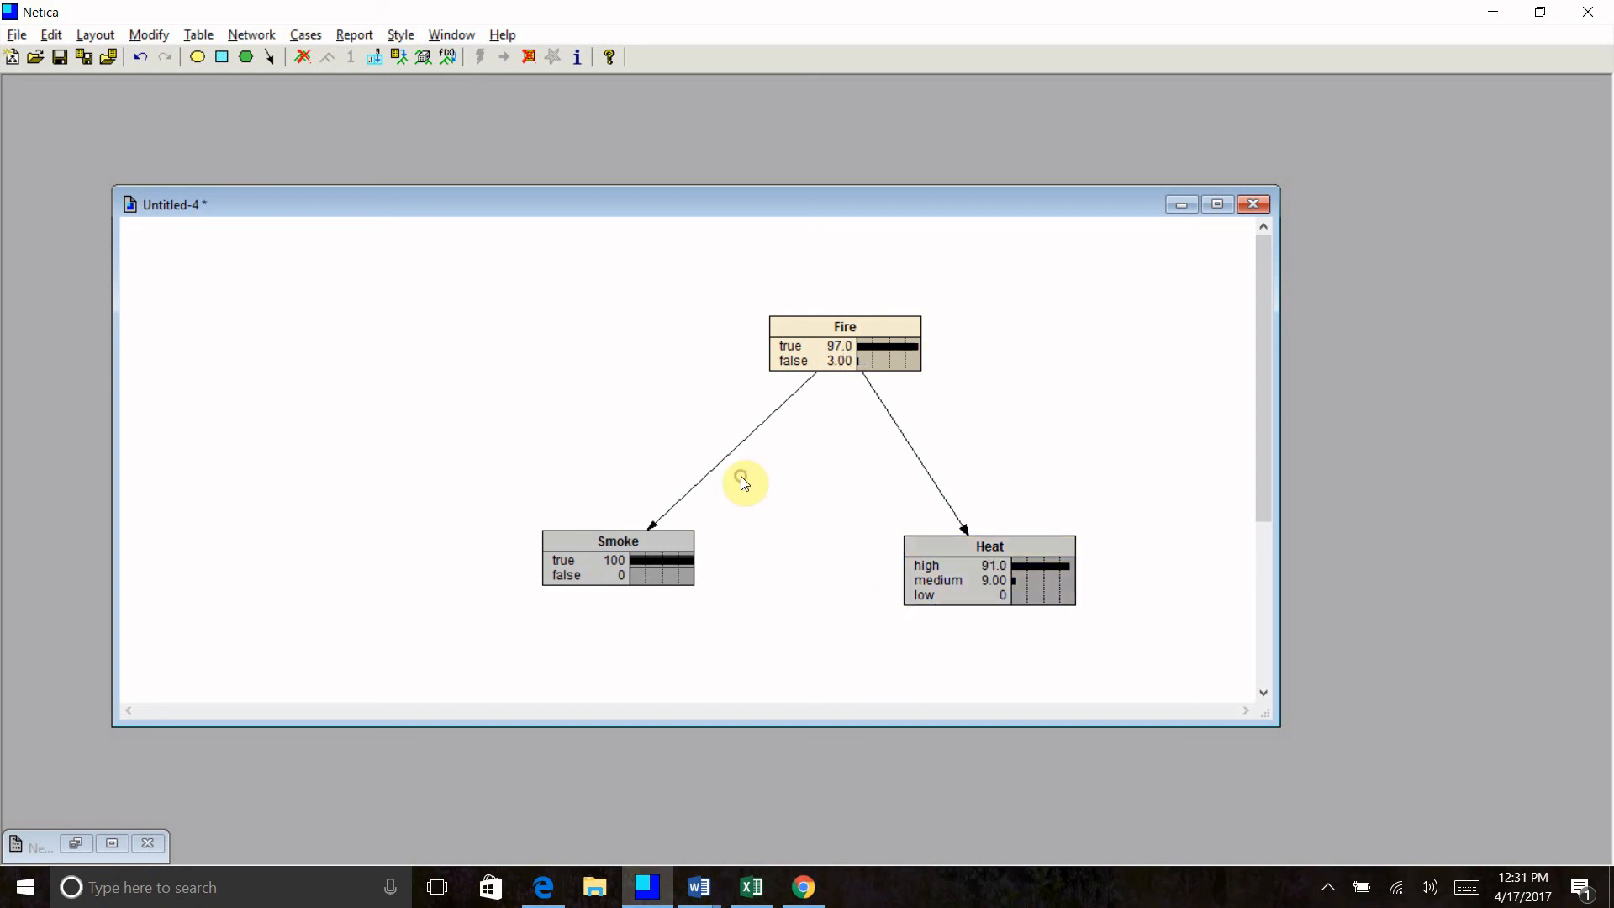
pyautogui.moveTo(880, 630)
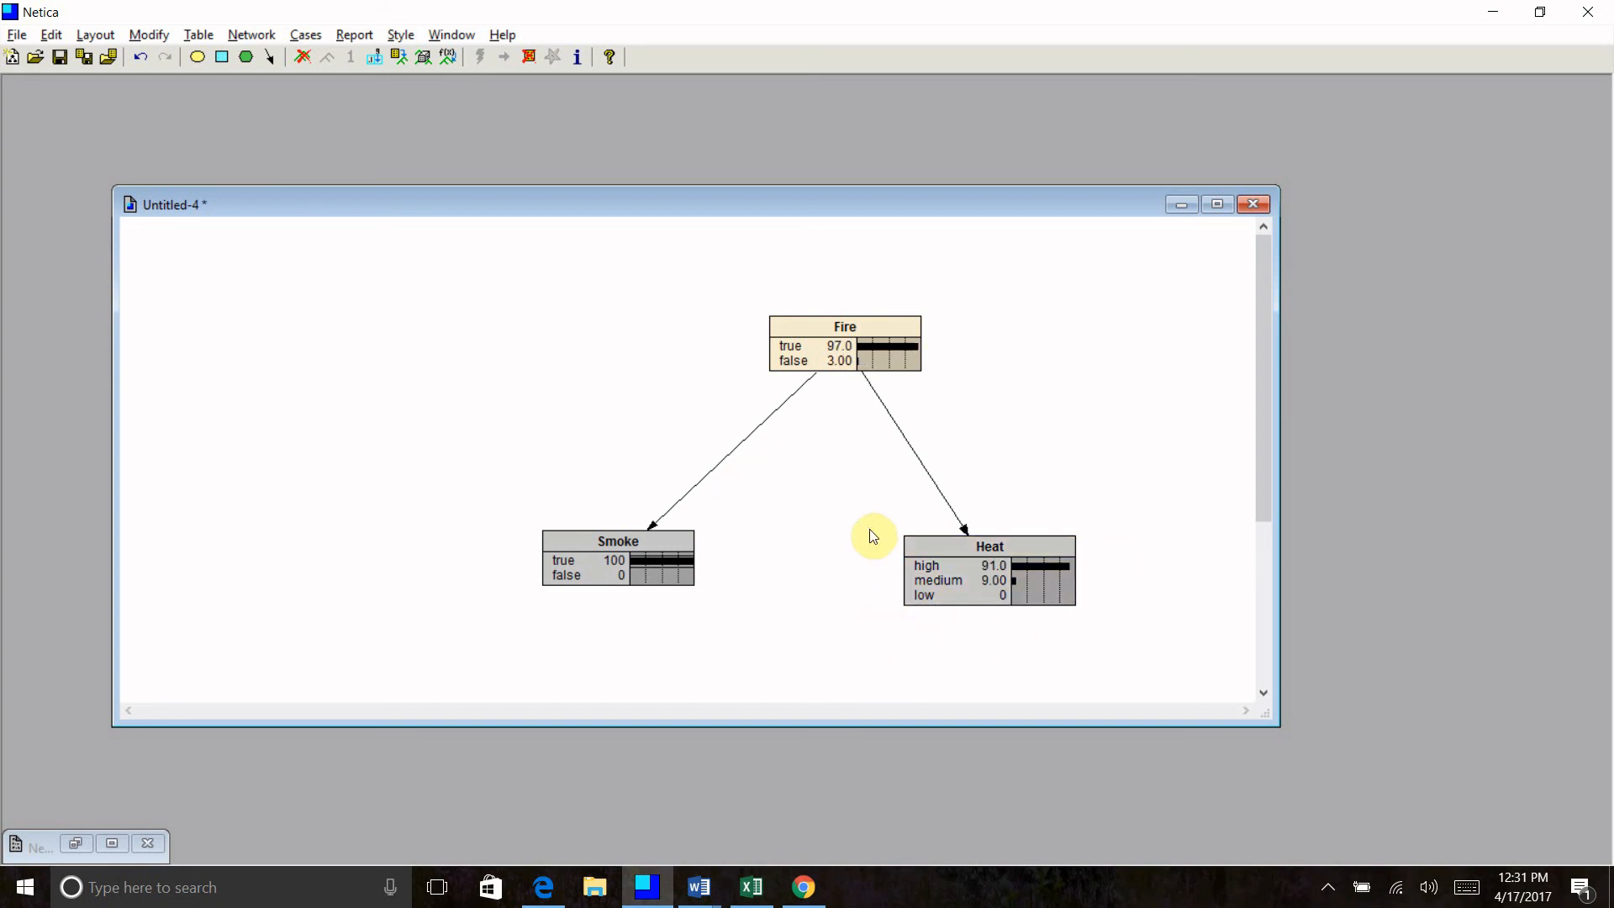
pyautogui.moveTo(875, 576)
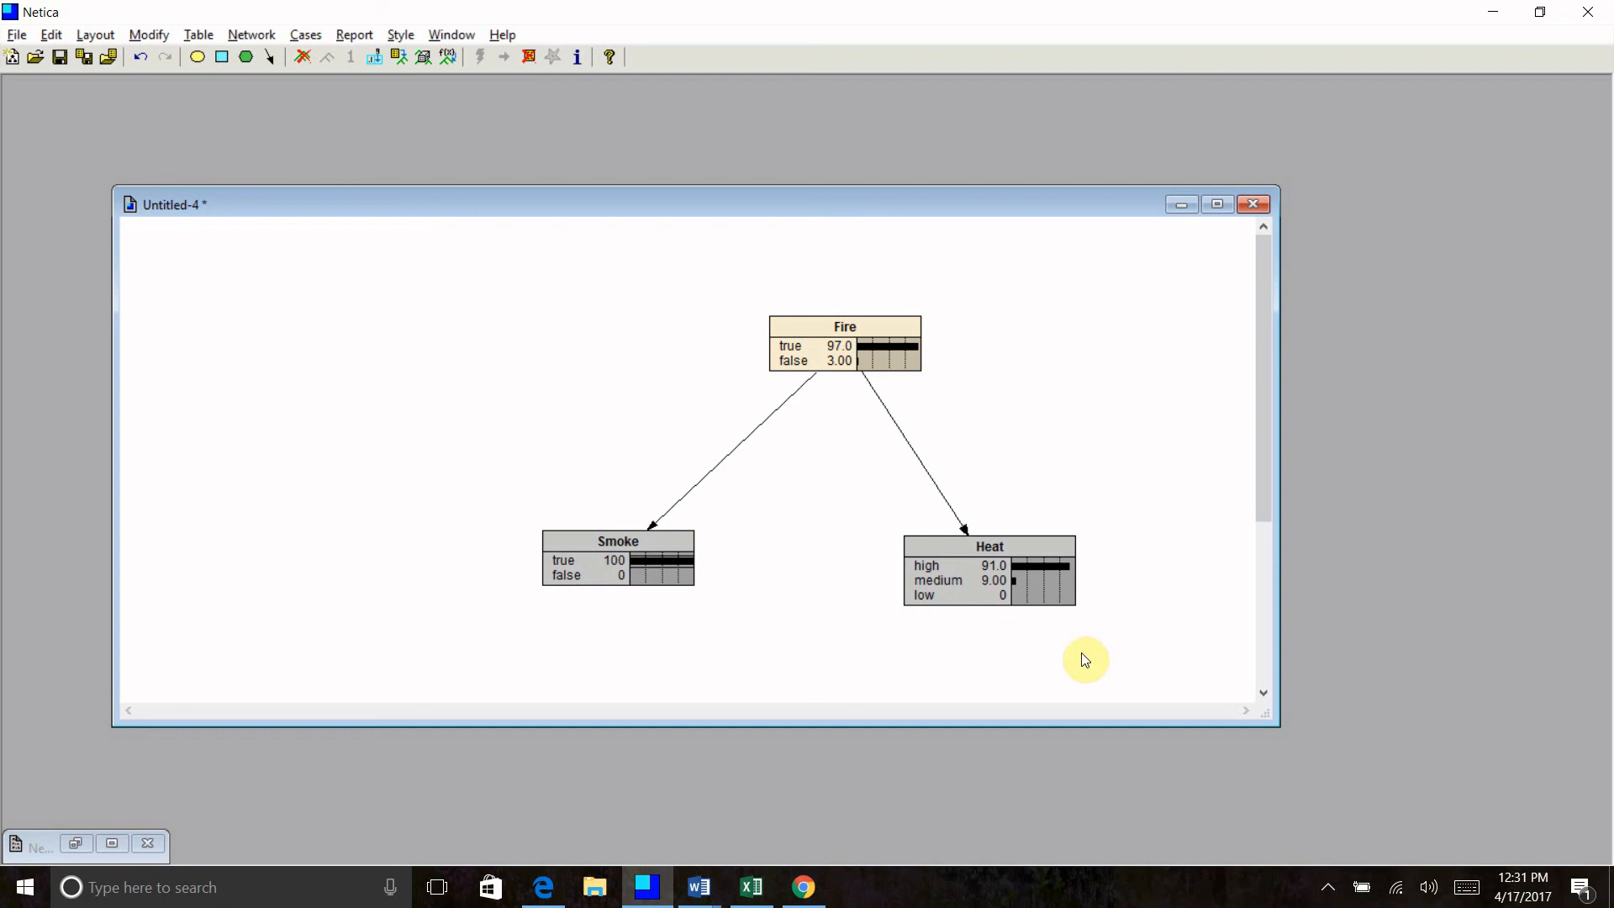
pyautogui.moveTo(689, 293)
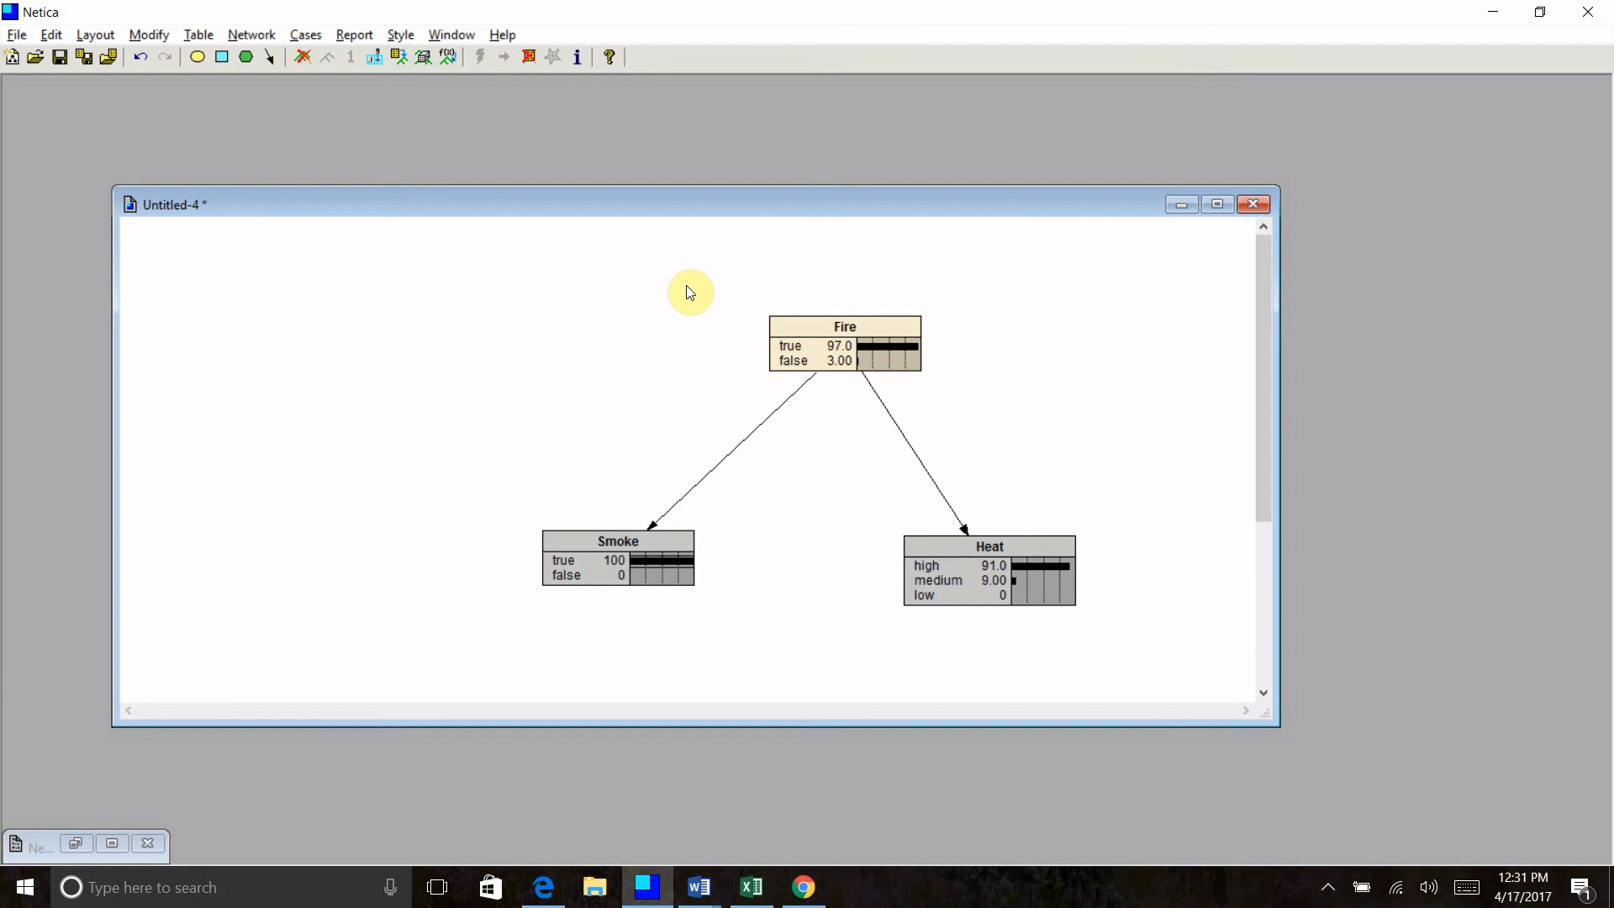
pyautogui.moveTo(1305, 904)
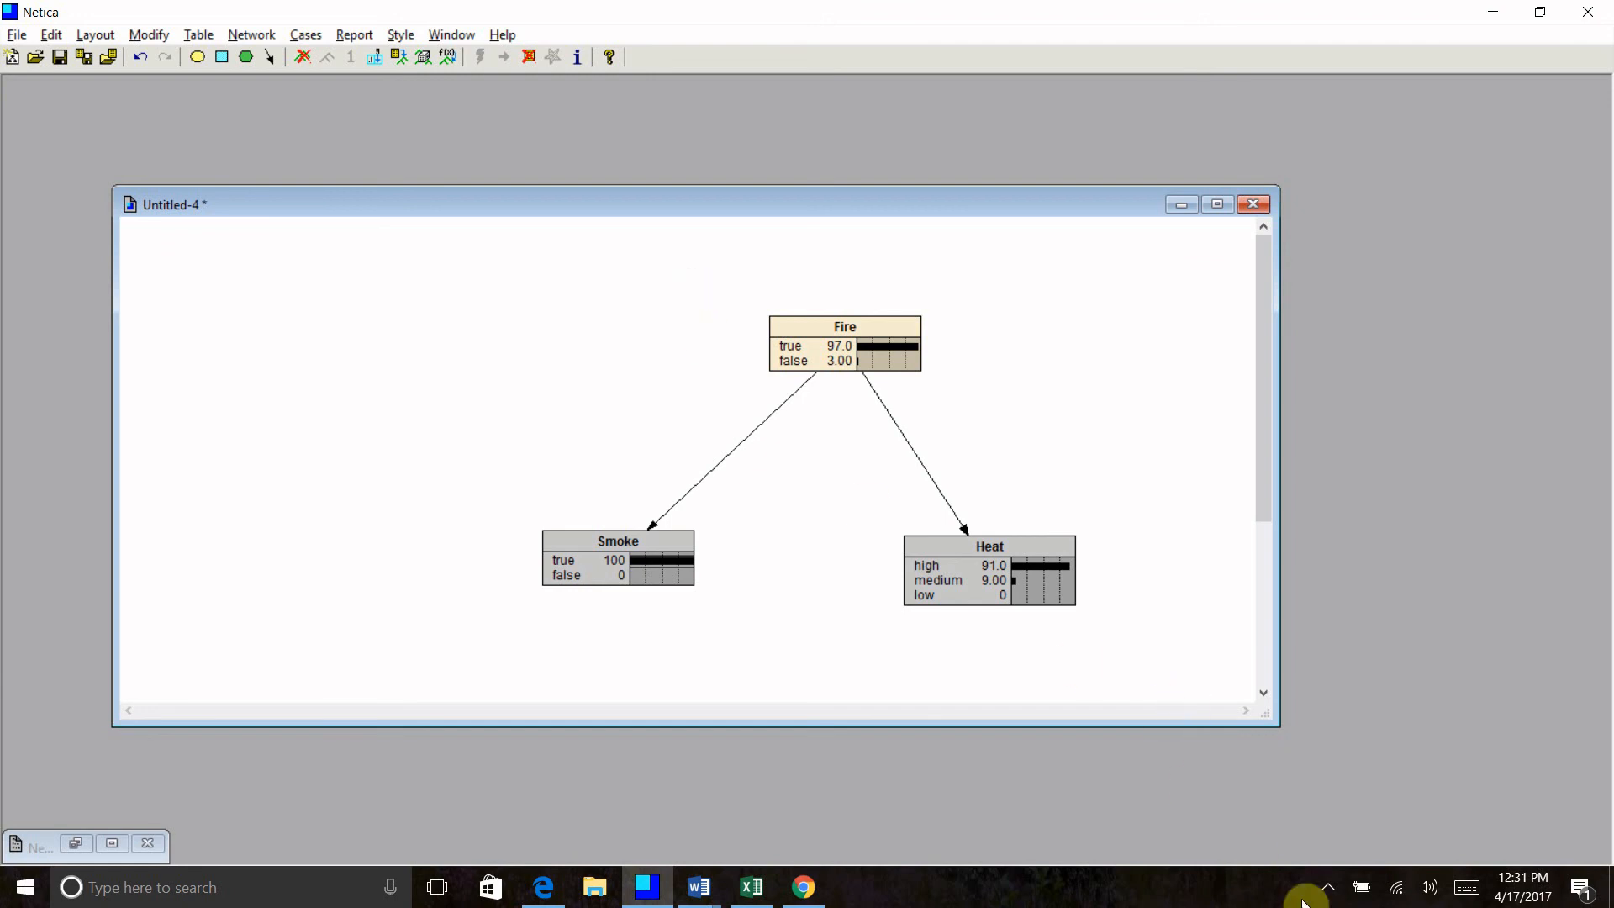